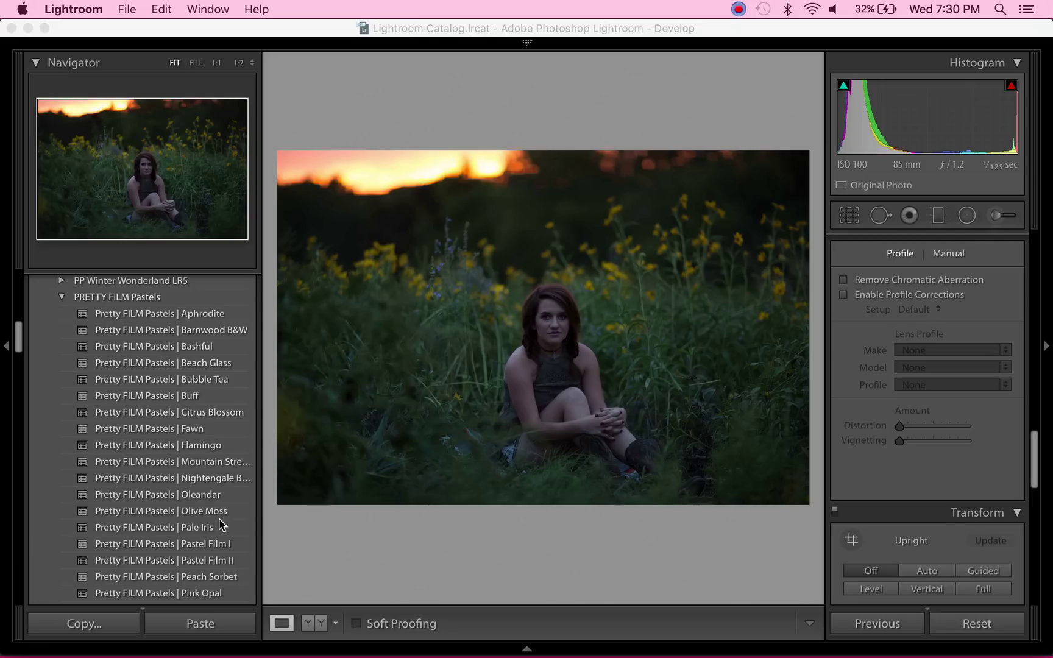
- Apply the Pretty FILM Pastels Bashful preset for a darker, muted look
left_click(155, 528)
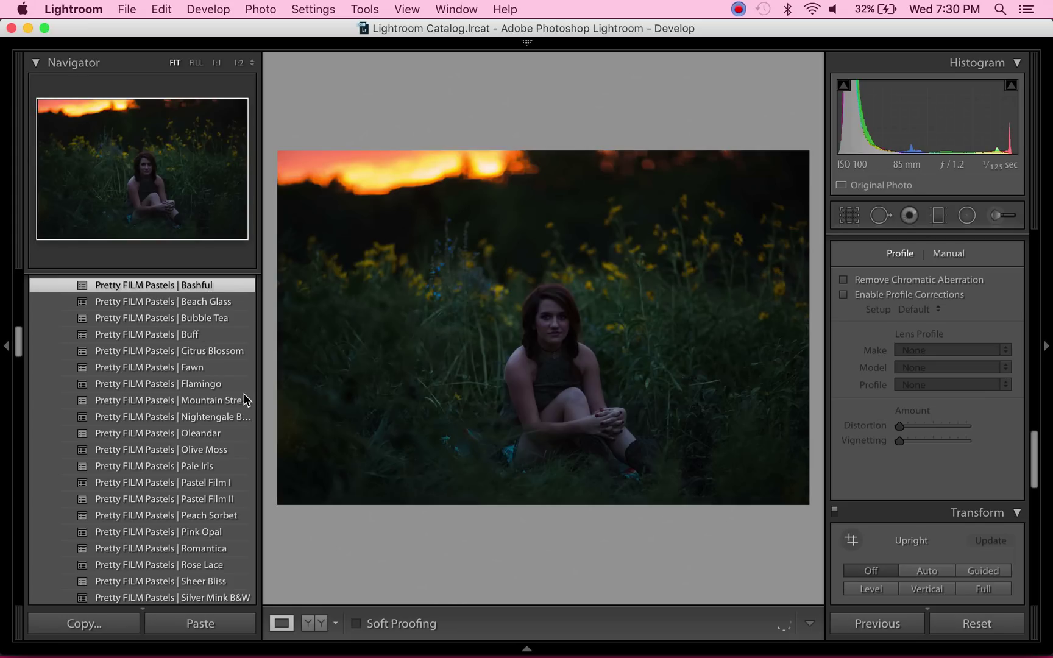
scroll("down", 3)
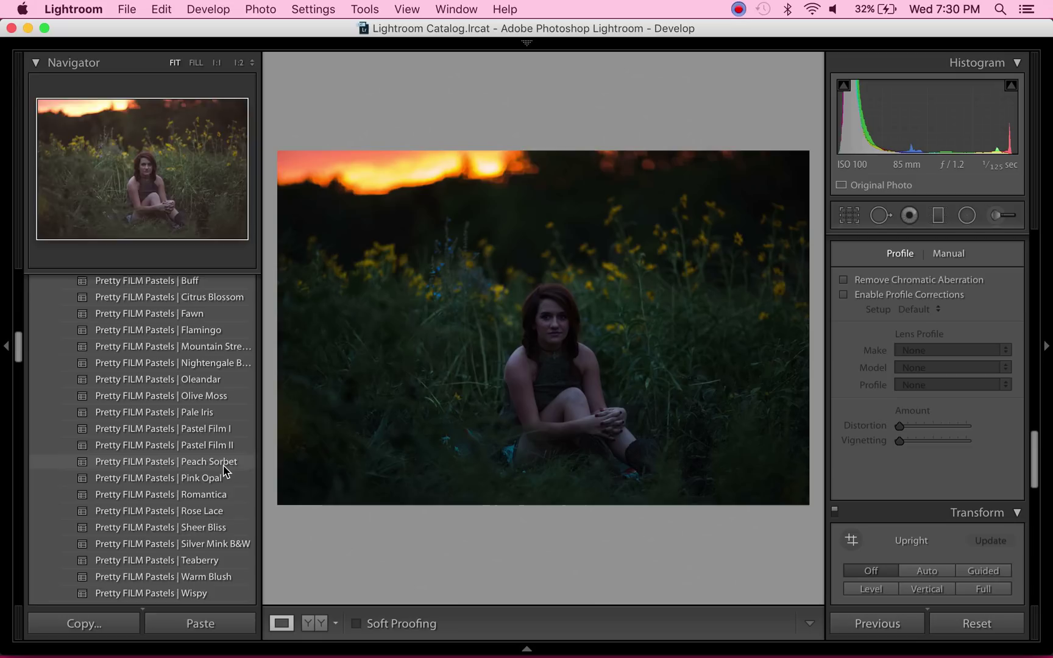
scroll("down", 3)
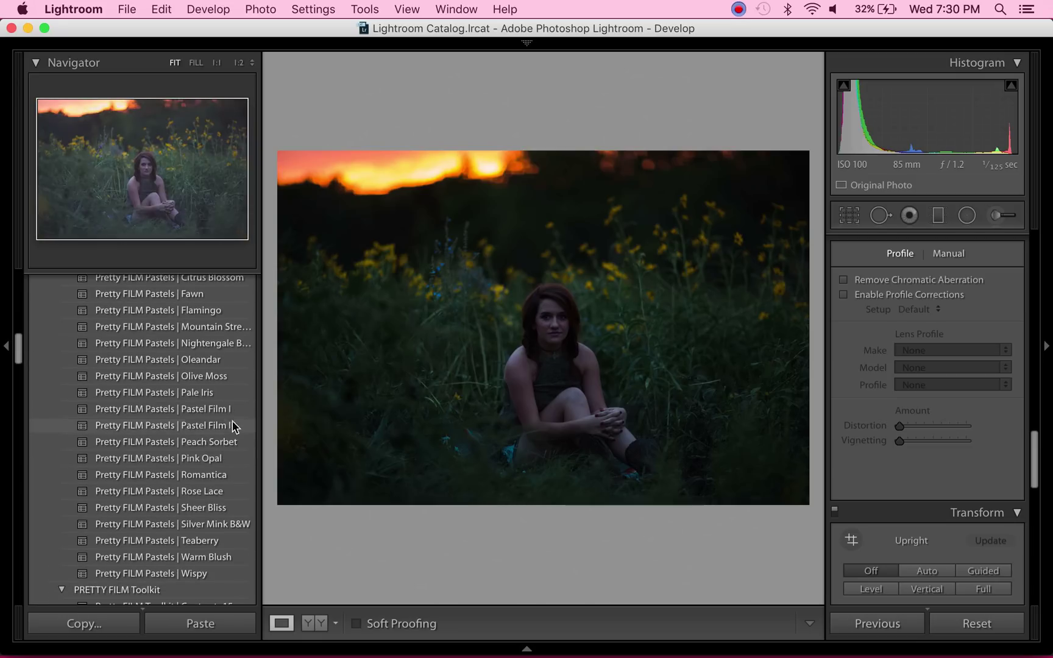
left_click(167, 442)
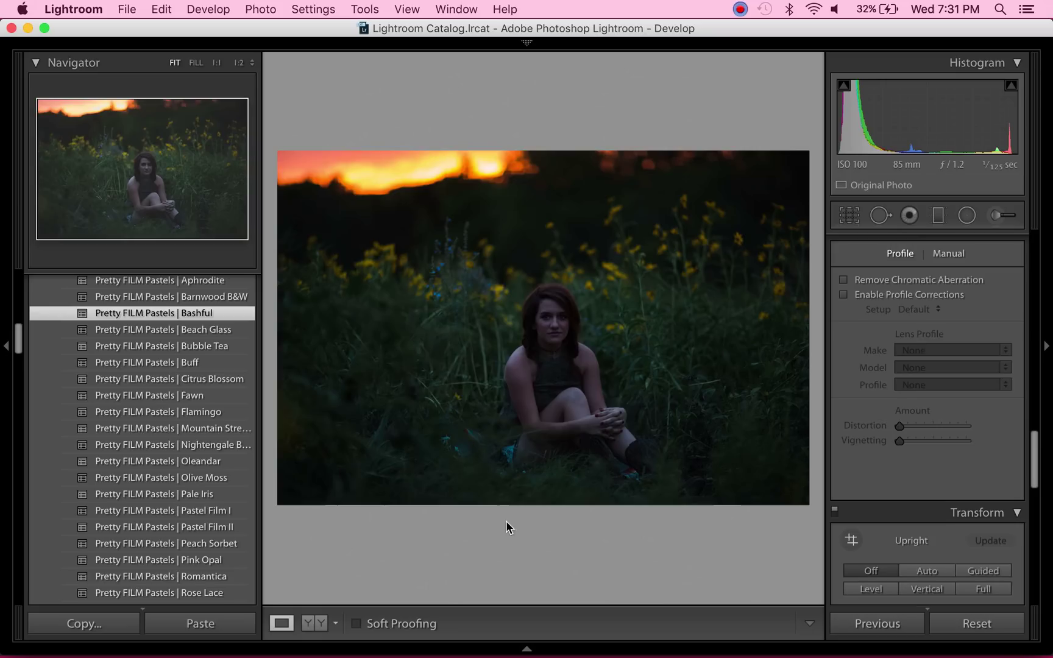
mouse_move(874, 446)
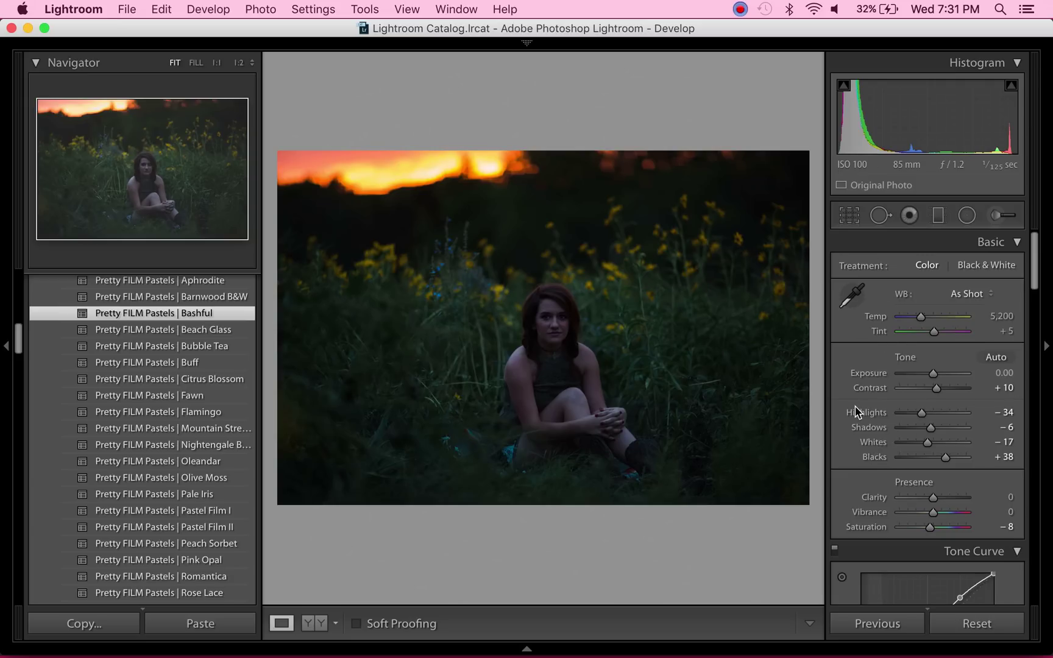
mouse_move(936, 374)
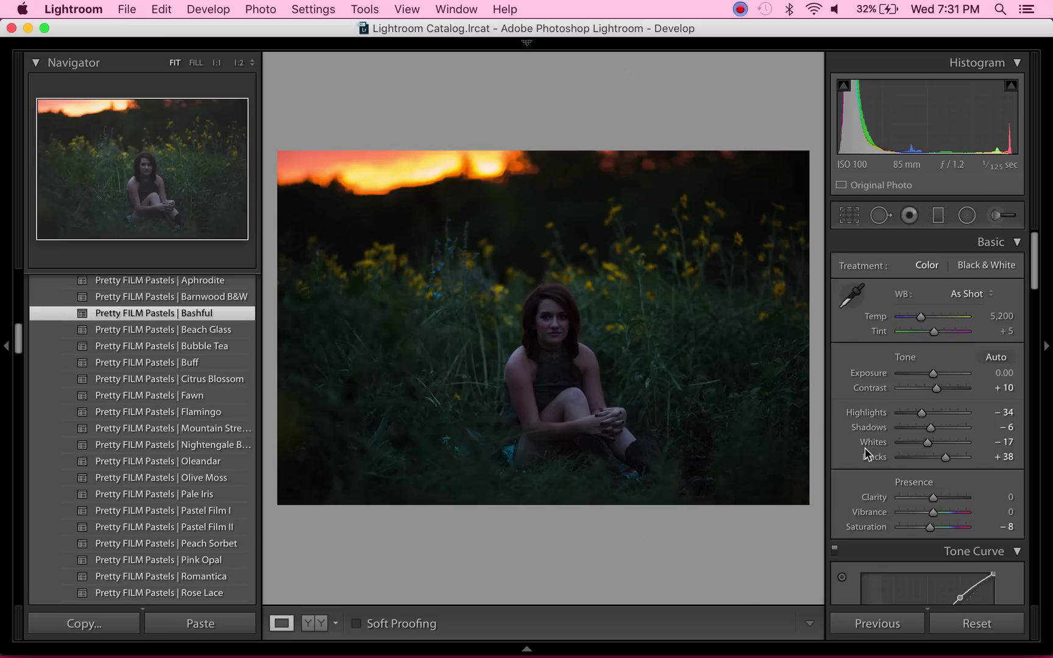
mouse_move(907, 410)
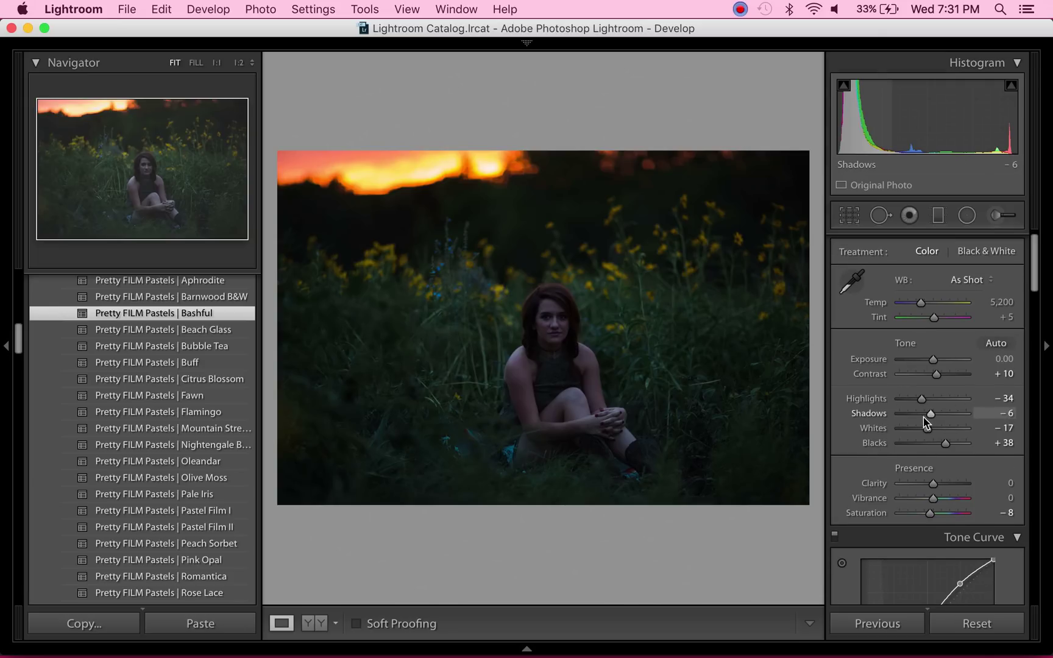
mouse_move(929, 419)
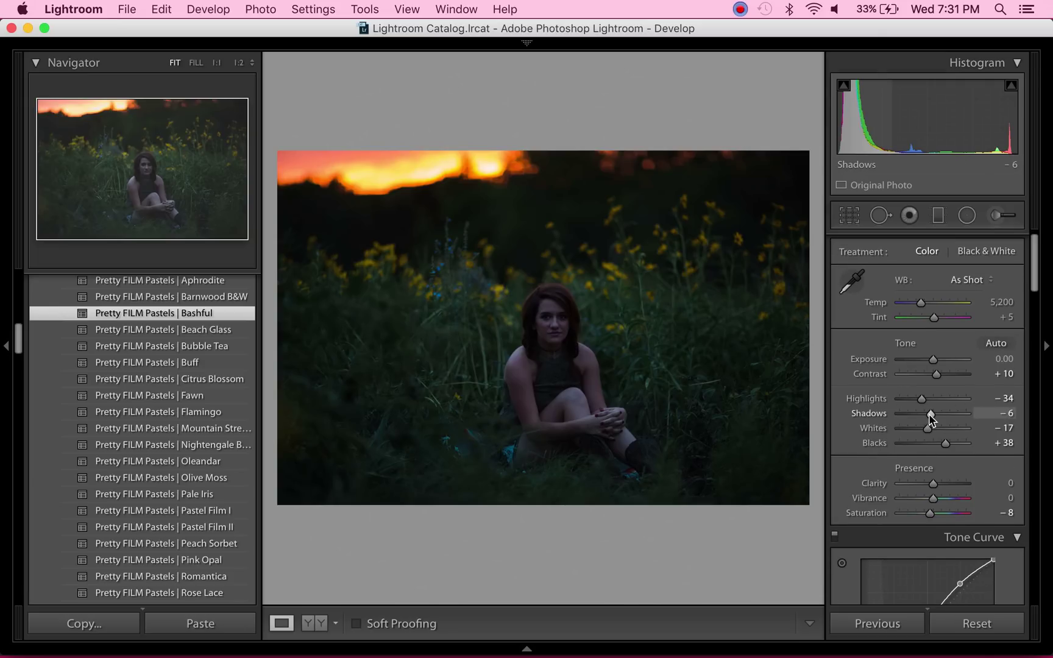
- Raise Shadows to +77 and Blacks to +53, and ease Highlights to -22
left_click_drag(929, 414, 940, 414)
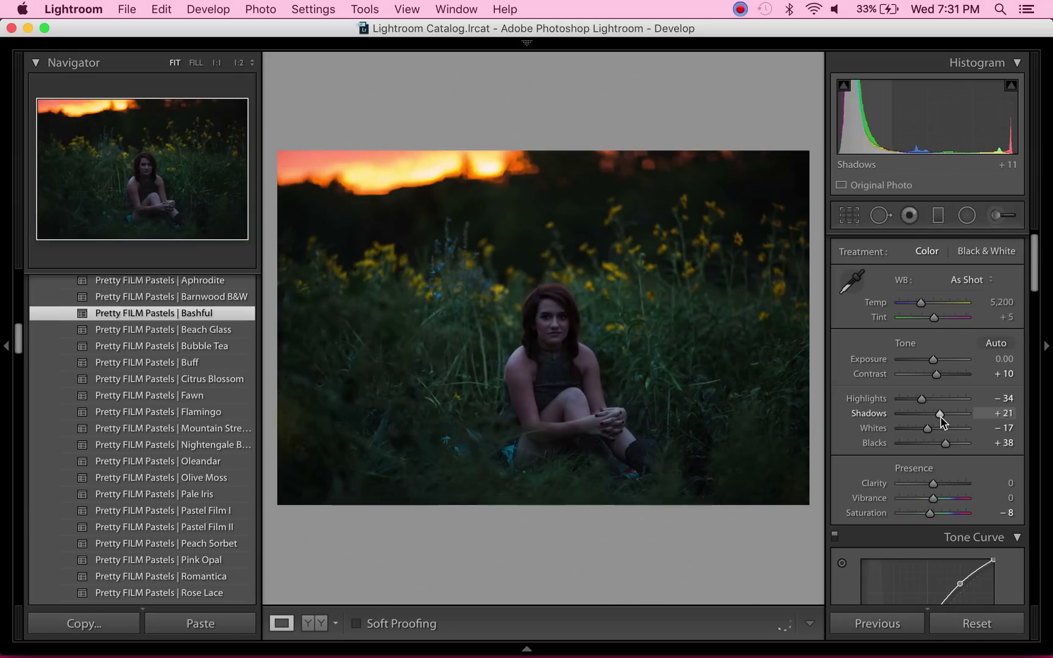
left_click_drag(940, 414, 956, 415)
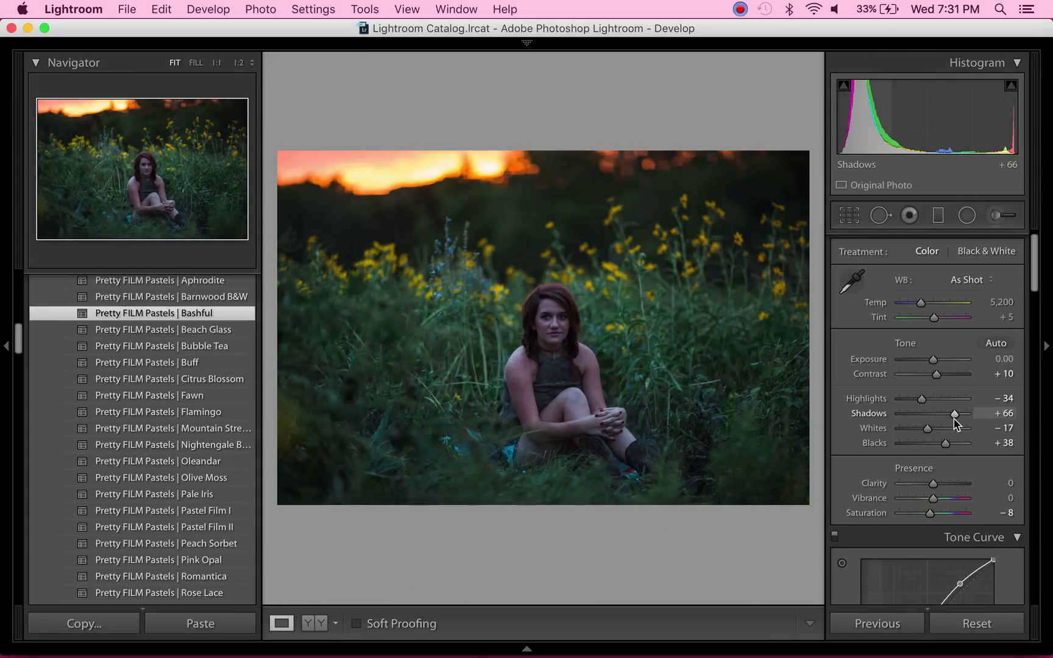
left_click_drag(953, 413, 960, 413)
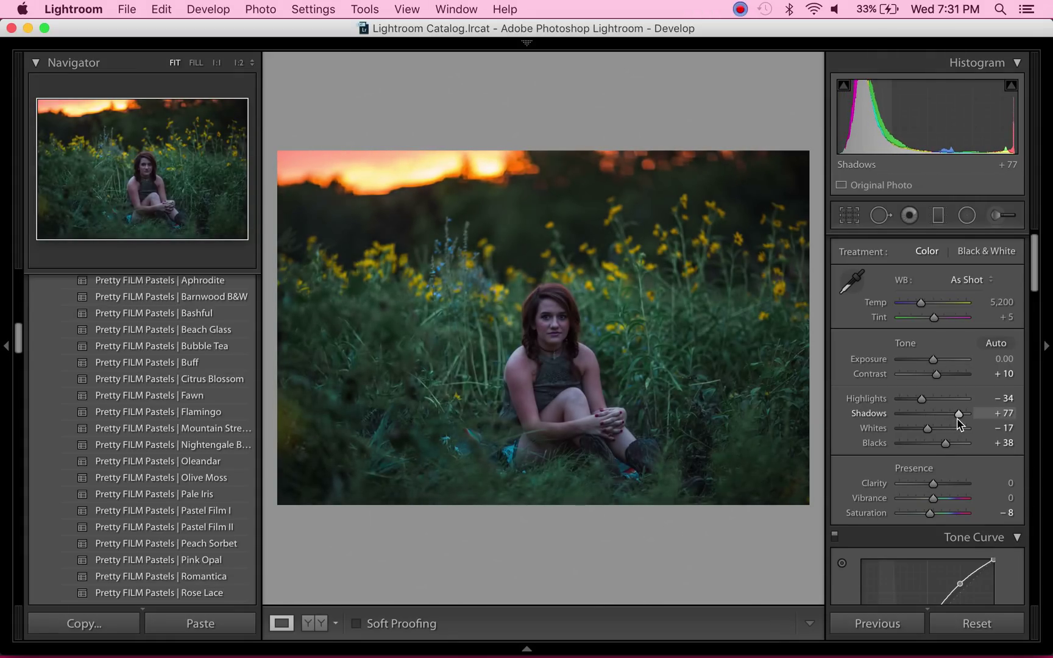
mouse_move(945, 446)
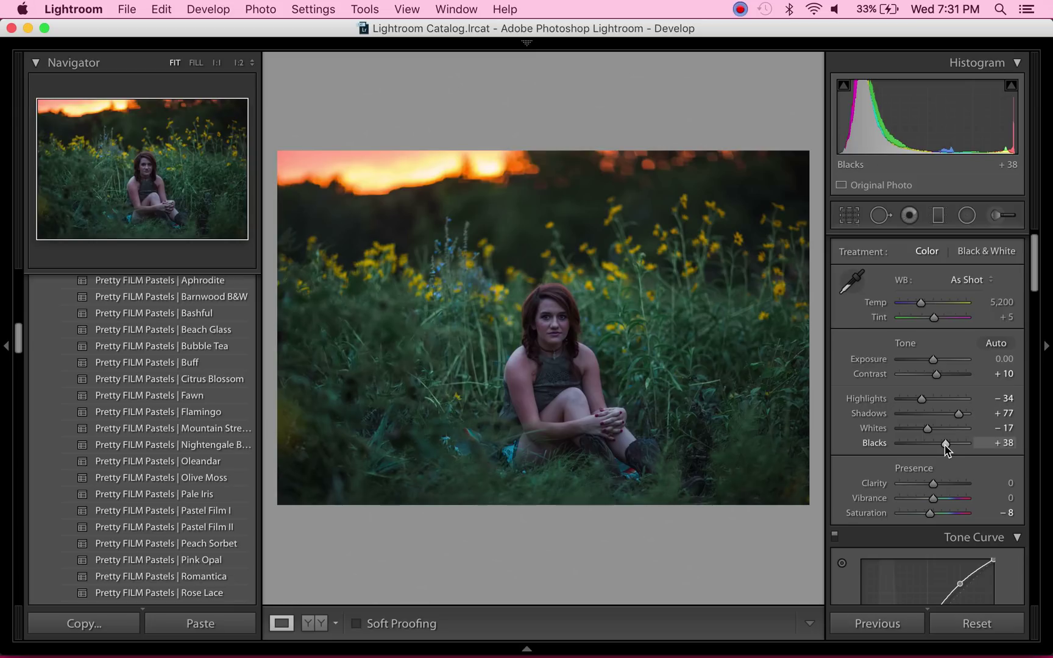
left_click_drag(940, 443, 949, 444)
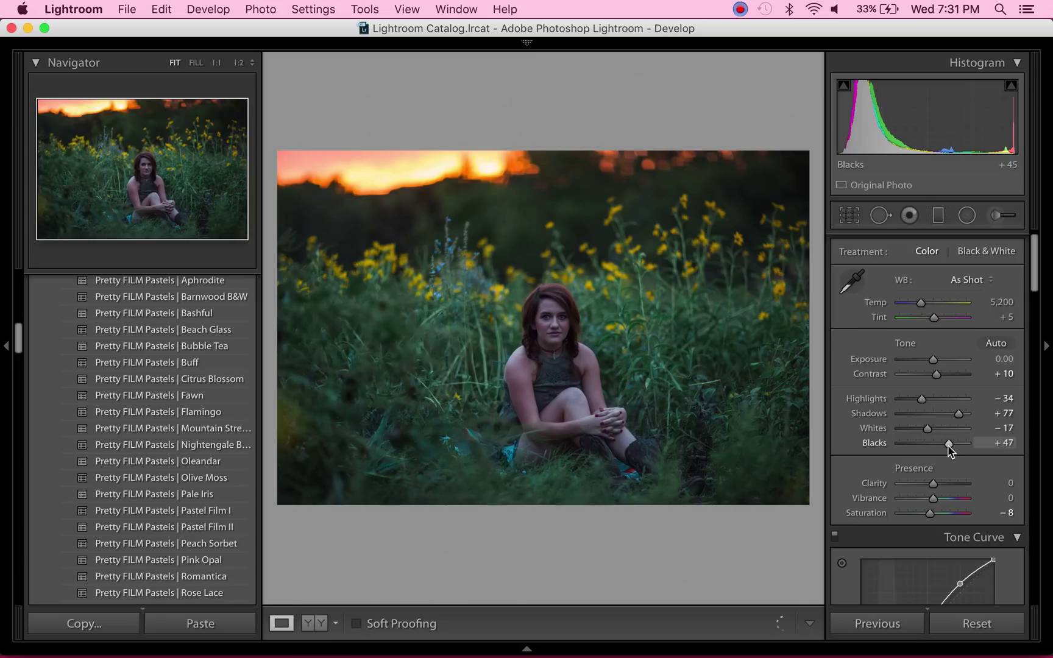
left_click_drag(950, 445, 957, 445)
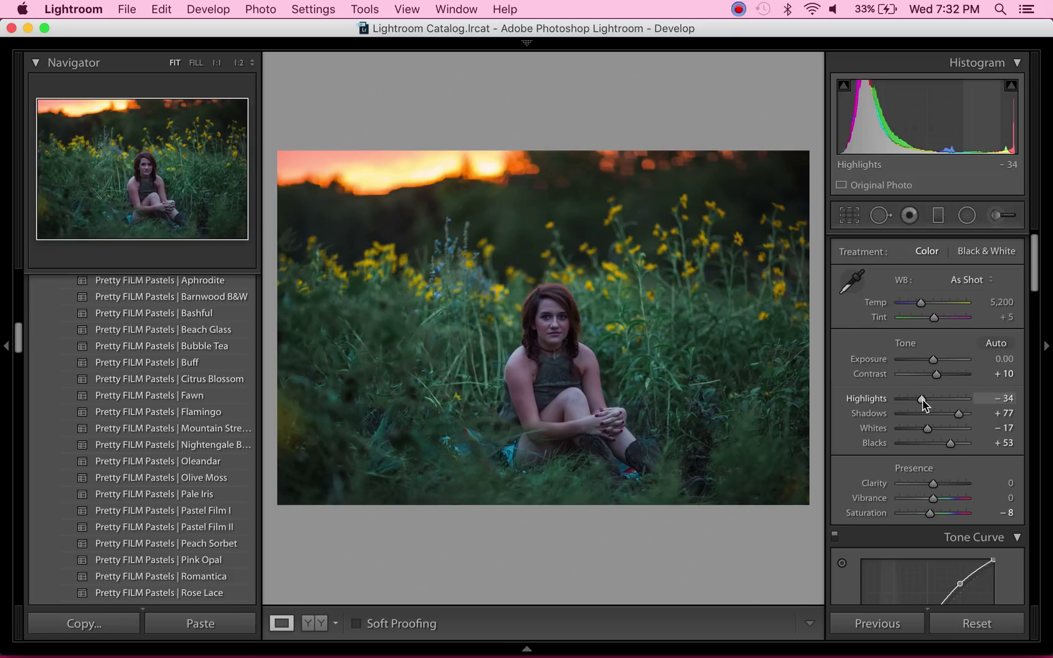
left_click_drag(920, 398, 925, 399)
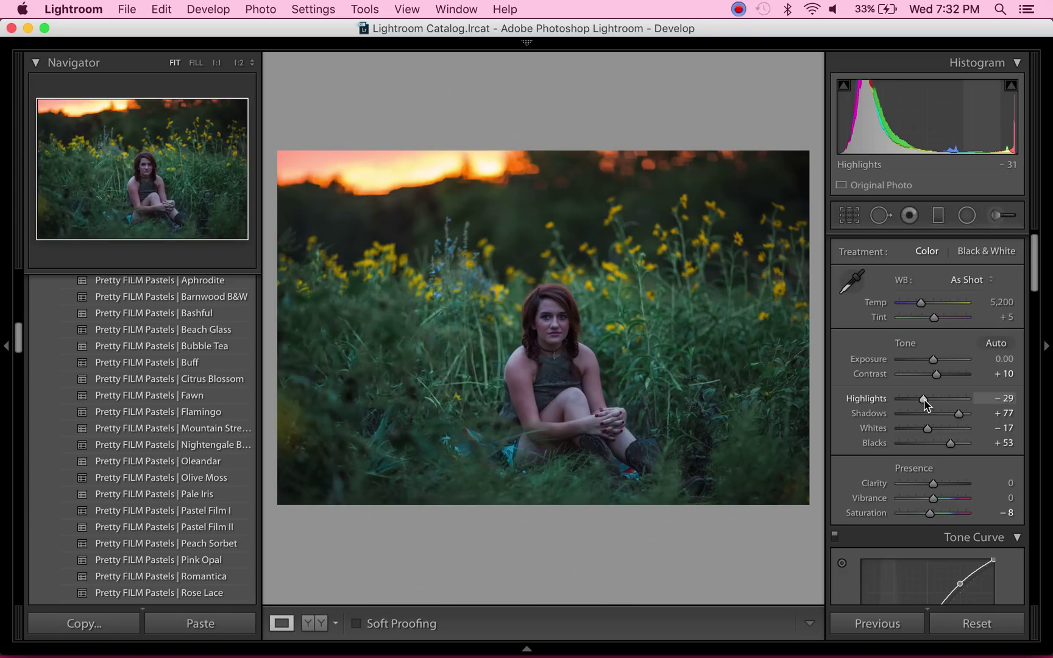
left_click_drag(921, 398, 929, 398)
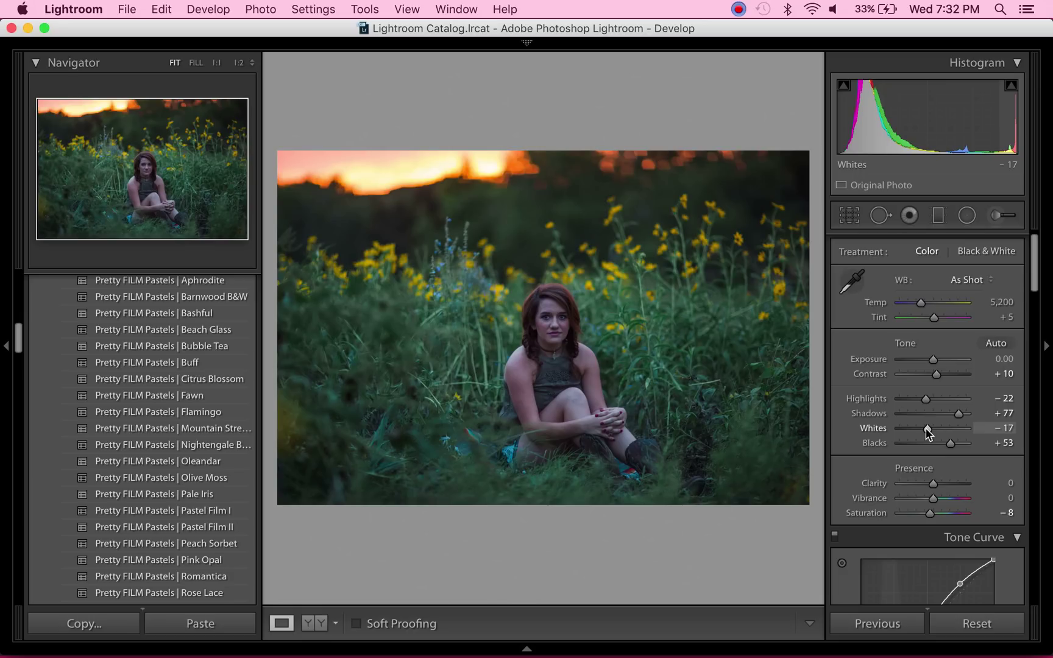
mouse_move(868, 460)
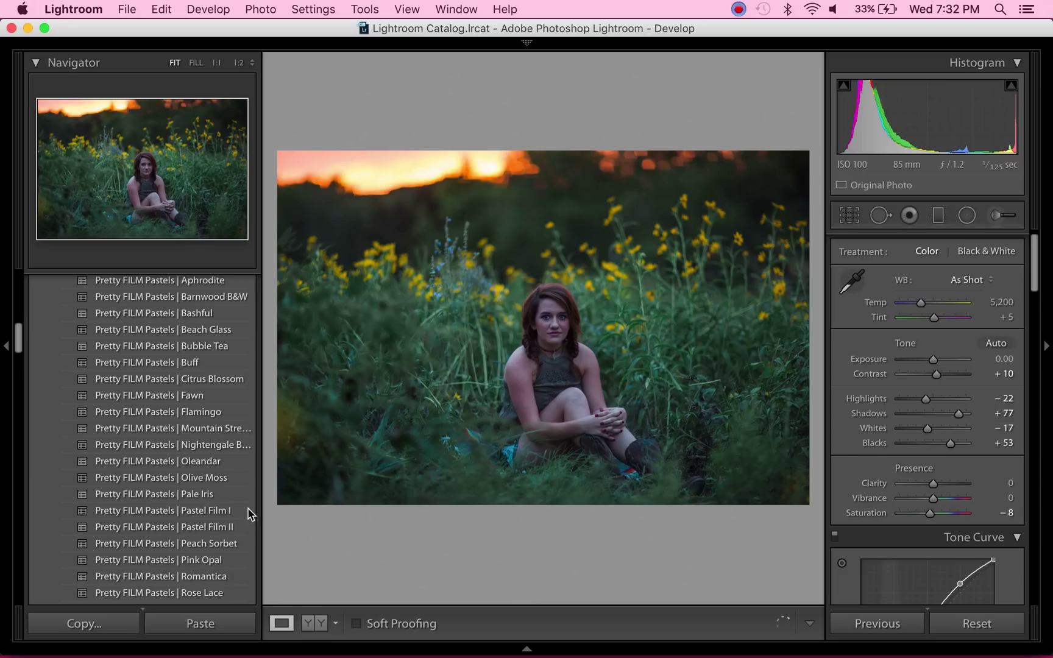
- Apply the PRETTY FILM Toolkit WB Daylight Sunny preset (temp 5,600, tint +10)
scroll("down", 3)
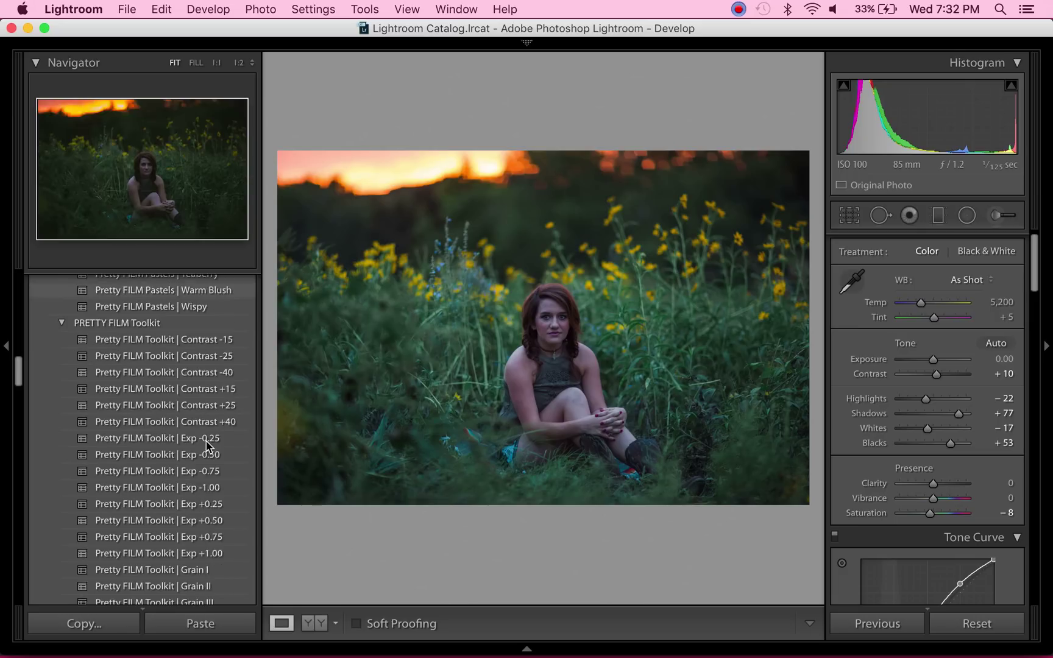
scroll("down", 3)
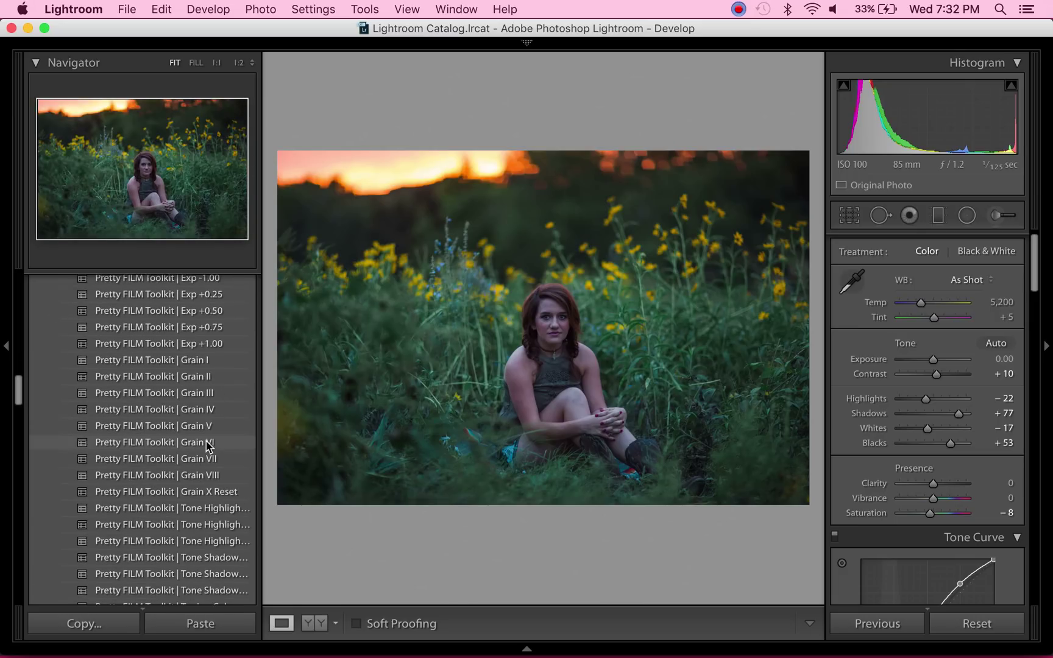
scroll("down", 3)
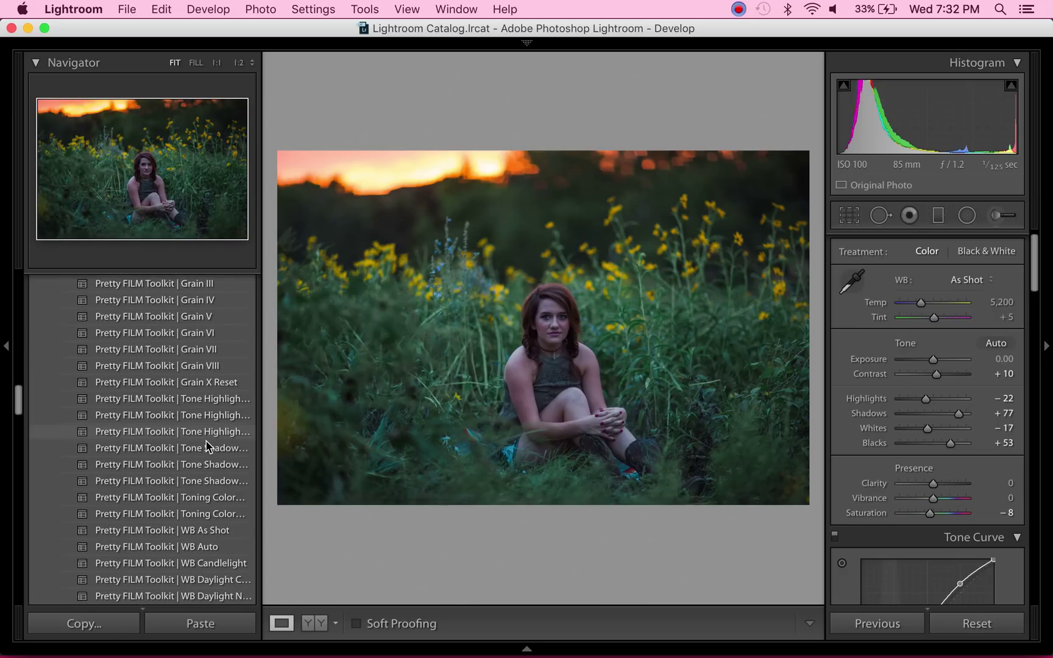
scroll("down", 3)
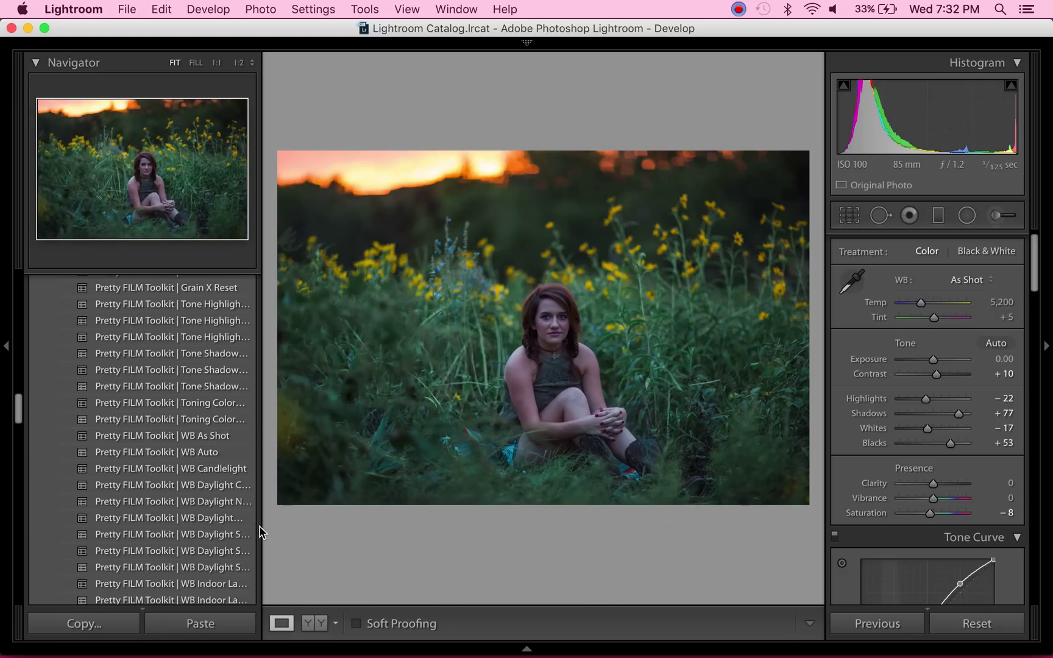
left_click_drag(261, 534, 308, 534)
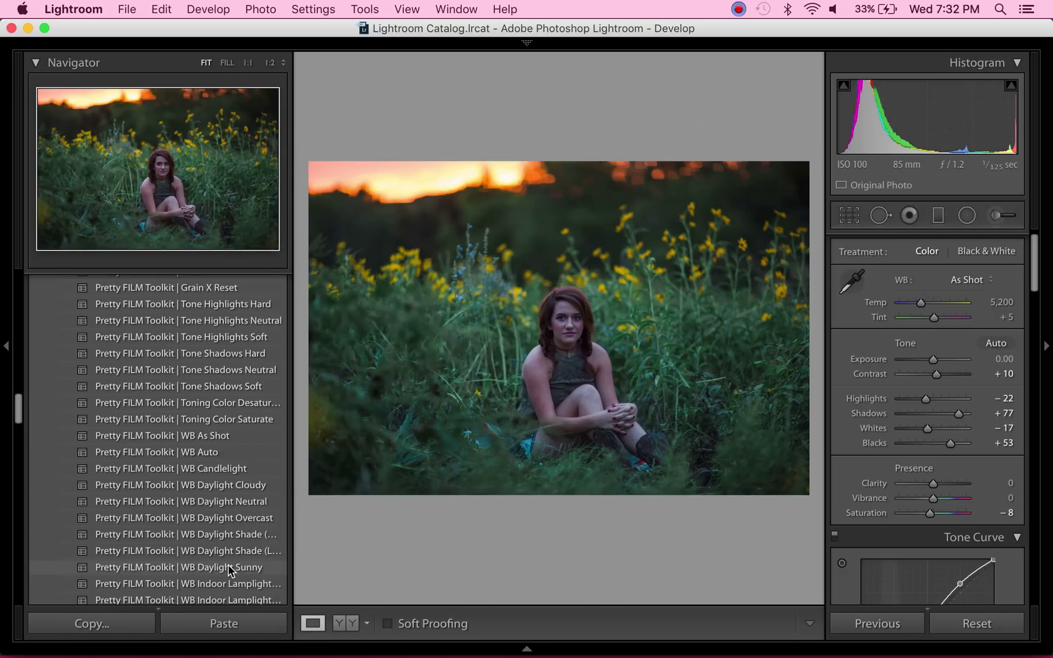
left_click(176, 567)
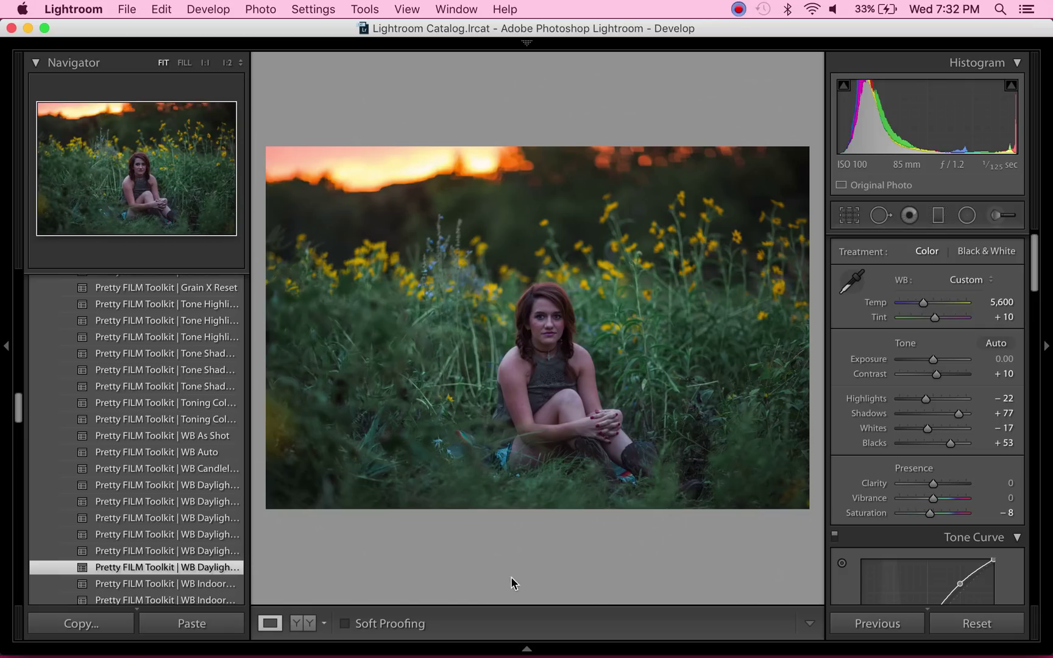
mouse_move(460, 576)
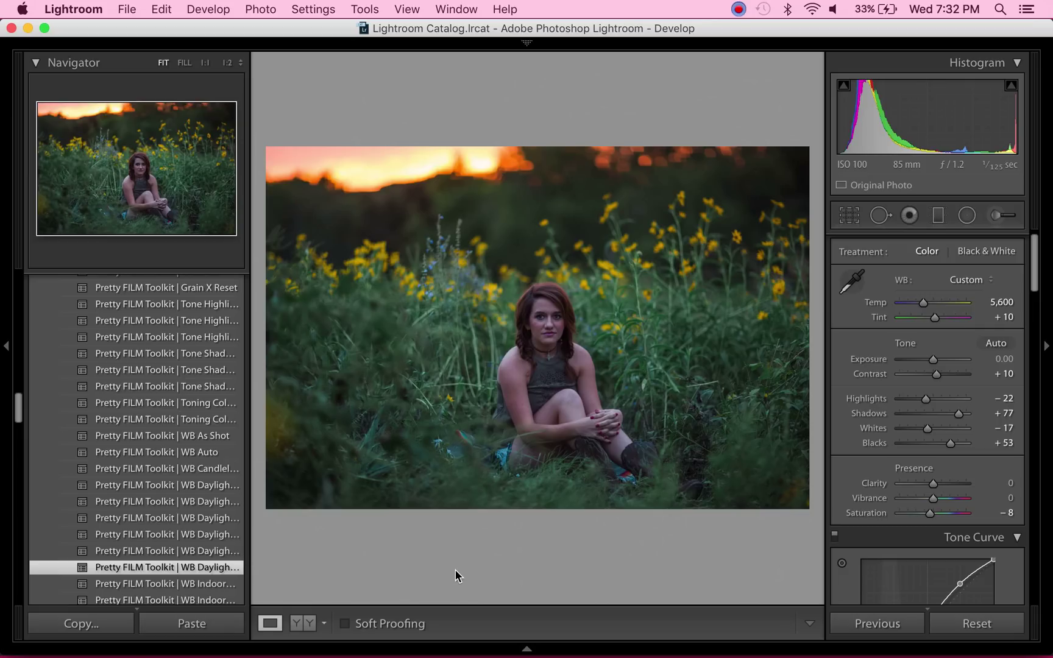
mouse_move(844, 461)
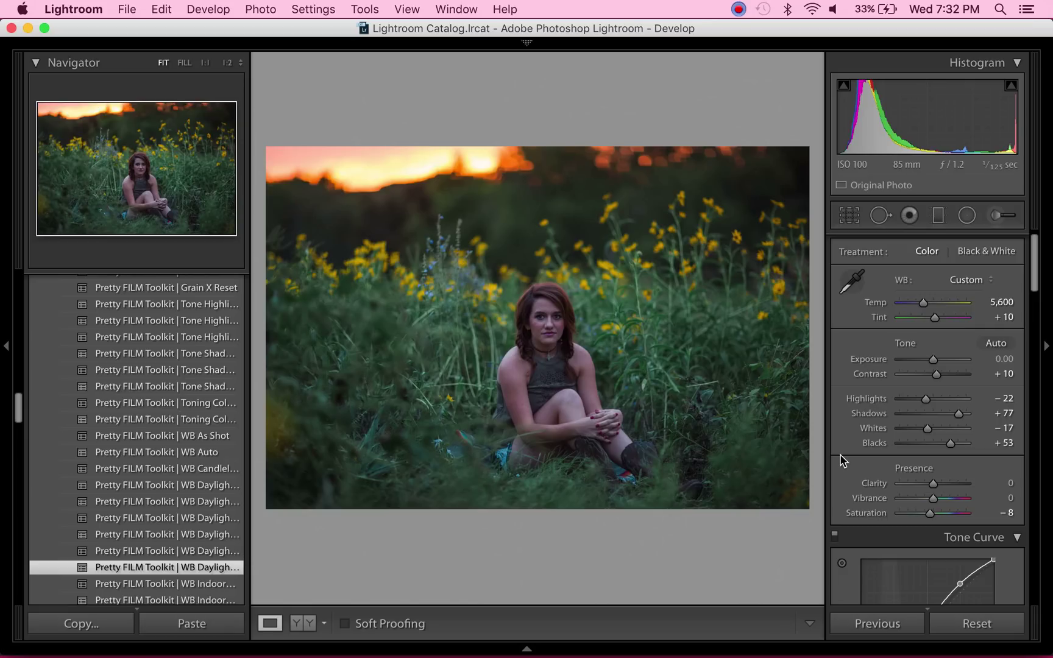
- Start a new graduated filter with a +43 Highlights effect
left_click(938, 214)
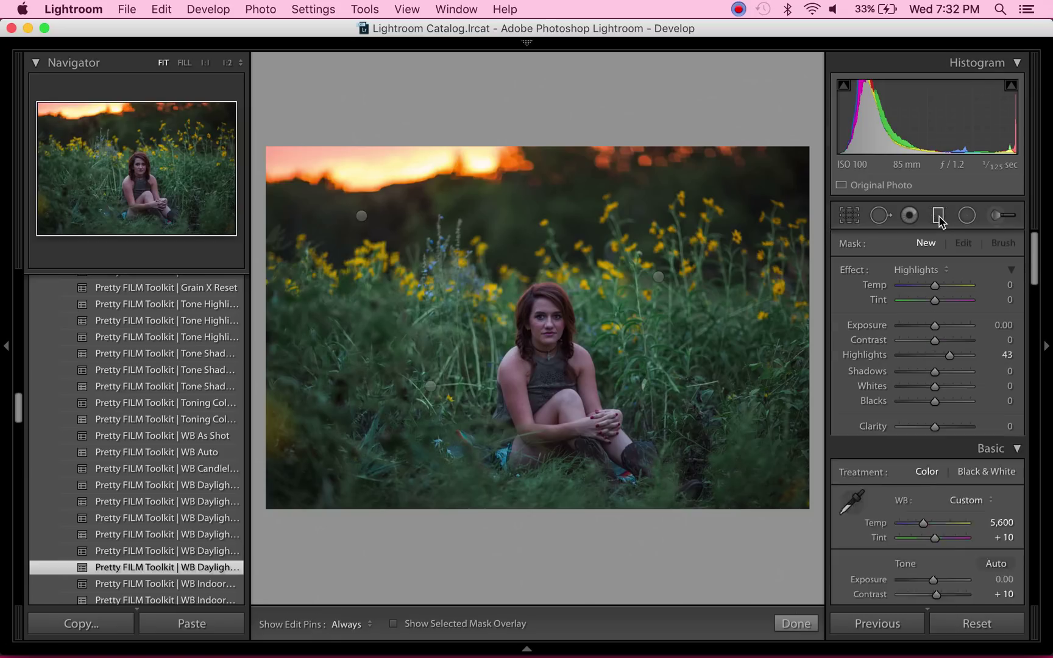
left_click(938, 214)
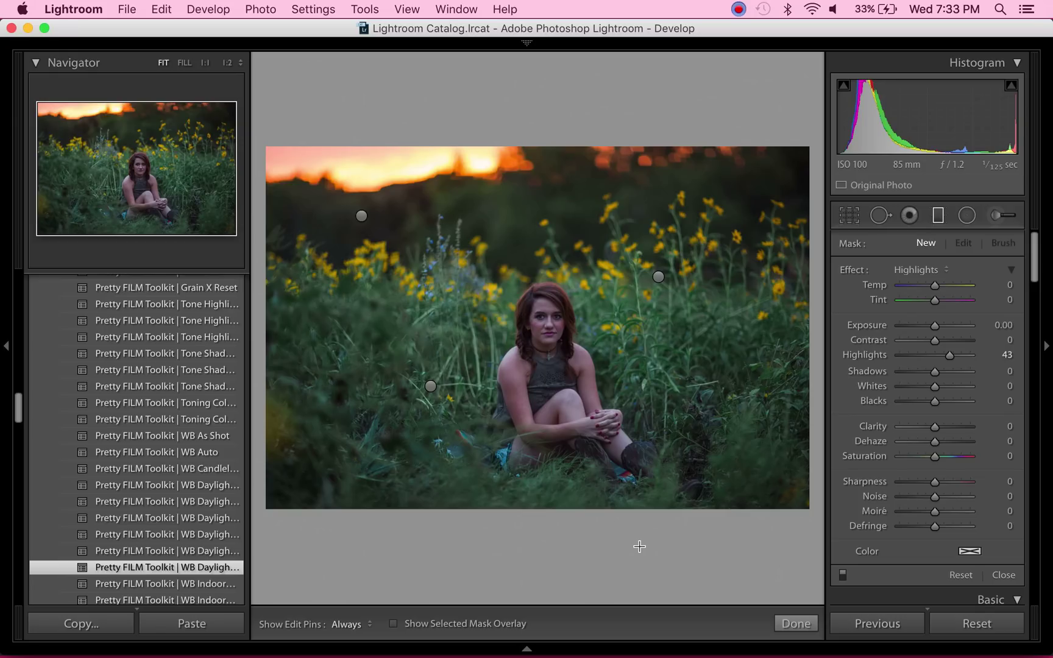
mouse_move(663, 522)
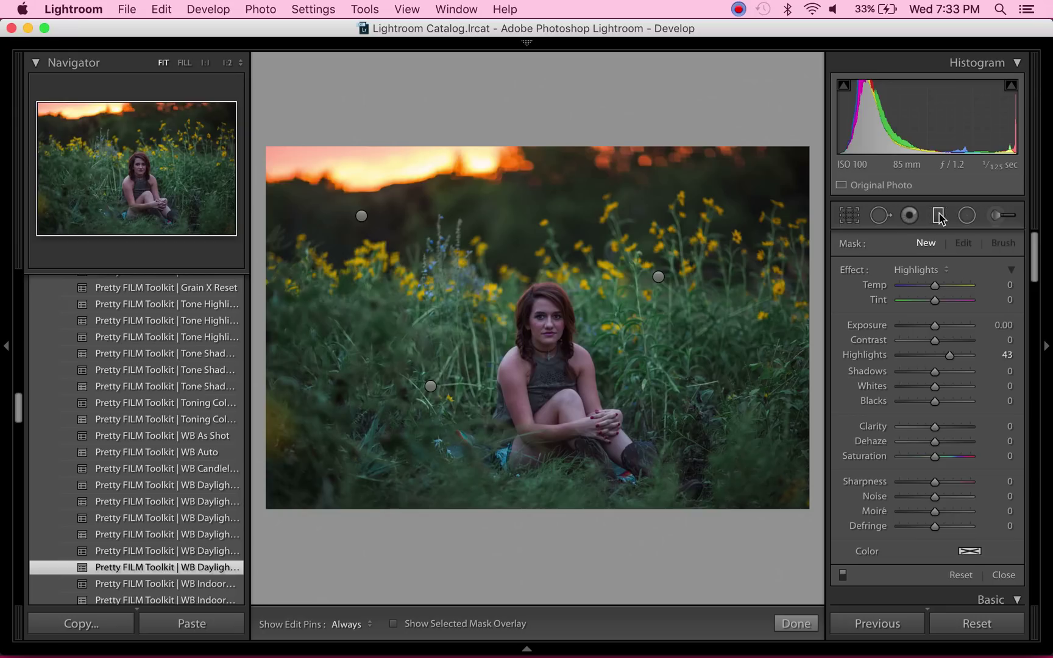
mouse_move(938, 215)
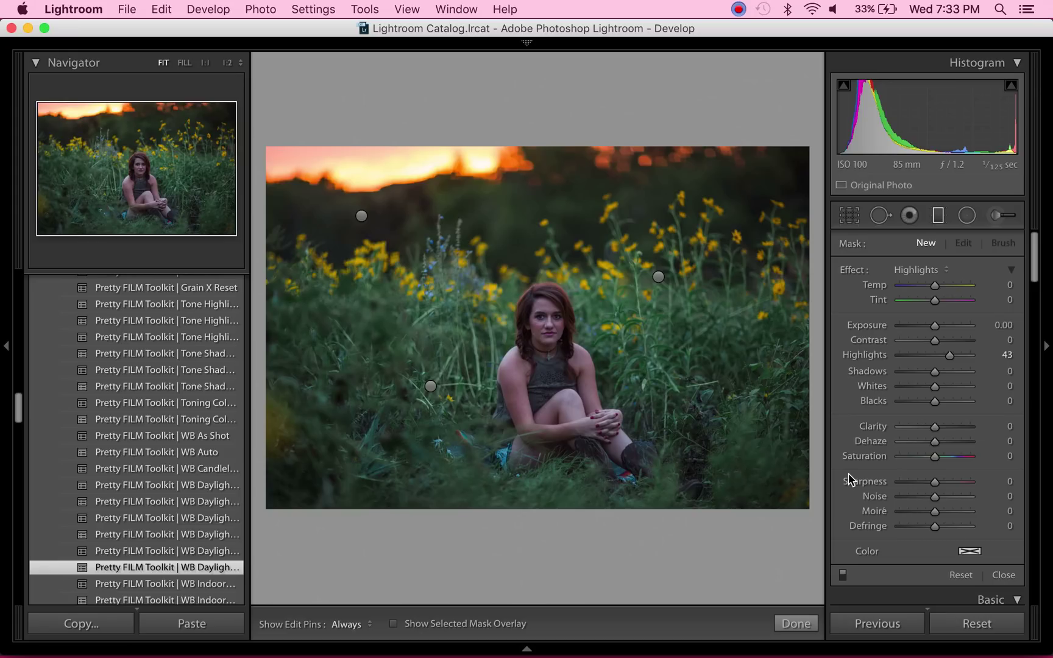
mouse_move(657, 504)
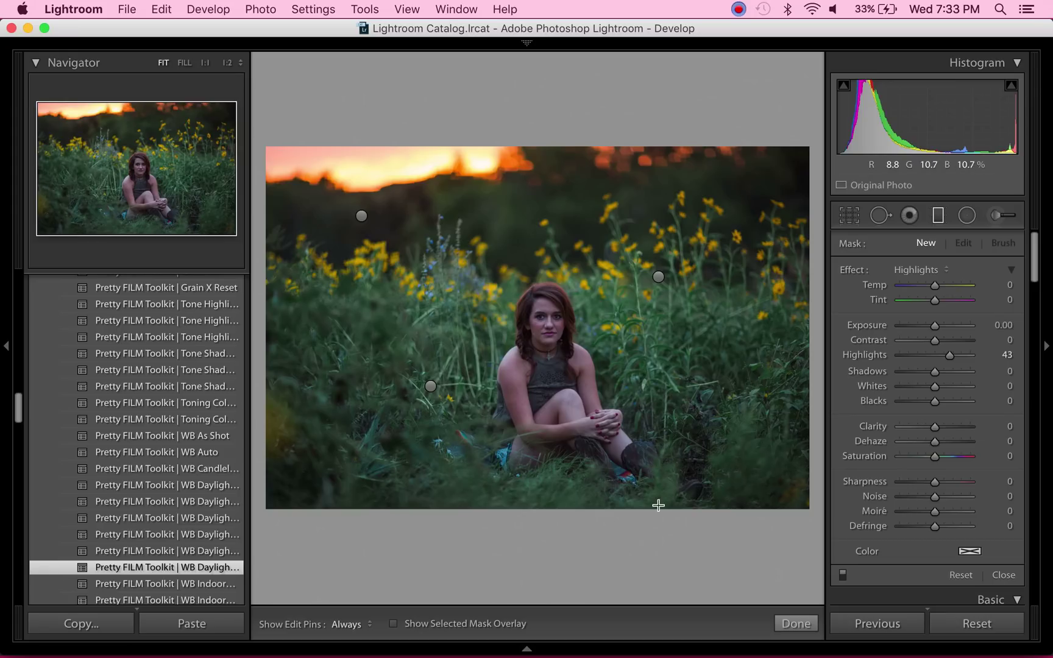
mouse_move(916, 247)
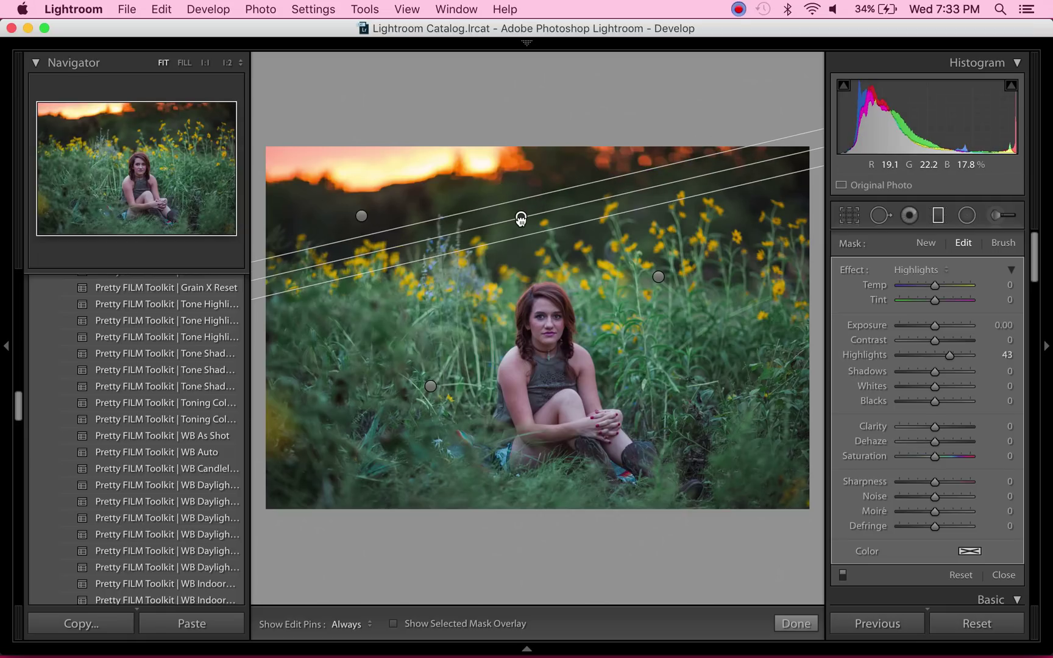
- Draw a graduated filter across the sunset sky and raise its Highlights to about 60
left_click_drag(521, 218, 507, 177)
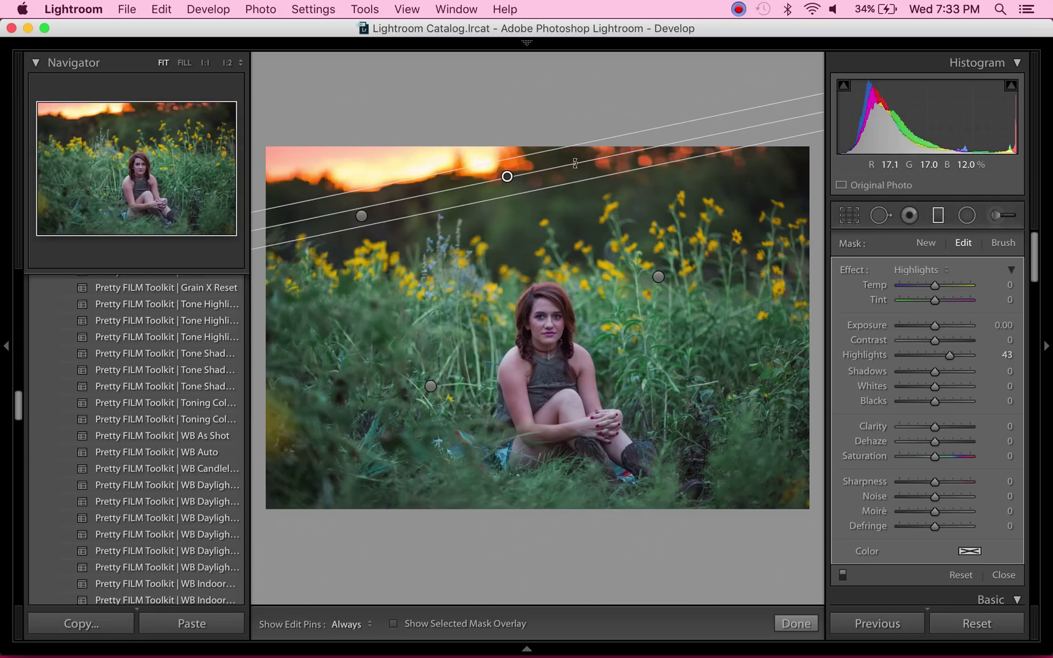
left_click_drag(507, 177, 507, 177)
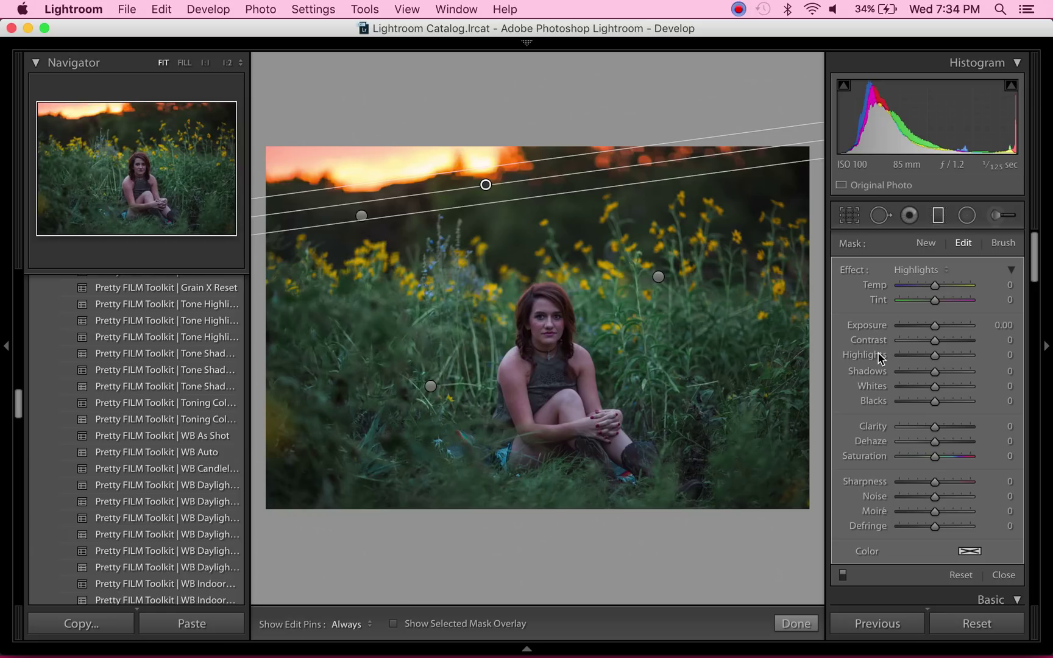
left_click_drag(934, 355, 940, 355)
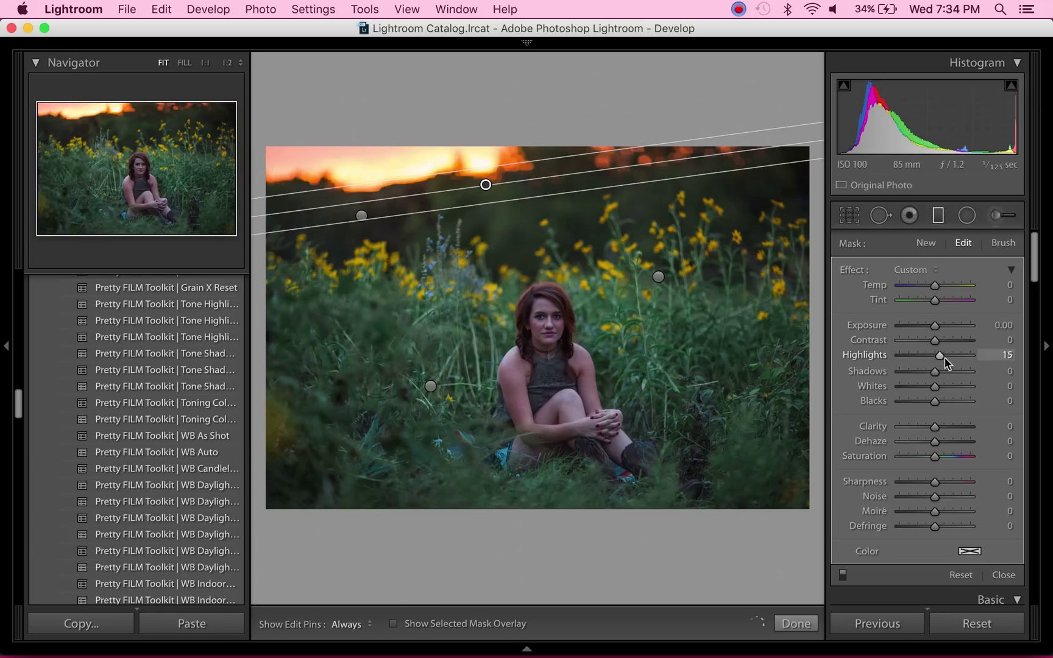
left_click_drag(940, 355, 949, 355)
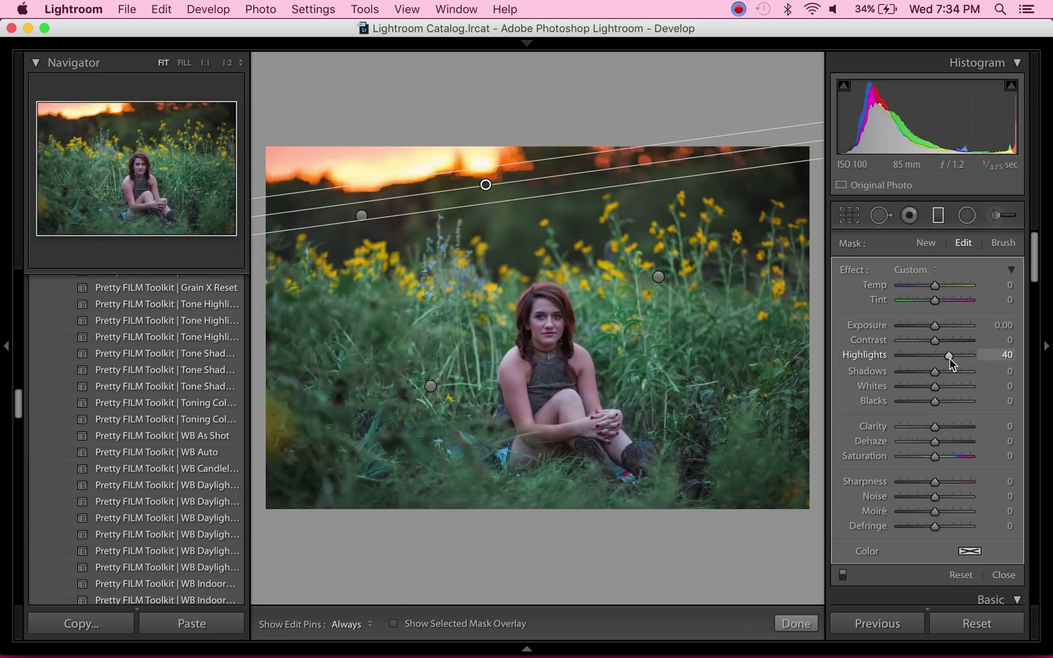
left_click_drag(948, 355, 955, 355)
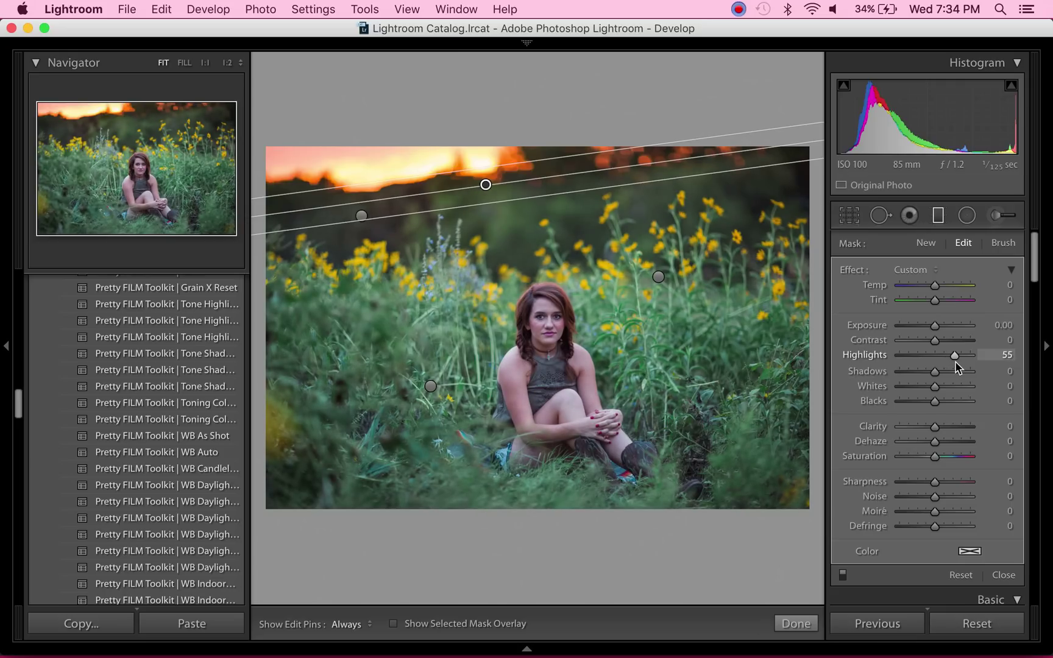
left_click_drag(953, 355, 956, 355)
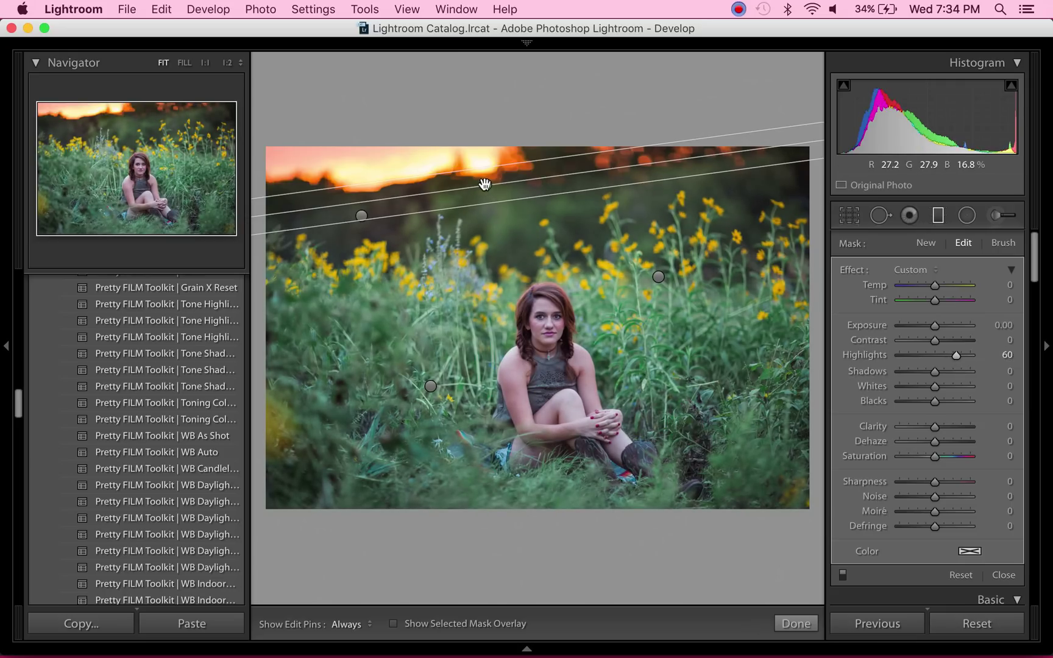
left_click_drag(484, 184, 481, 172)
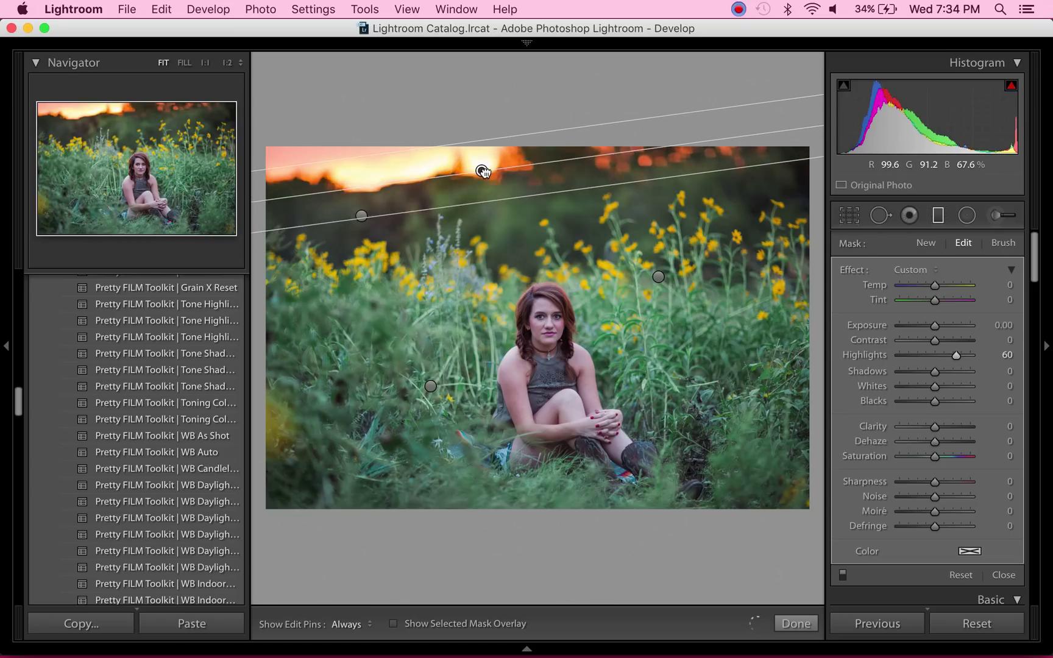
left_click_drag(484, 169, 483, 170)
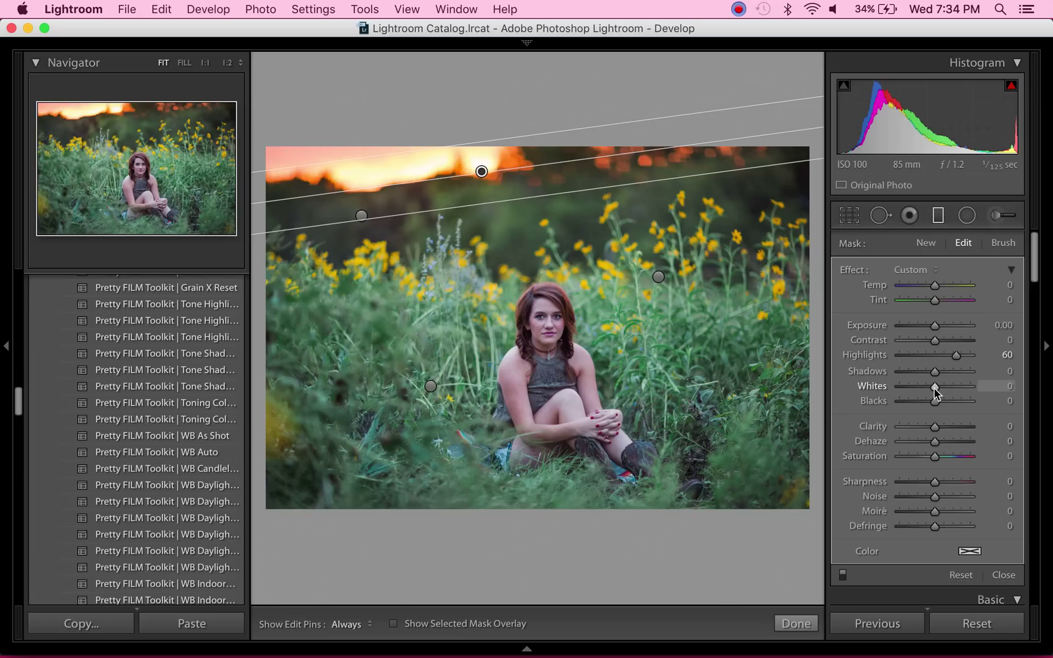
- Set the sky filter's Whites to about 29 and warm its Temp to 15
left_click_drag(936, 386, 943, 386)
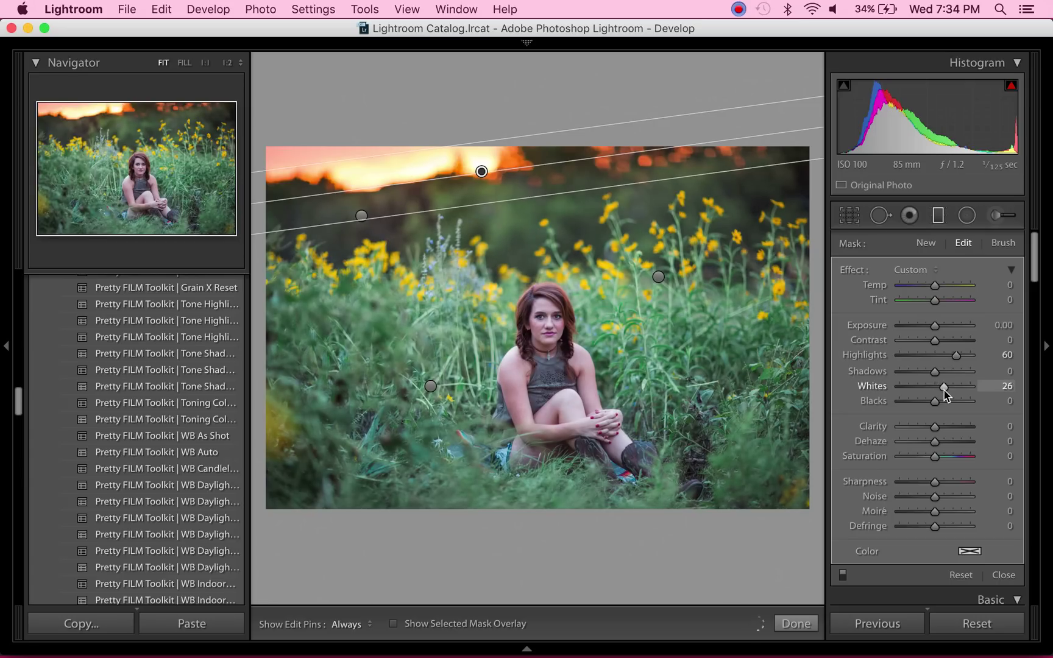
left_click_drag(943, 387, 947, 386)
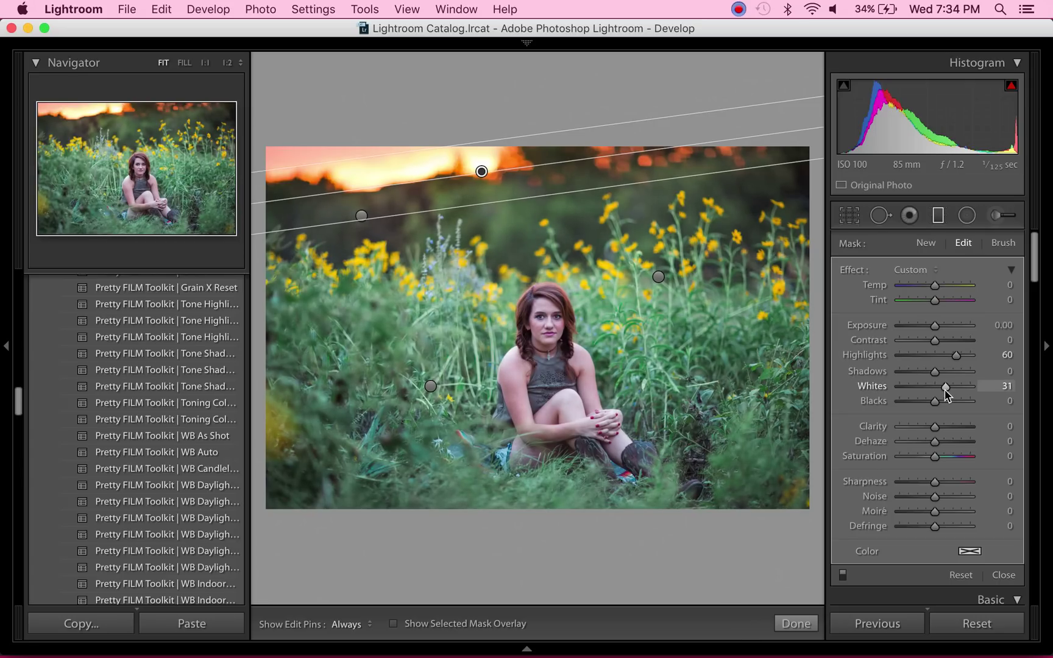
left_click_drag(947, 385, 943, 385)
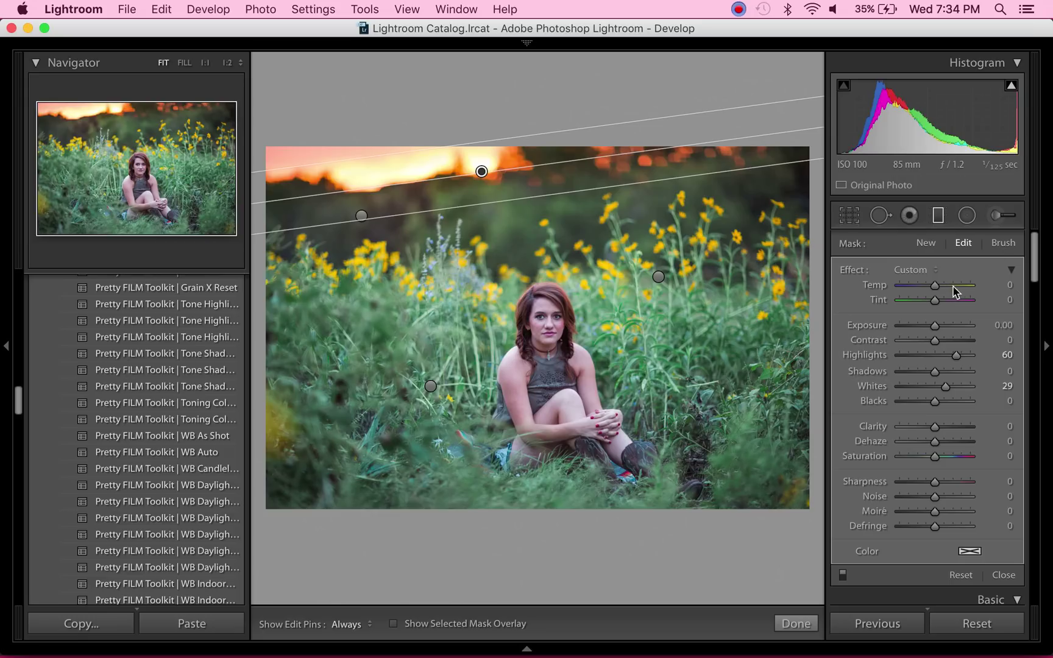
left_click_drag(933, 287, 939, 286)
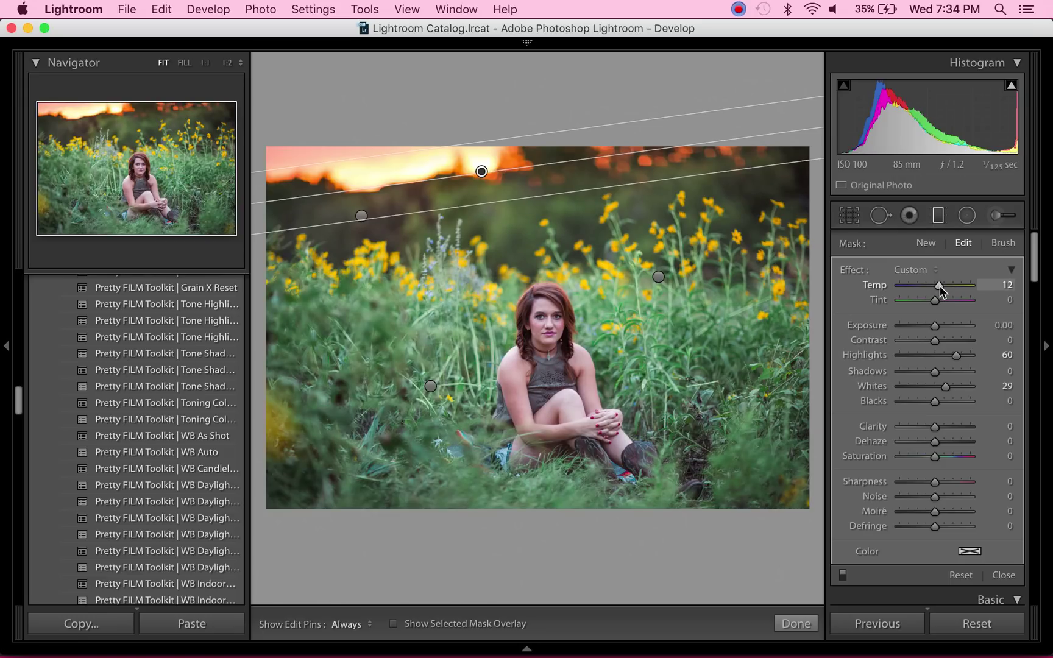
left_click_drag(939, 286, 941, 285)
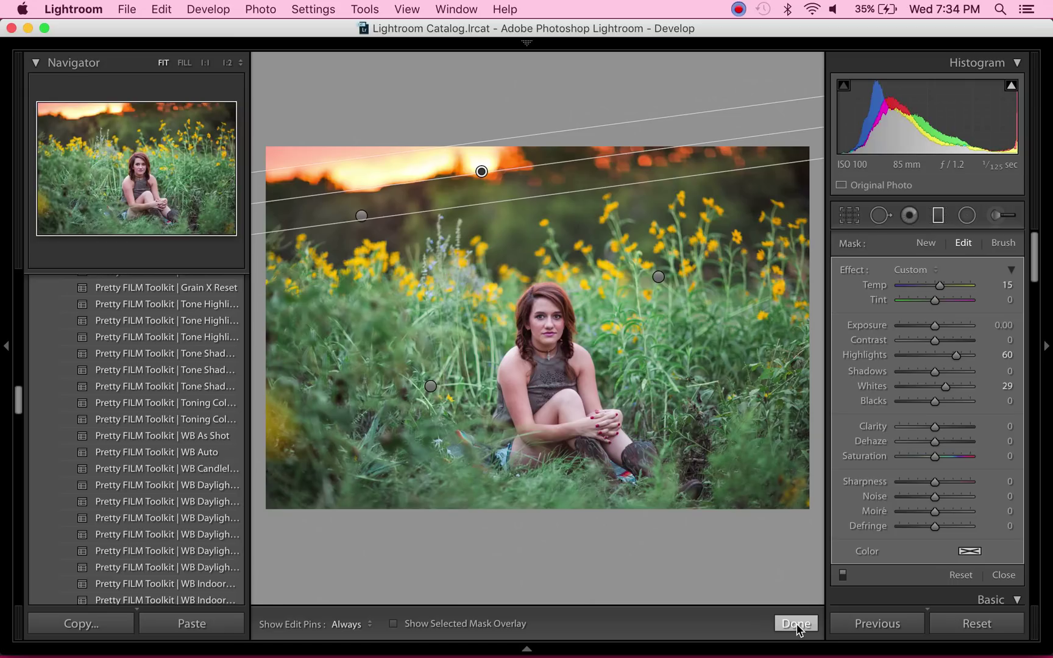
mouse_move(928, 243)
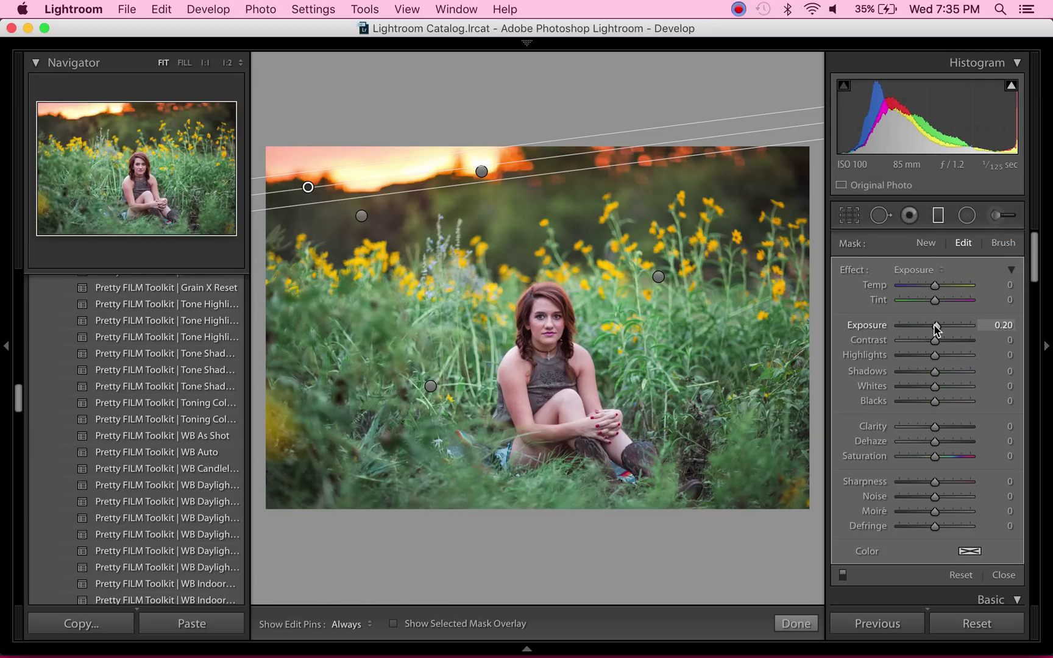
- Set the second filter's Exposure to -0.36, Temp -18 and Tint -15
left_click_drag(937, 326, 929, 325)
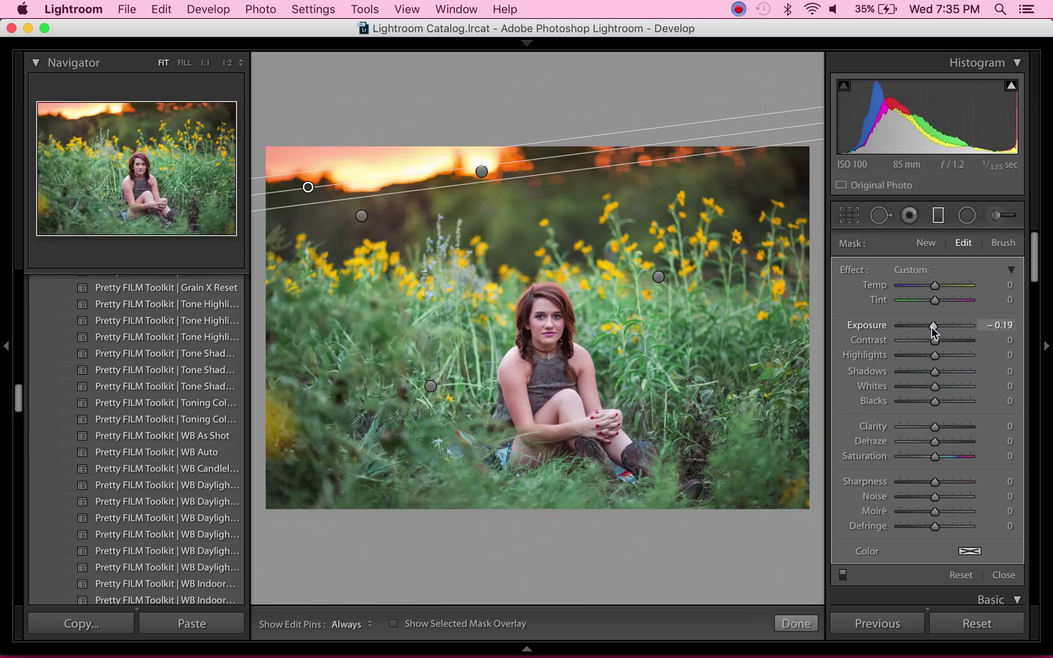
left_click_drag(940, 326, 936, 326)
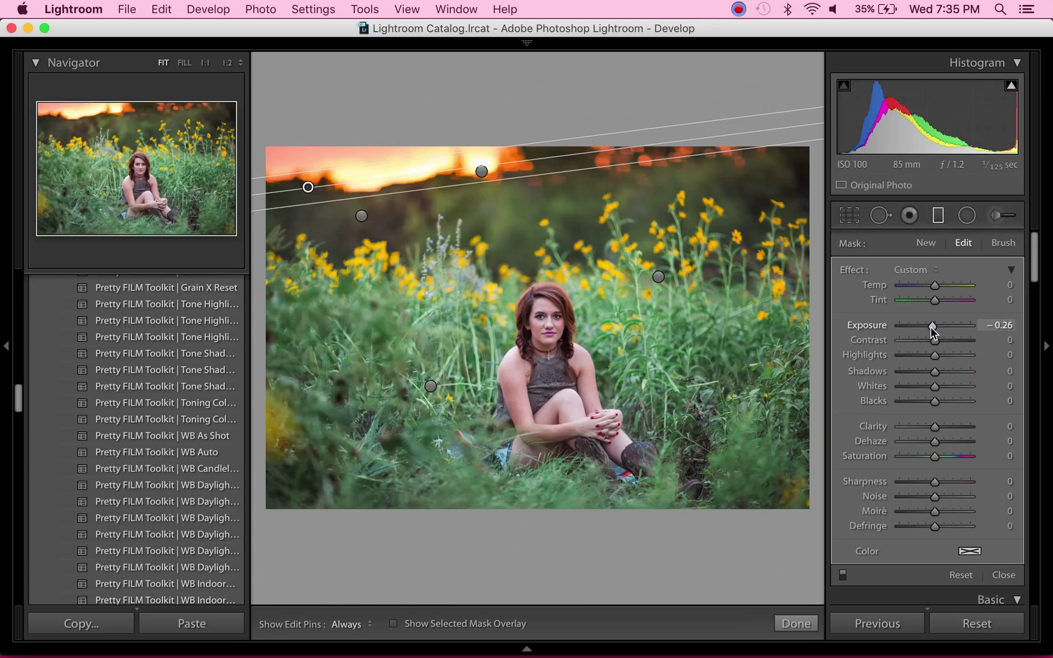
left_click_drag(938, 325, 933, 326)
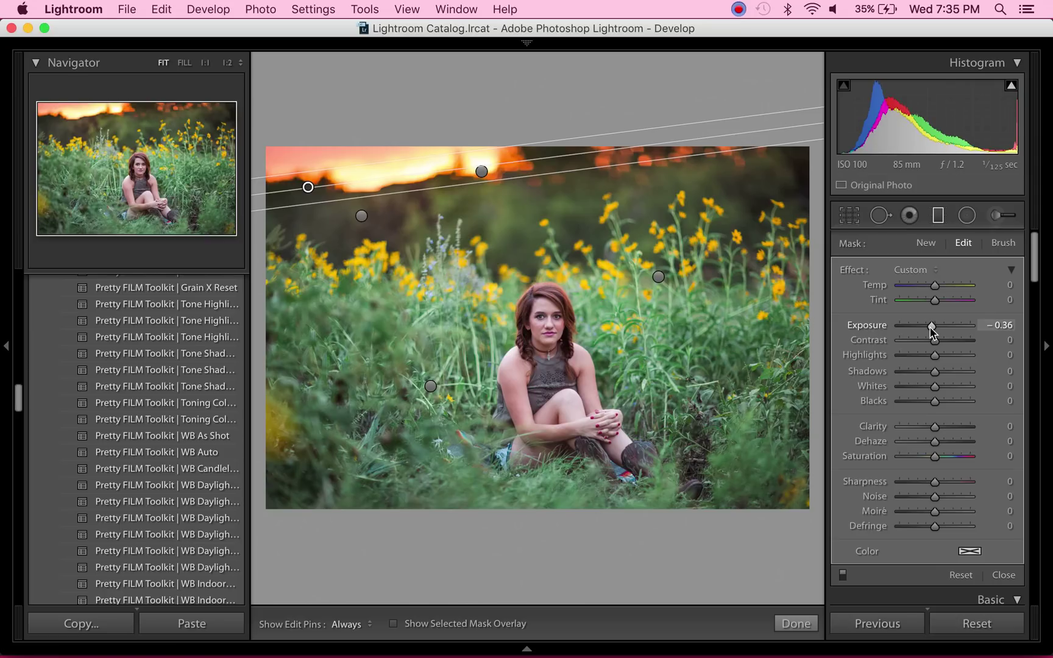
mouse_move(933, 290)
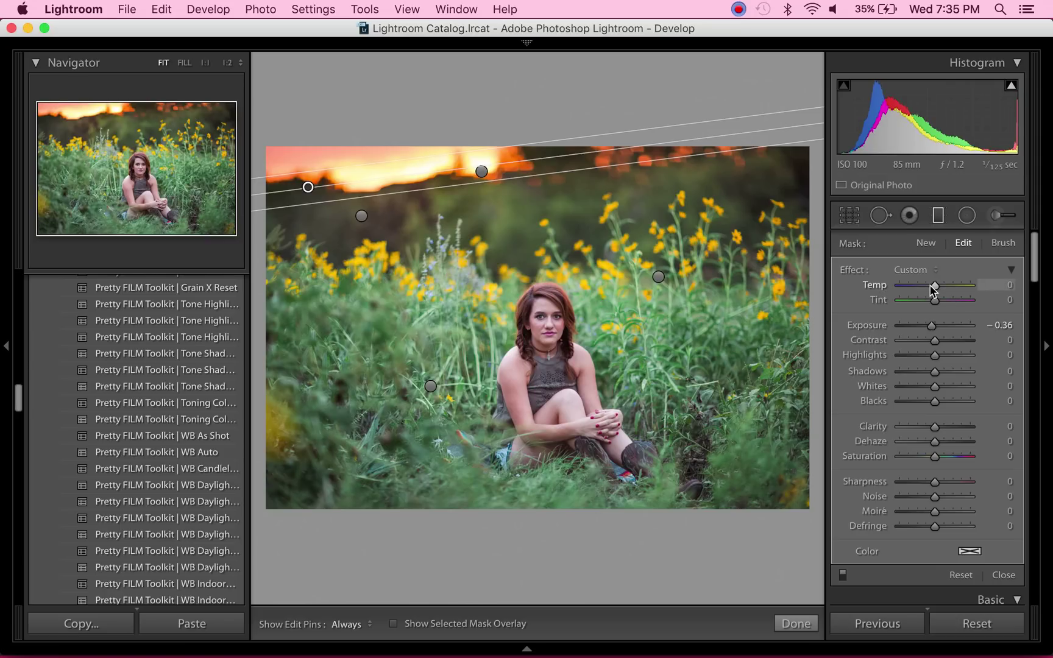
left_click_drag(939, 285, 934, 285)
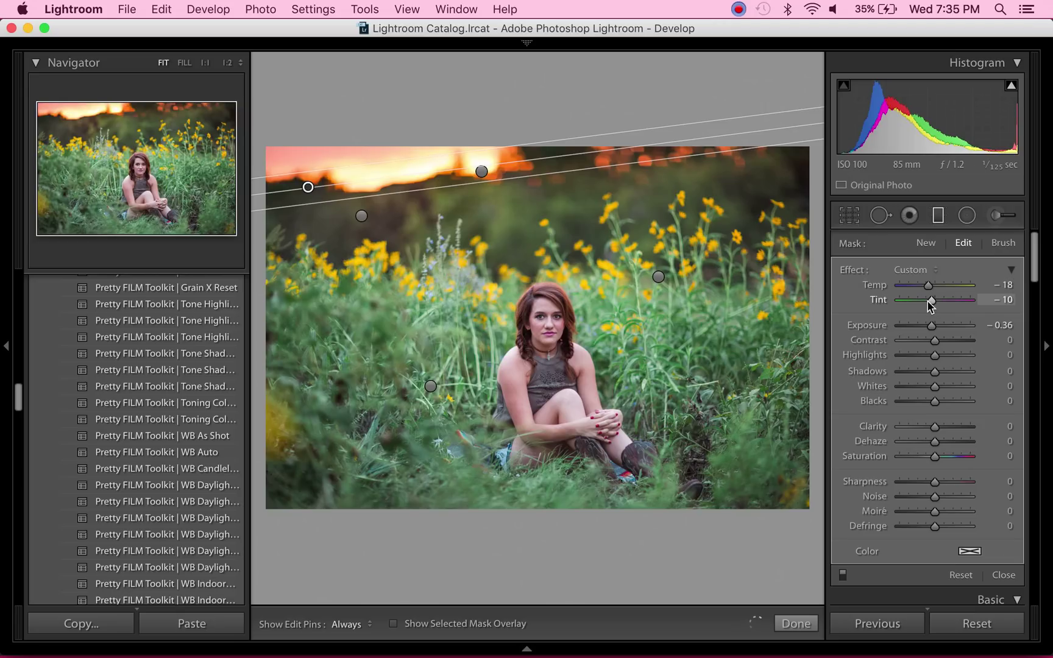
left_click_drag(934, 300, 930, 300)
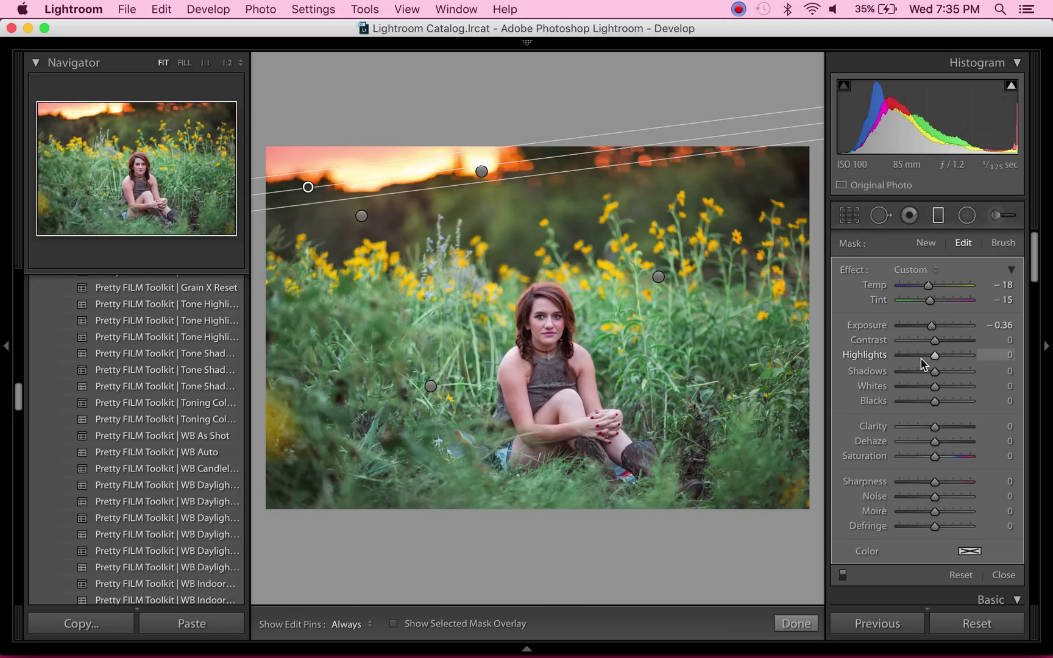
- Reduce the filtered highlights to about -12 and finish the filter
left_click_drag(936, 355, 929, 354)
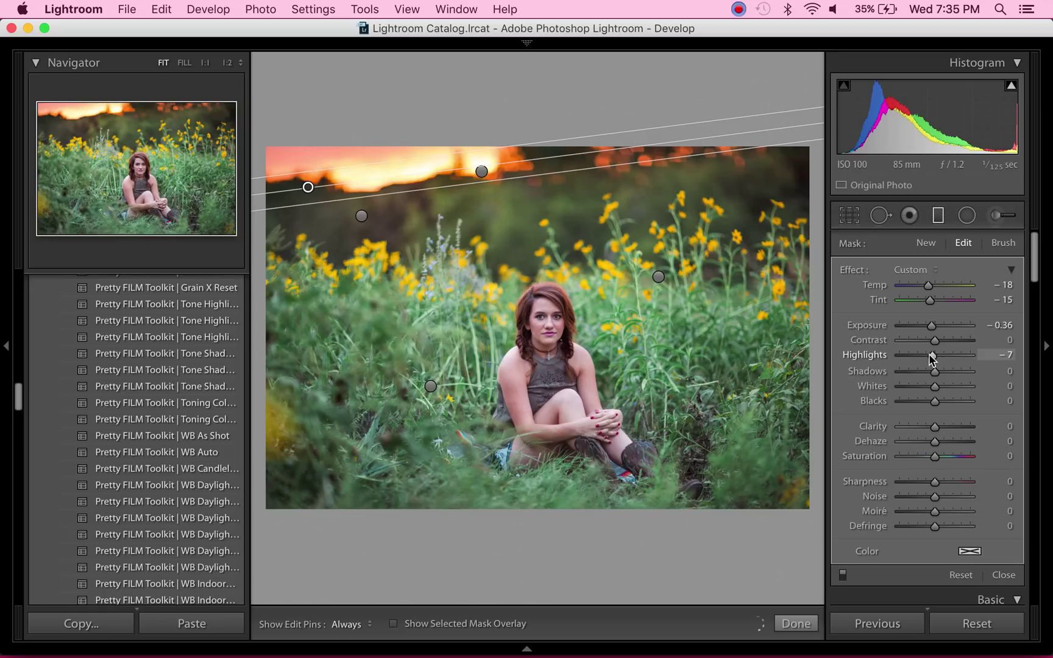
left_click_drag(932, 355, 929, 355)
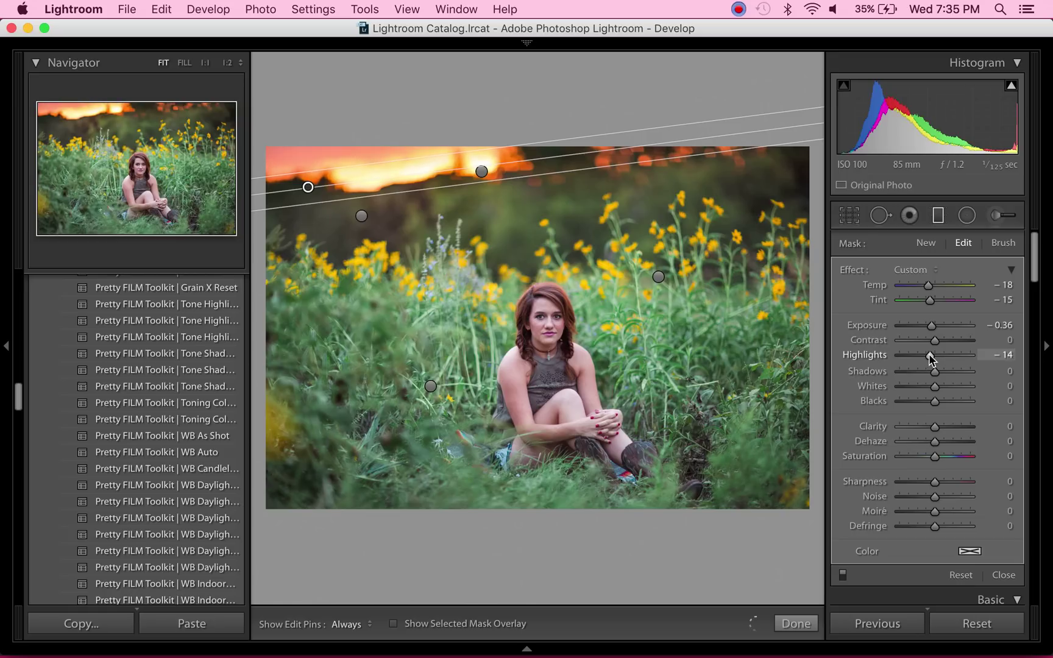
left_click_drag(928, 355, 934, 355)
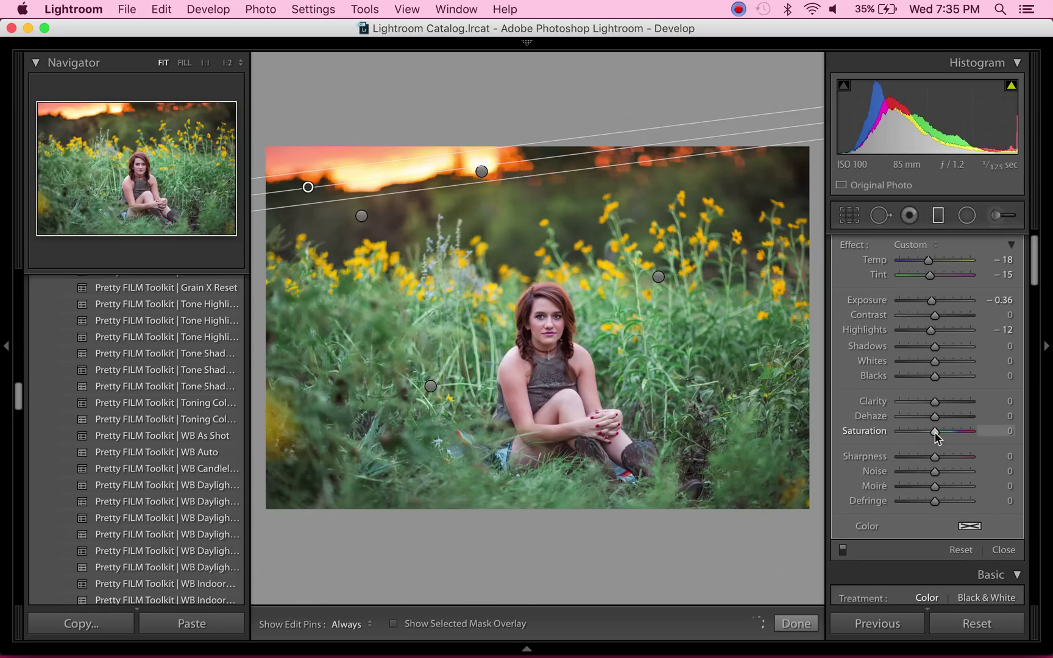
left_click_drag(934, 432, 940, 432)
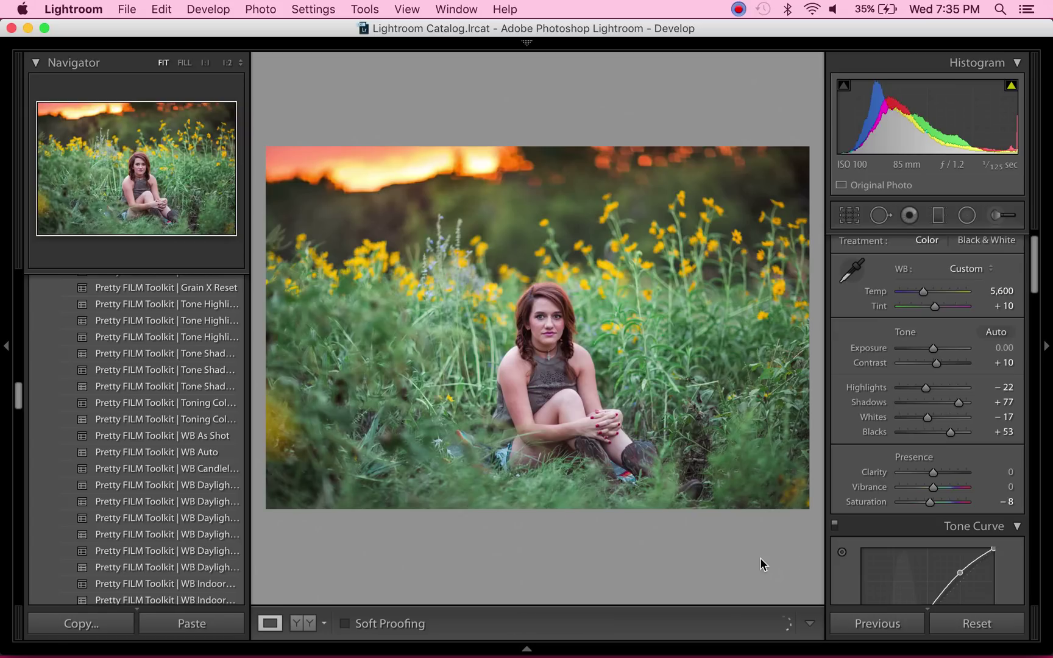
mouse_move(306, 236)
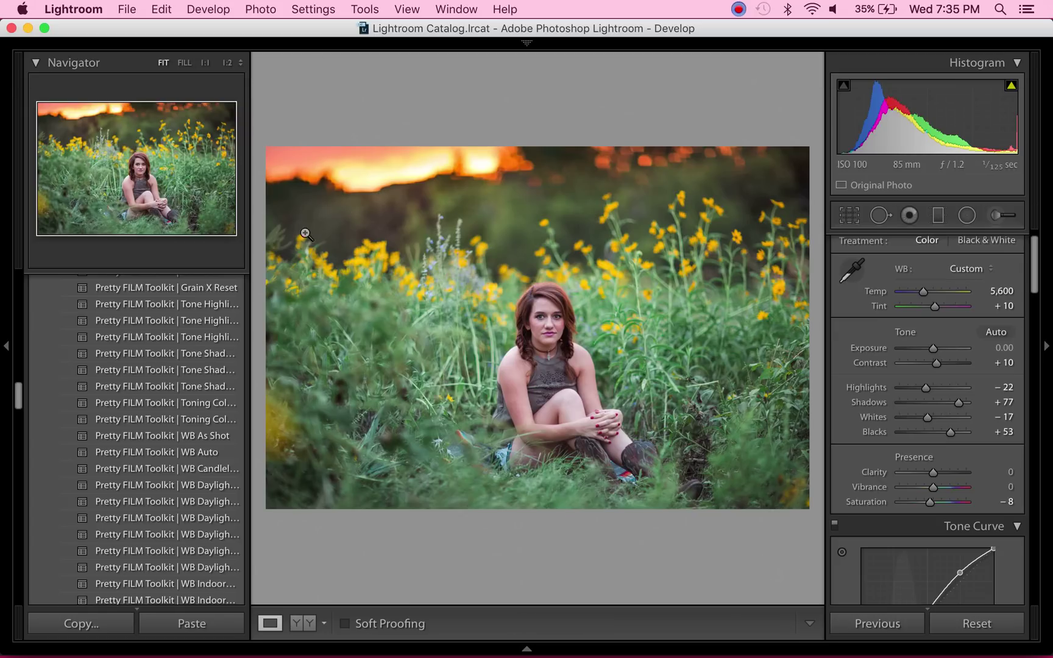
mouse_move(698, 607)
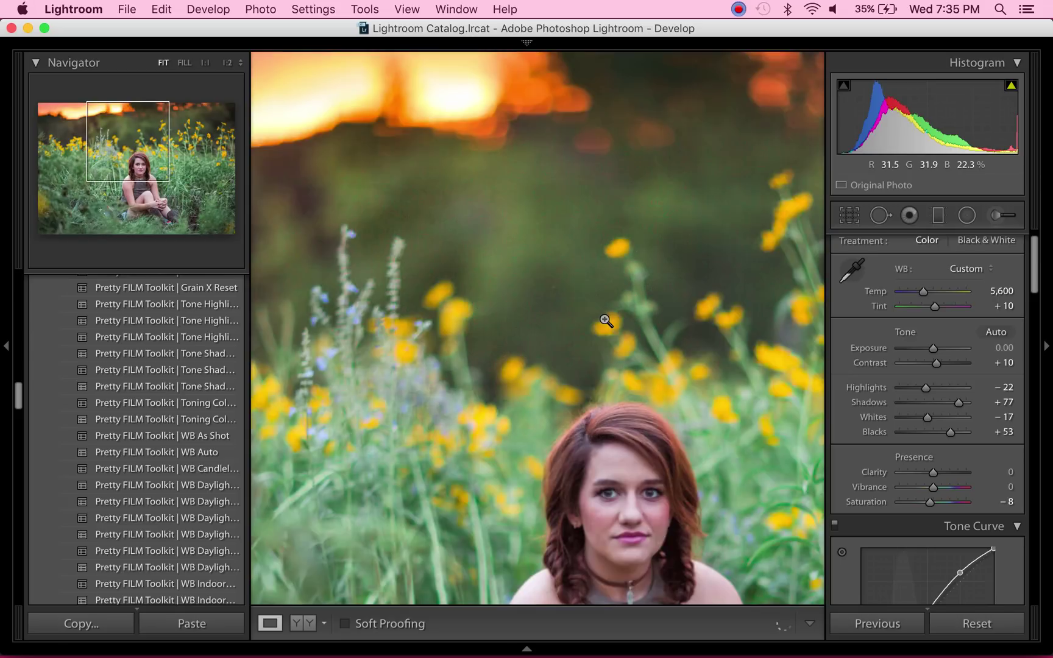
- Fit the whole photo in view with the Detail panel shown
left_click(603, 321)
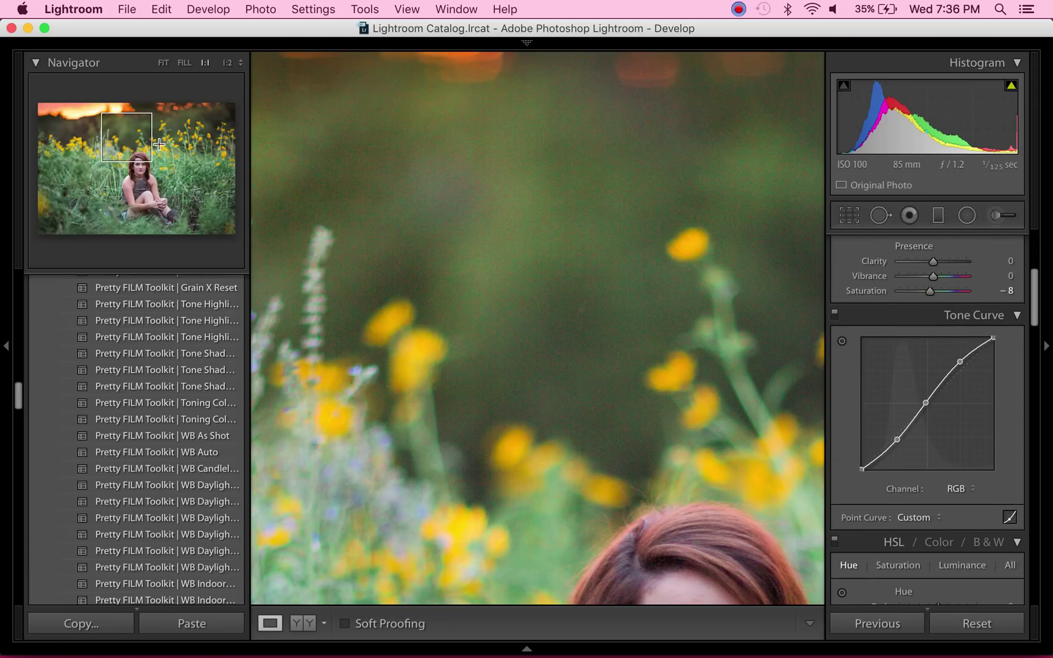
left_click(163, 62)
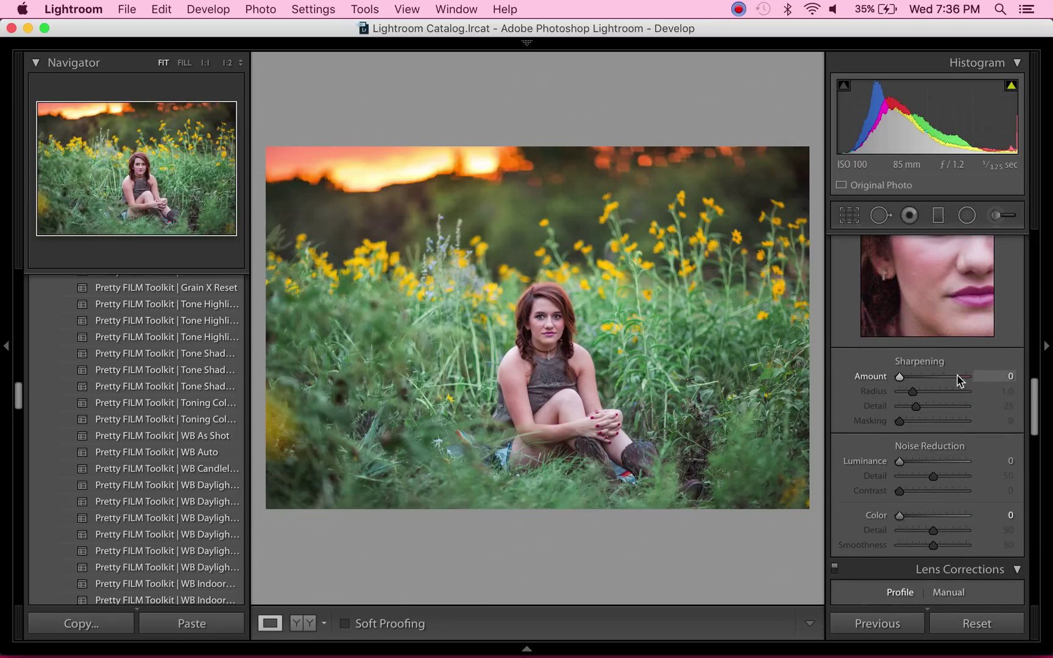
mouse_move(905, 380)
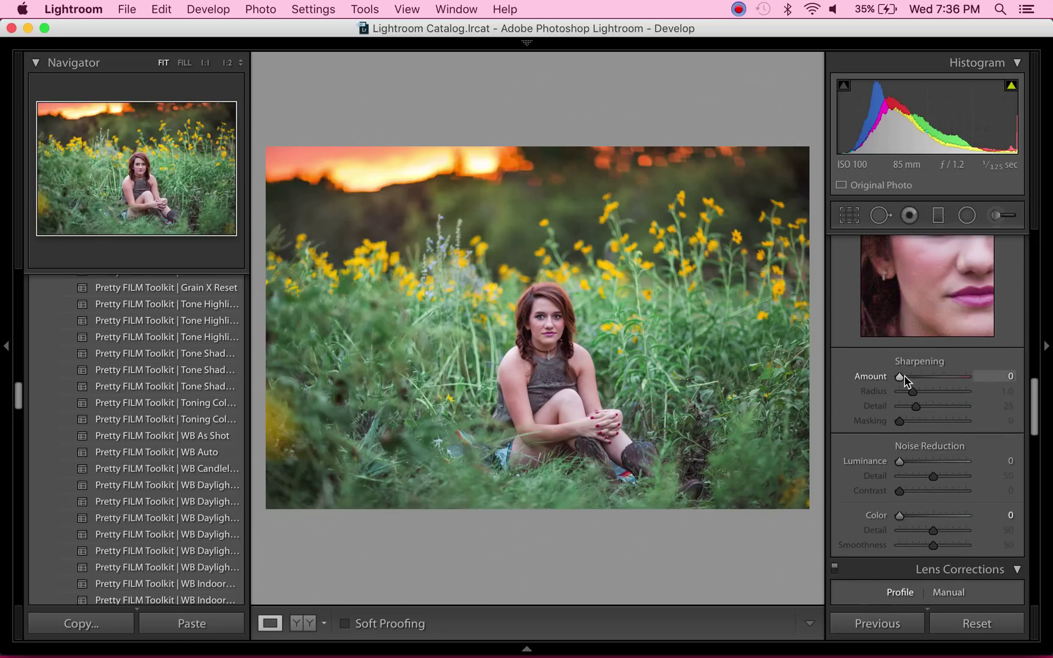
- Set sharpening Amount to 97 with Radius 3.0 and Detail 100
left_click_drag(899, 377, 938, 376)
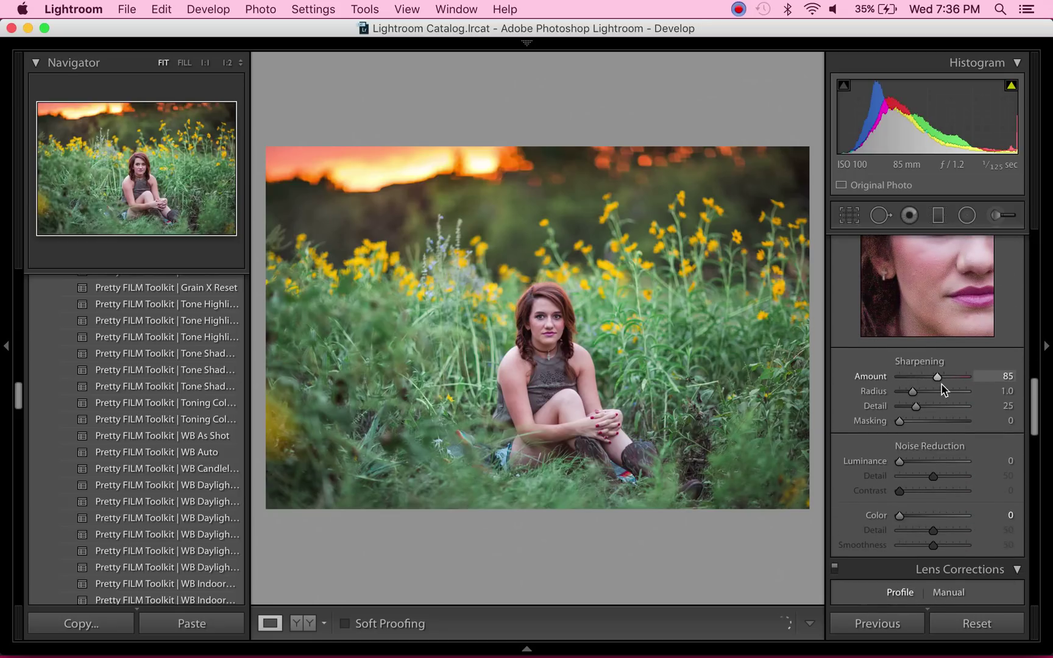
left_click_drag(937, 376, 945, 377)
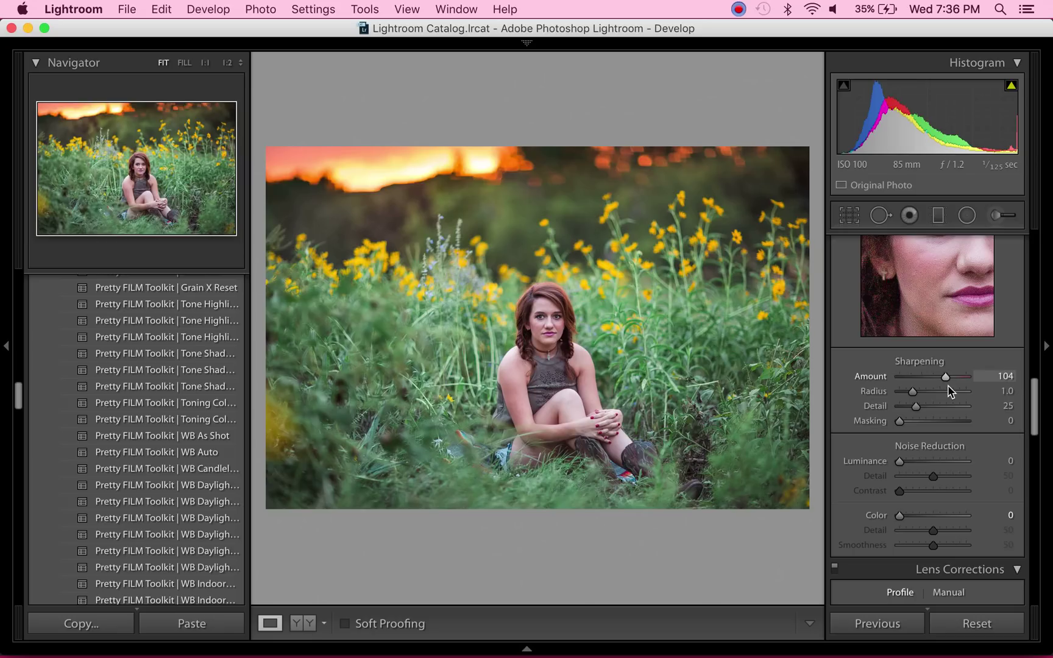
left_click_drag(944, 377, 941, 376)
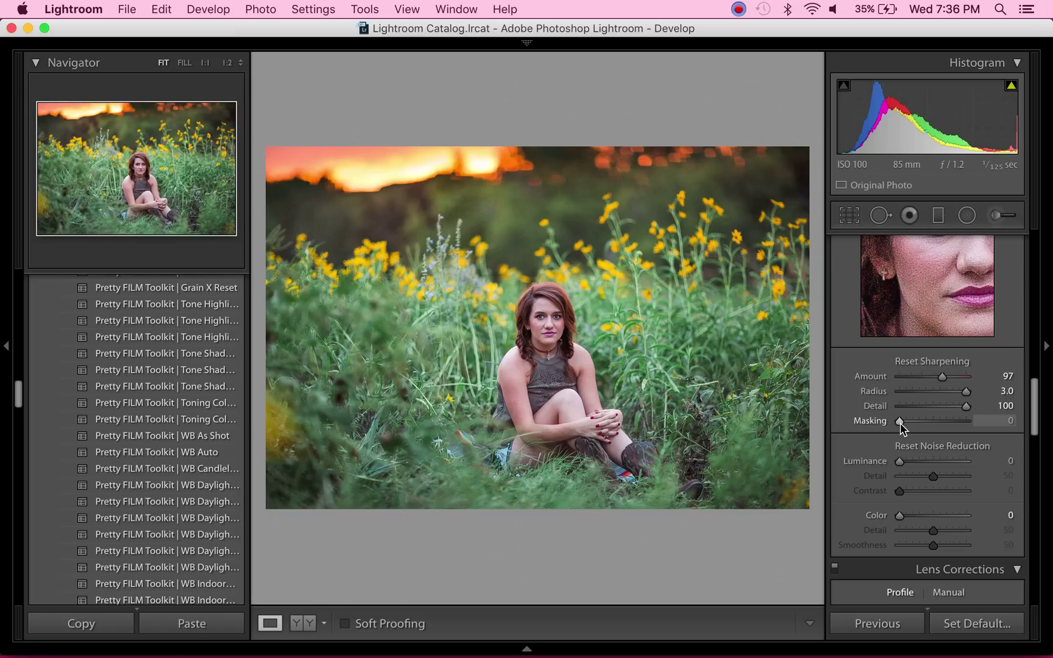
- Set sharpening Masking to 65 so mainly edges sharpen, and magnify to inspect grain
left_click_drag(901, 420, 925, 421)
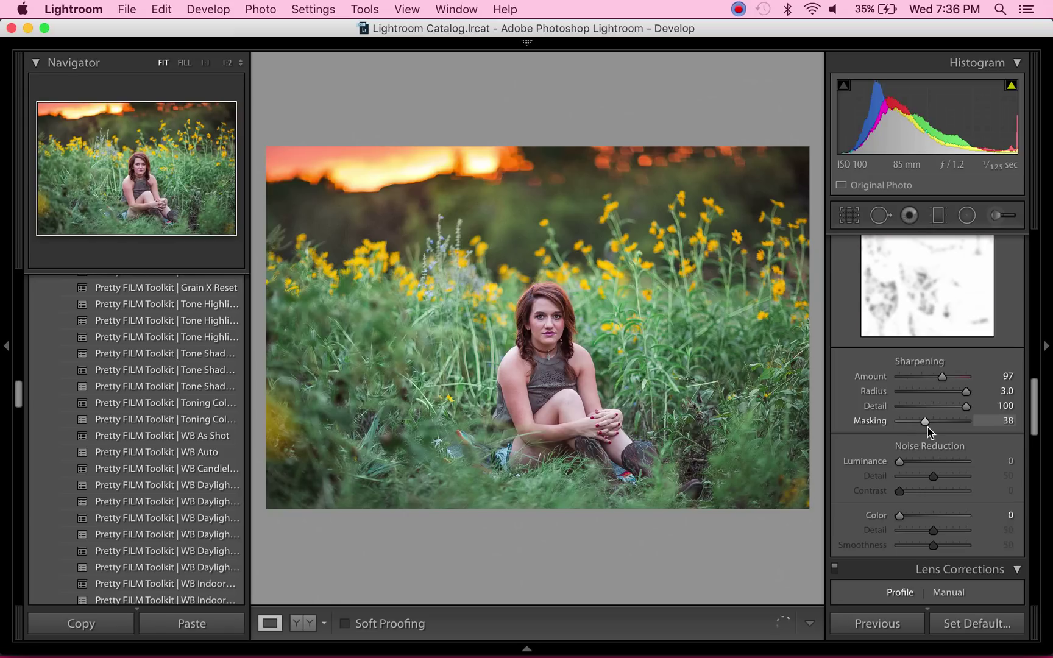
left_click_drag(925, 420, 943, 420)
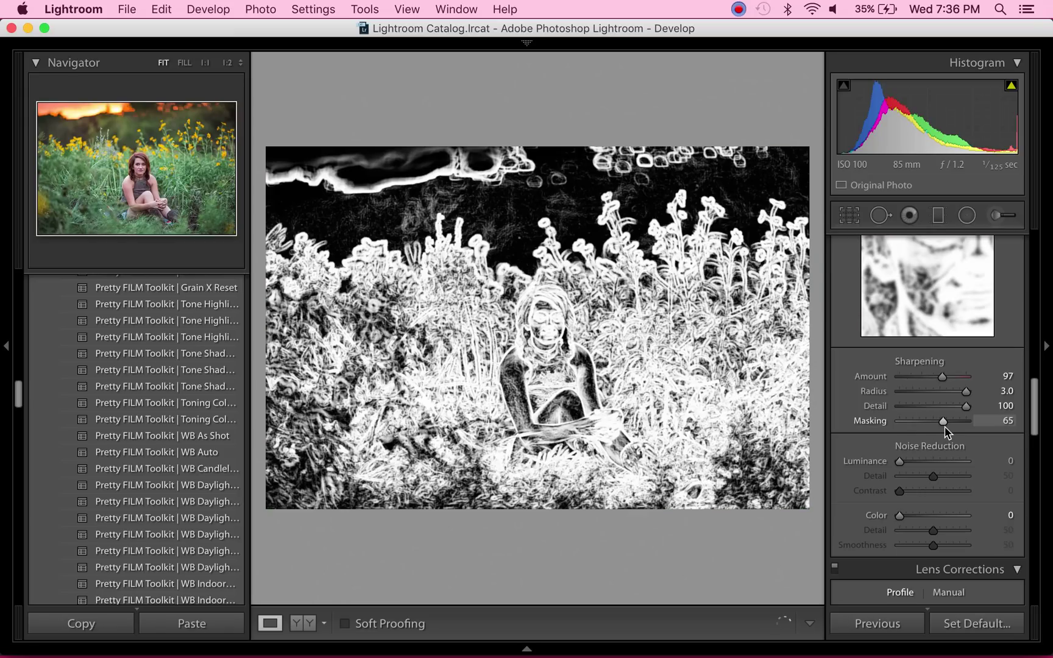
left_click_drag(944, 420, 949, 420)
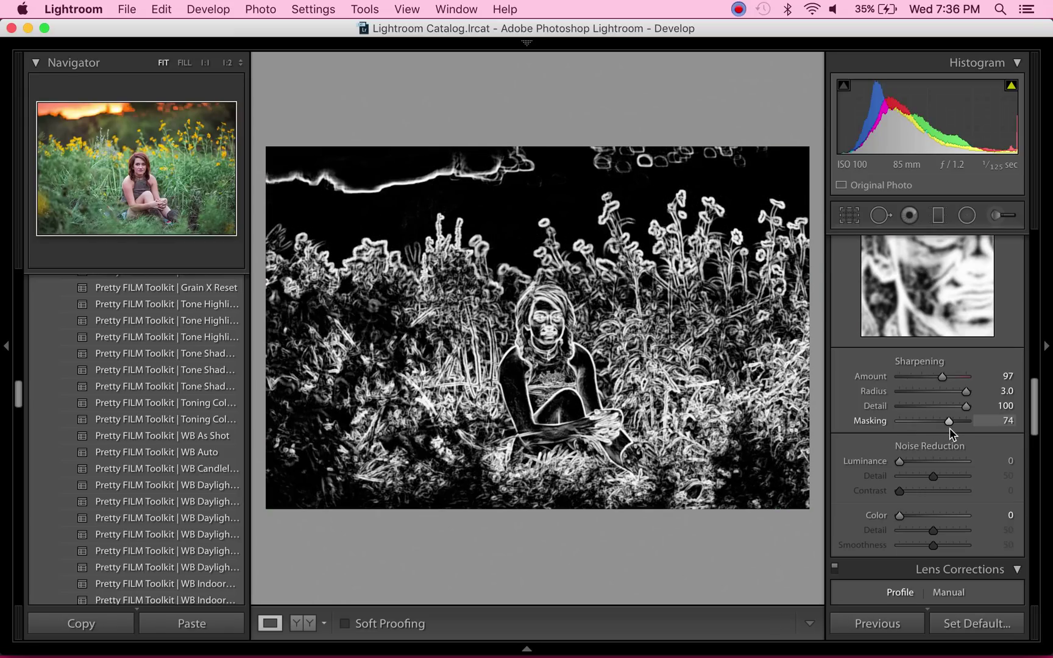
left_click_drag(952, 420, 945, 420)
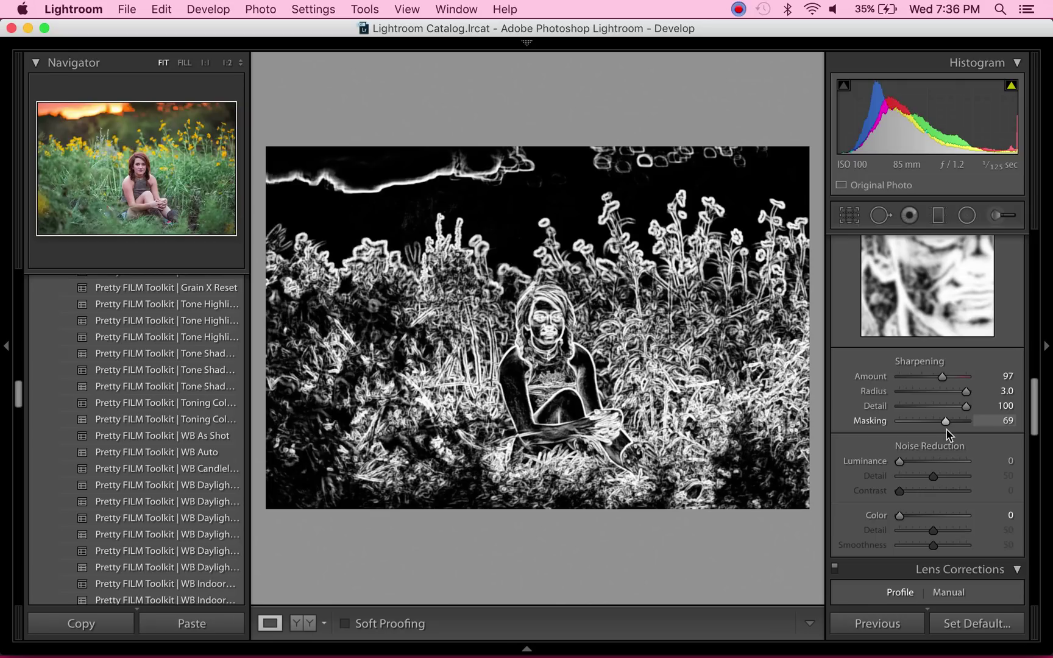
left_click_drag(946, 420, 943, 421)
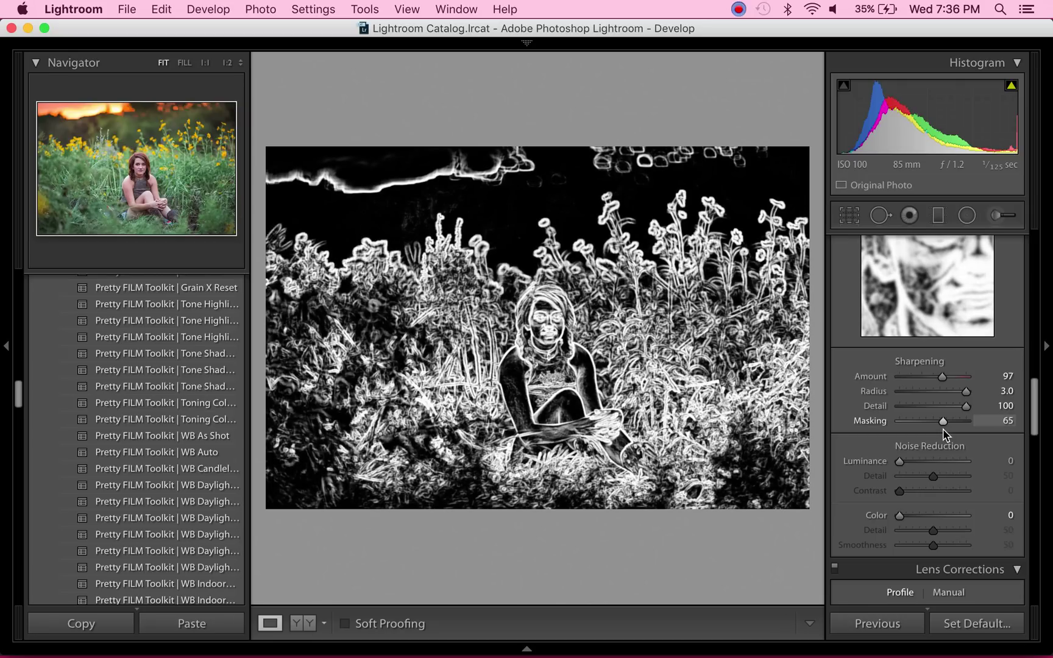
left_click(944, 420)
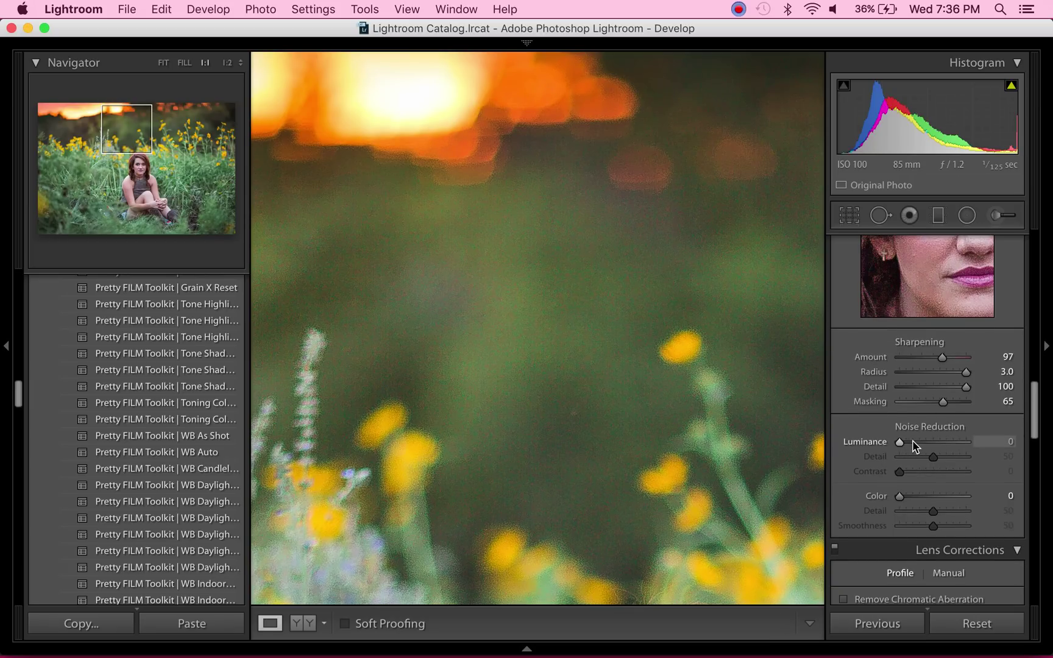
- Set Luminance noise reduction to 29 and Color to 27
left_click_drag(900, 442, 914, 442)
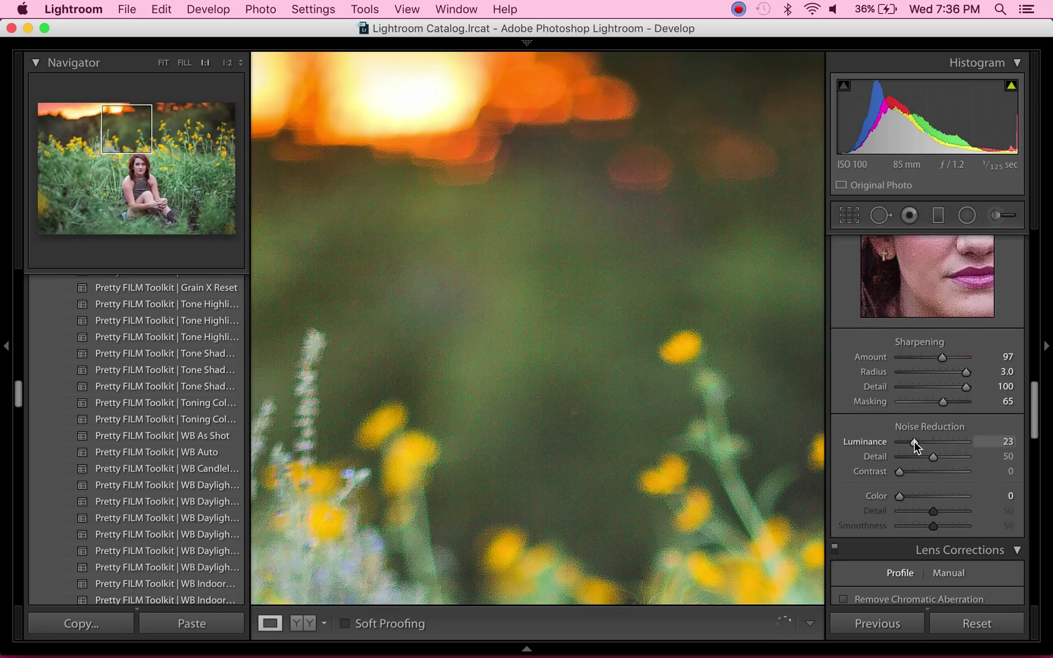
left_click_drag(911, 442, 922, 443)
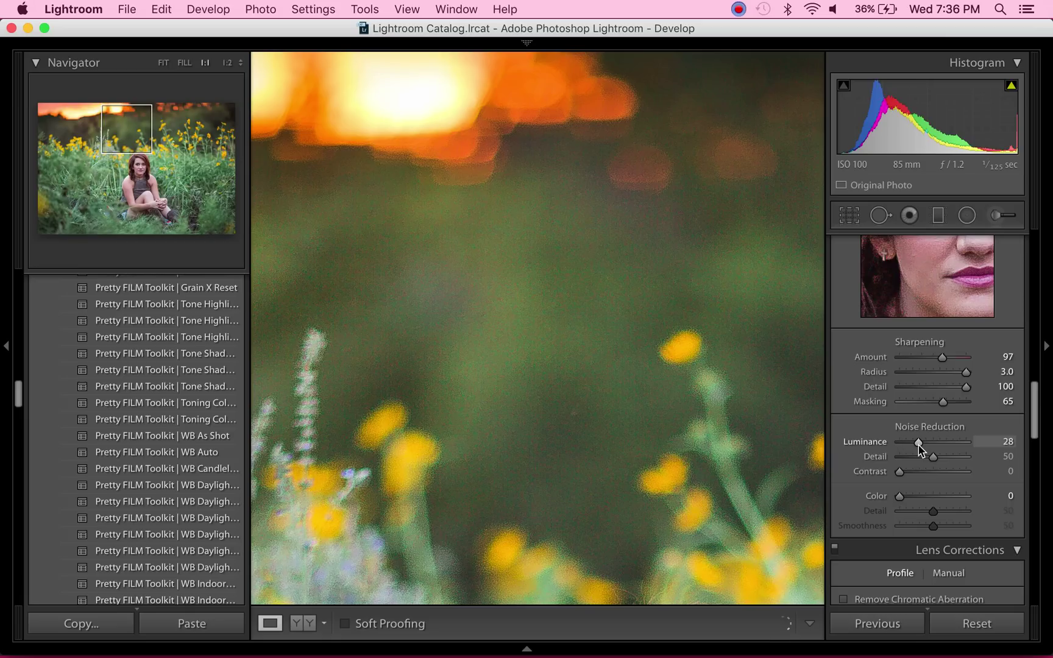
left_click_drag(919, 442, 924, 443)
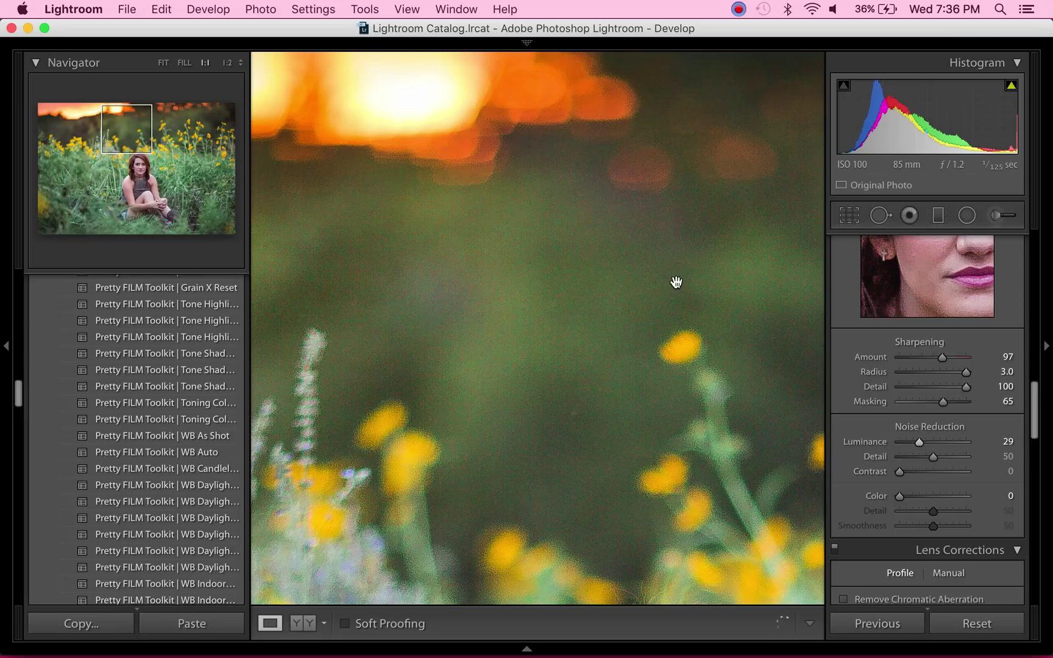
mouse_move(501, 450)
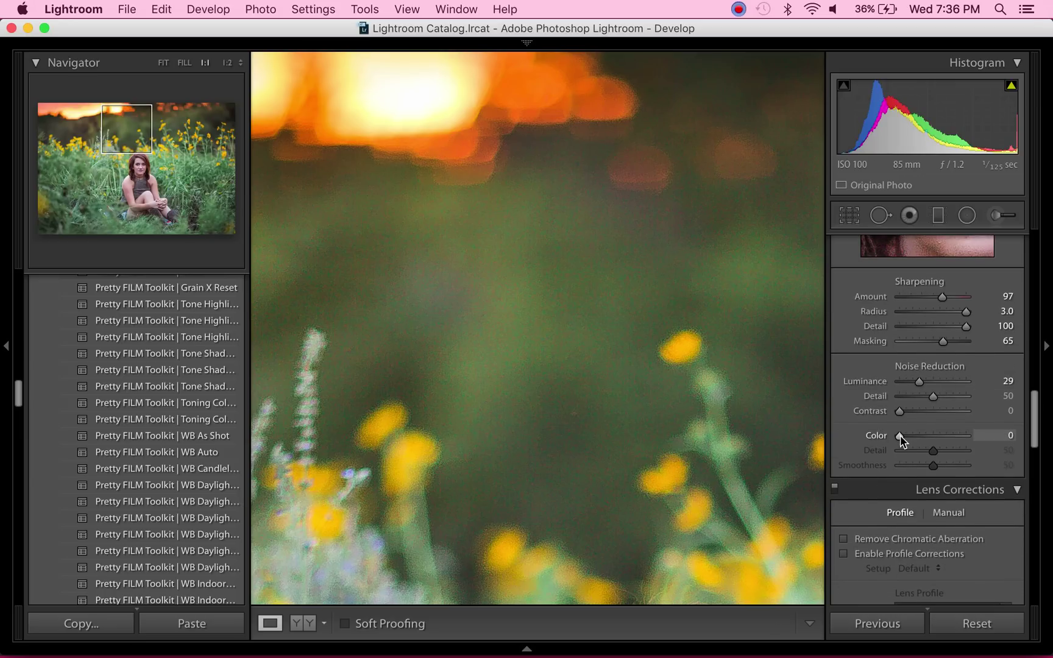
left_click_drag(899, 436, 912, 436)
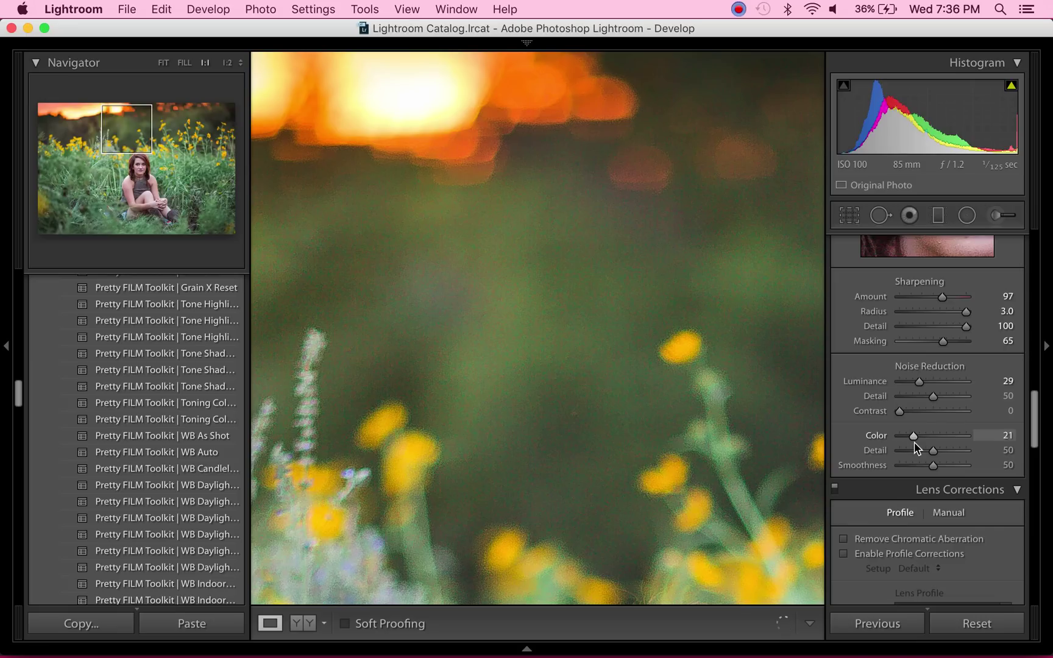
left_click_drag(913, 435, 918, 435)
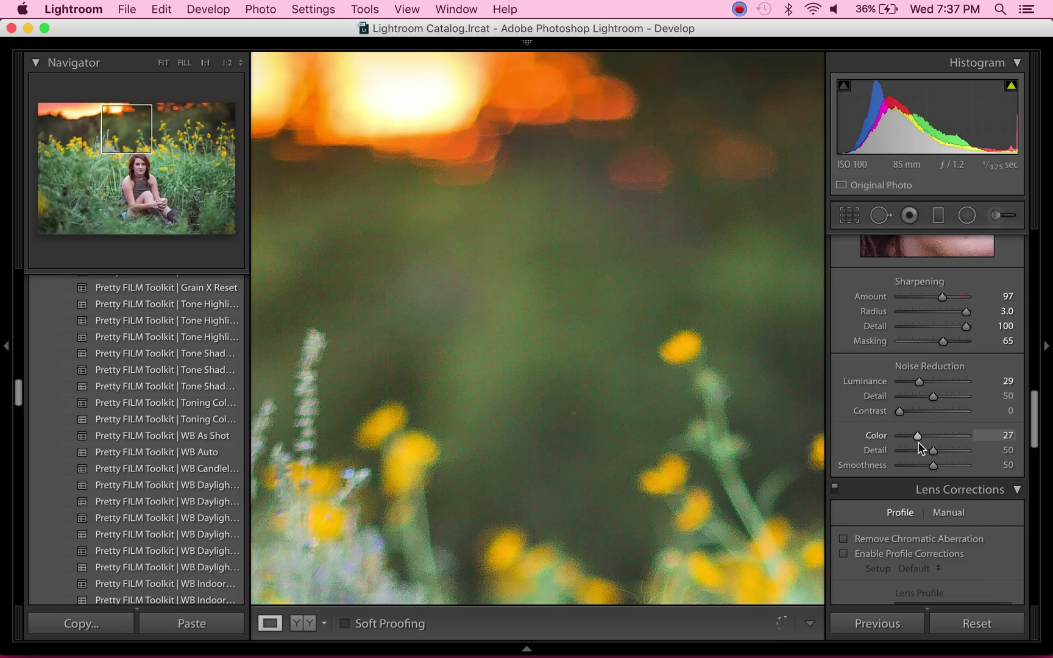
scroll("down", 3)
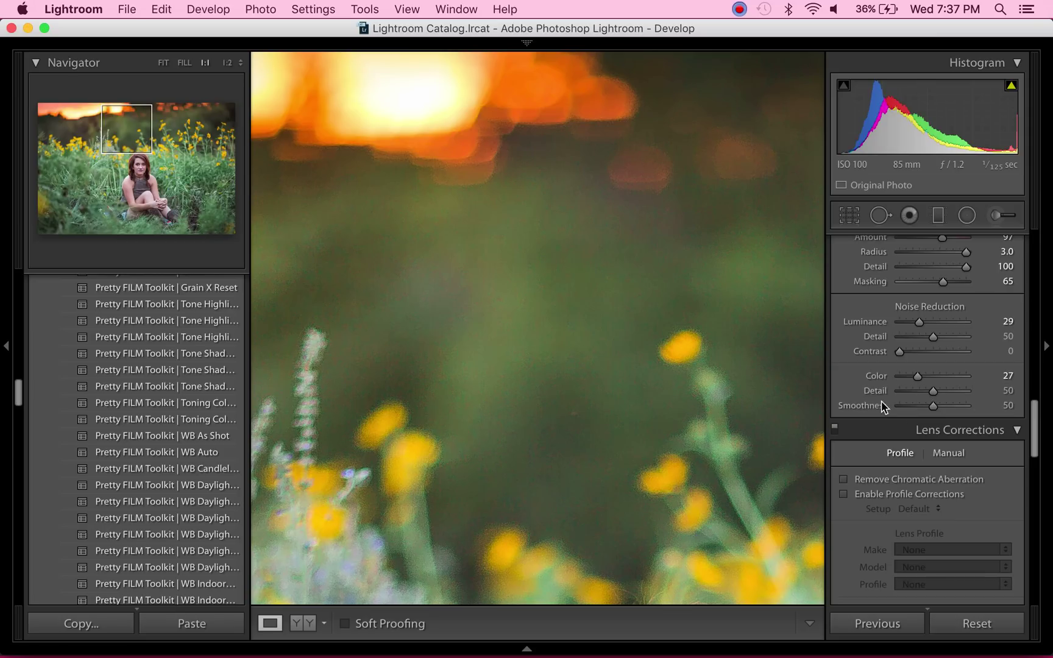
mouse_move(881, 415)
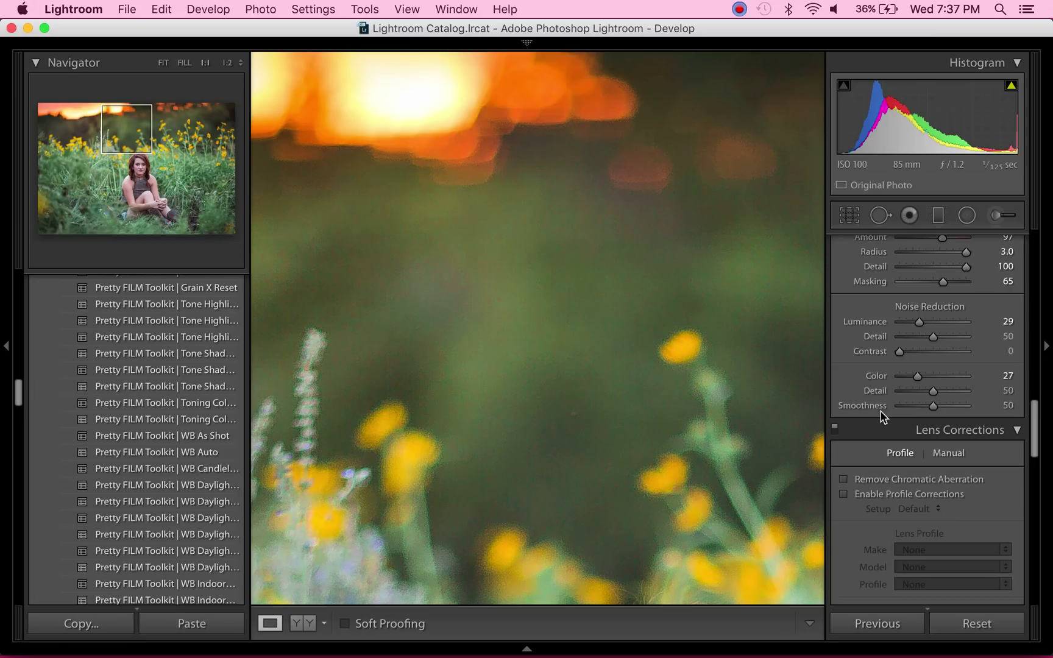
mouse_move(567, 467)
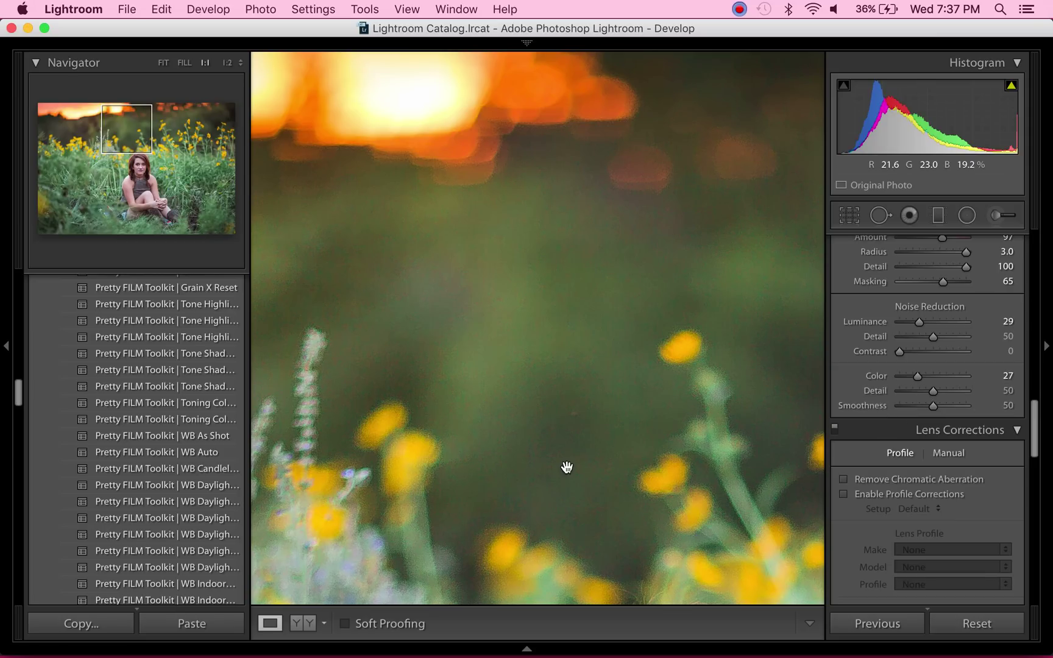
mouse_move(932, 391)
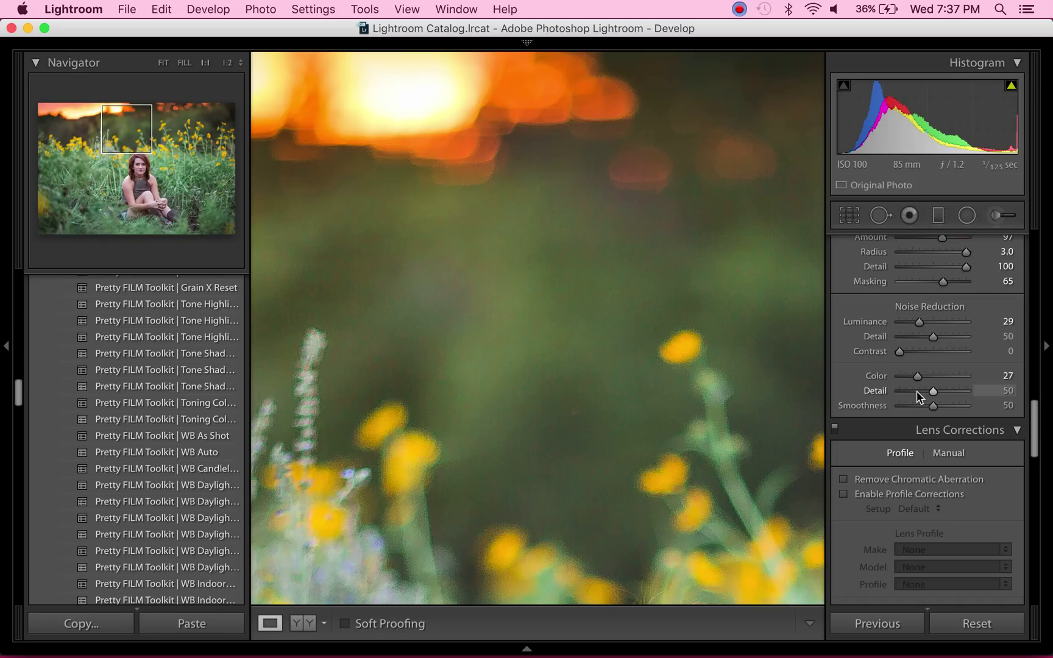
- Lower Color Detail to 25 and raise Smoothness to 87
left_click_drag(947, 391, 918, 391)
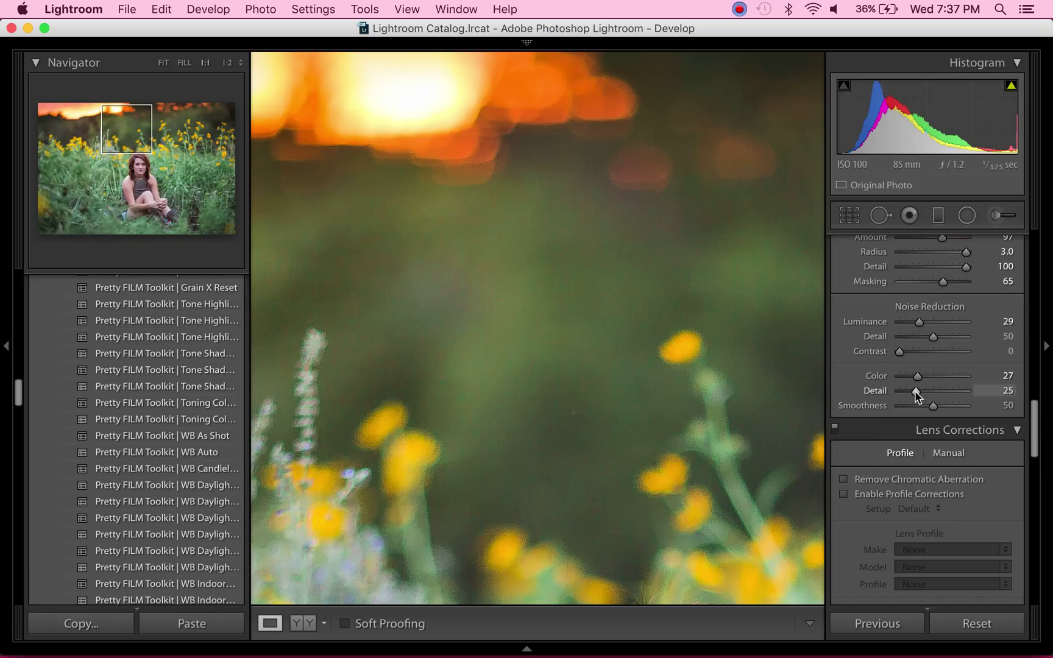
left_click_drag(933, 404, 936, 404)
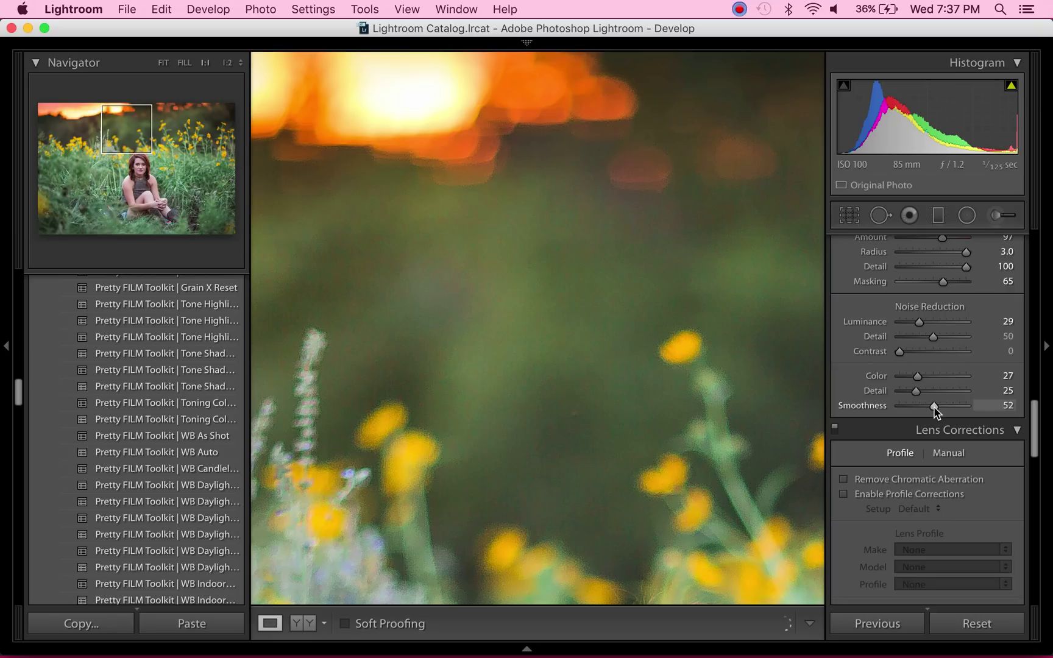
left_click_drag(933, 405, 948, 406)
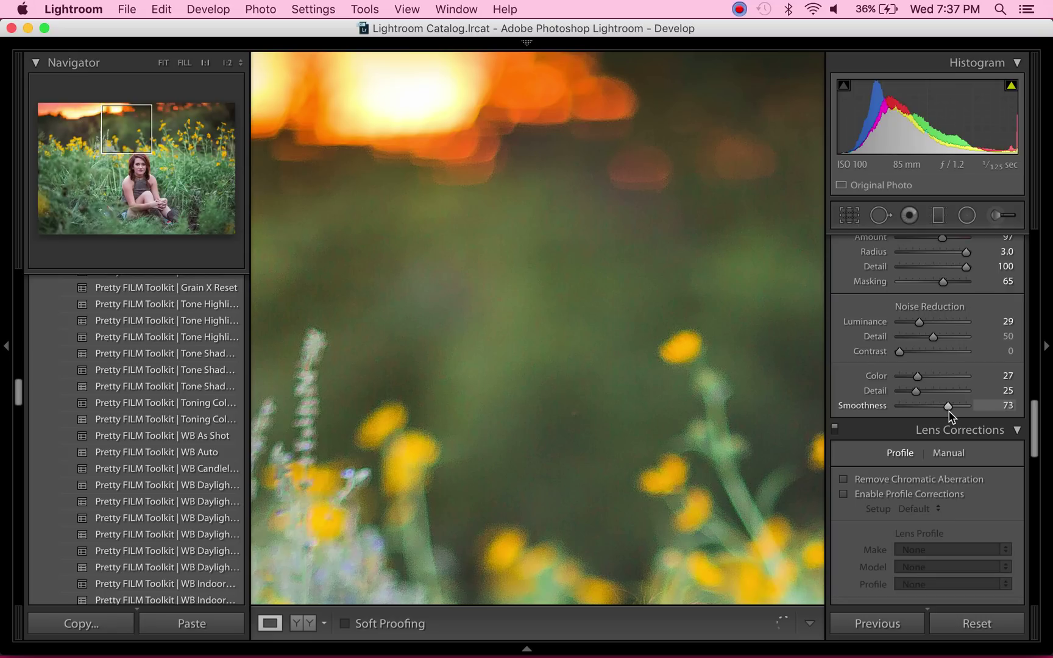
left_click_drag(947, 406, 954, 406)
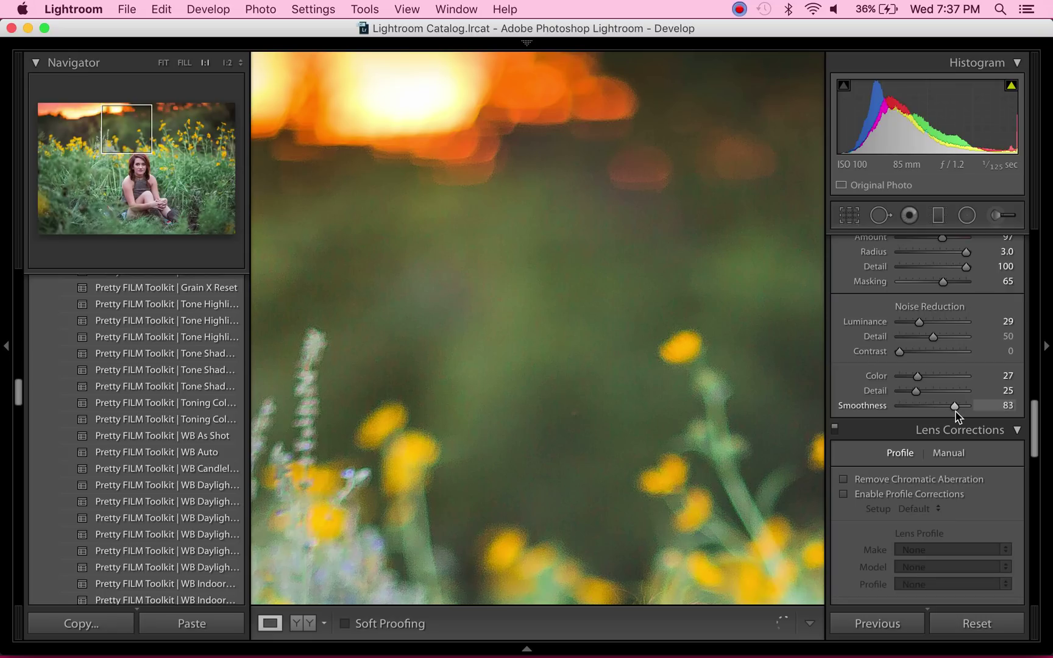
left_click_drag(952, 406, 957, 406)
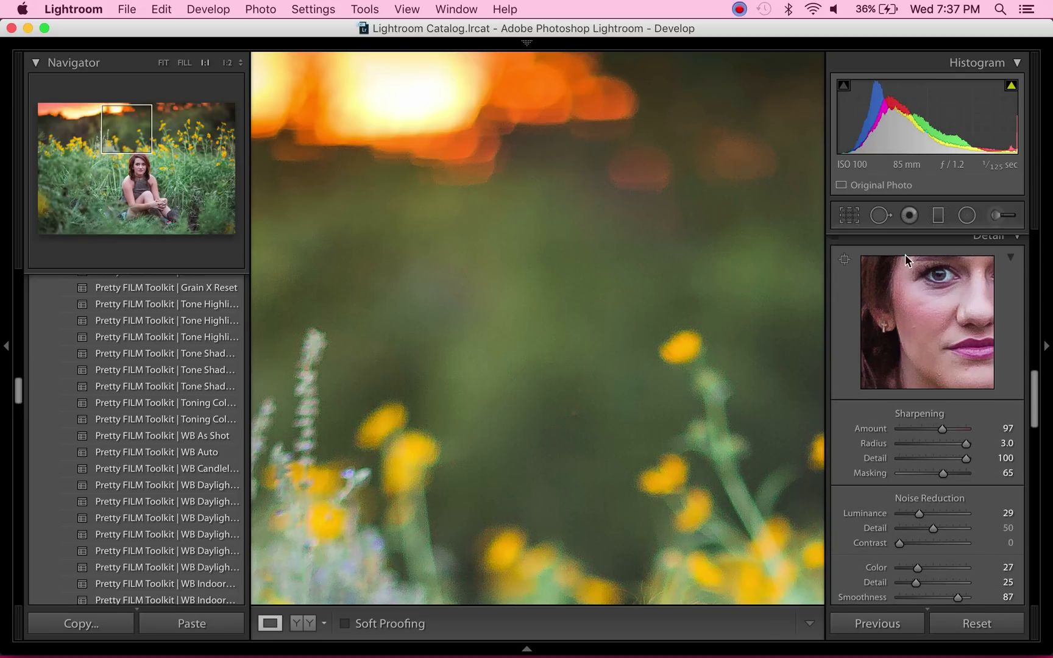
scroll("down", 3)
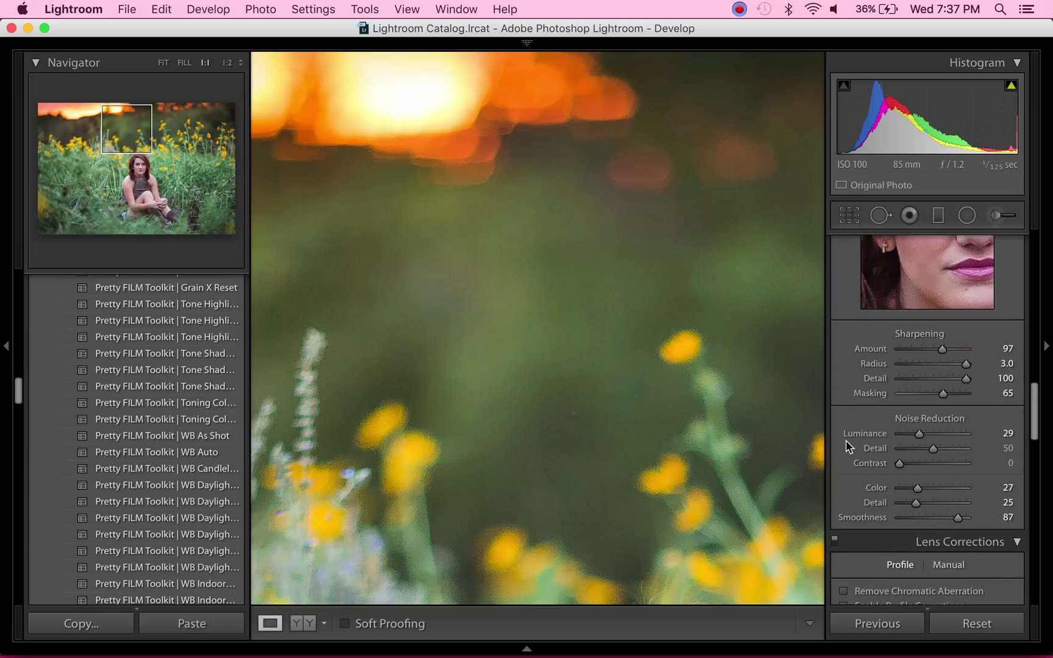
mouse_move(852, 446)
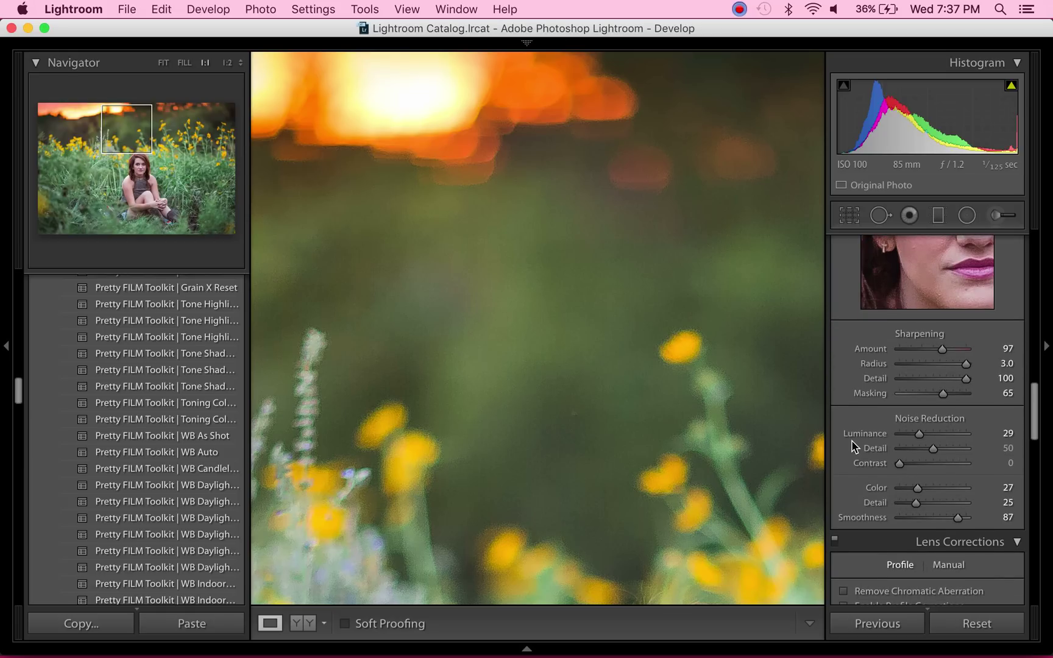
mouse_move(853, 469)
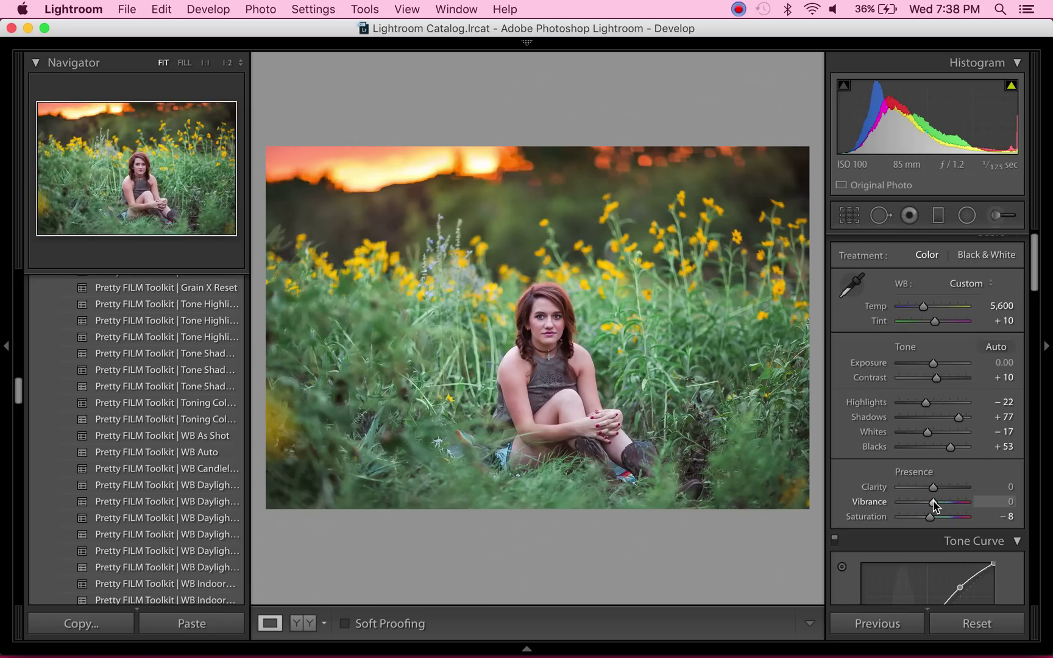
- Raise Vibrance to +37 to boost the colours
left_click_drag(932, 503, 957, 503)
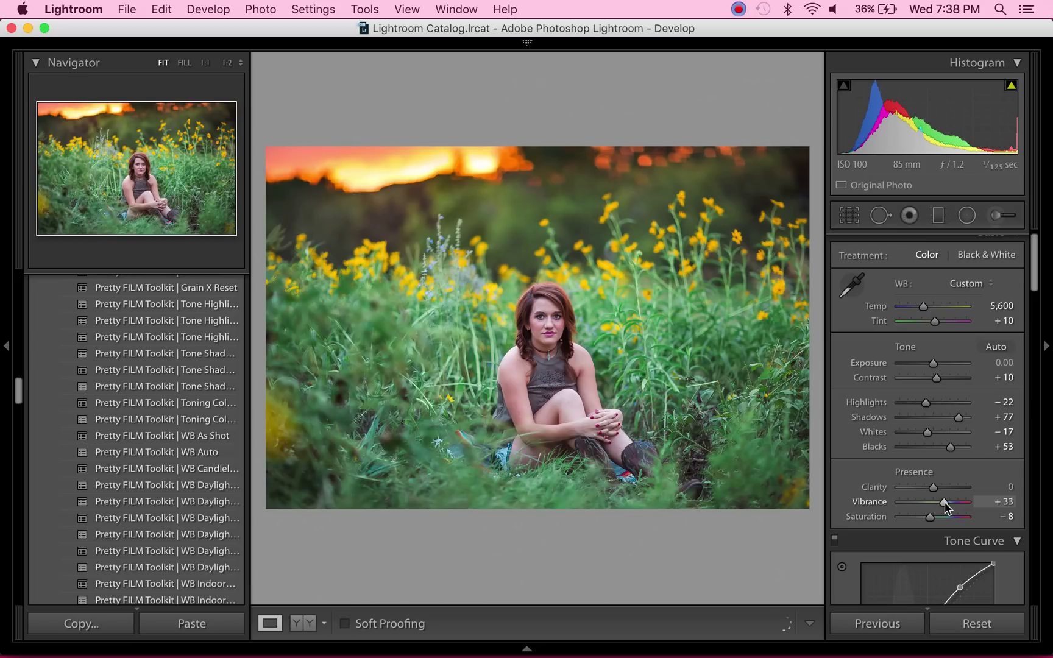
left_click_drag(940, 502, 947, 502)
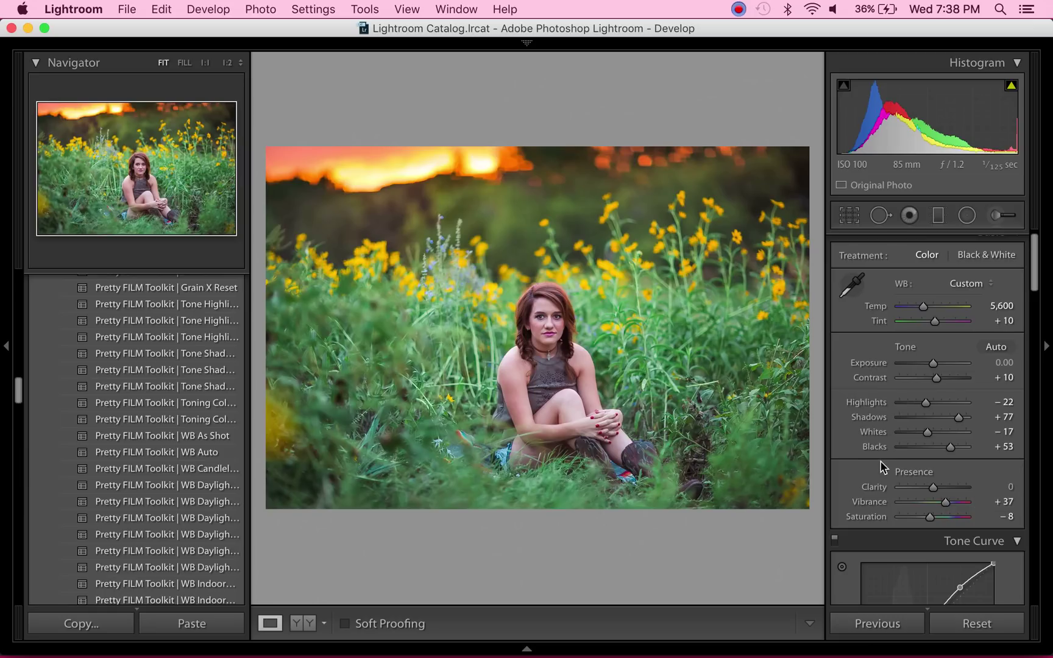
mouse_move(873, 458)
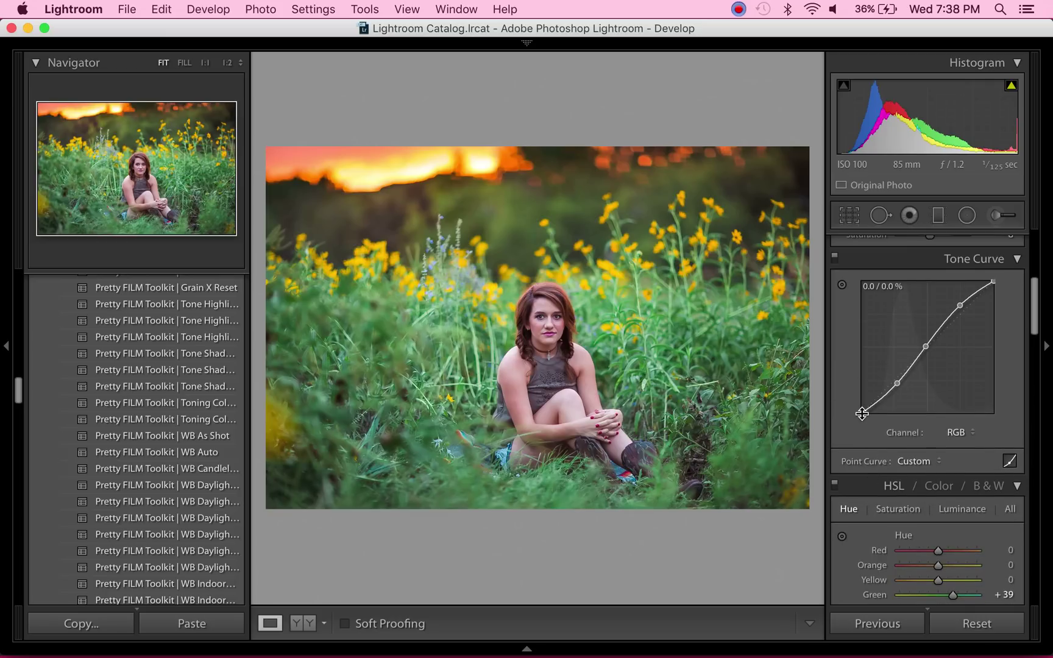
- Raise the curve's bottom-left point slightly so the shadows fade to a matte grey
left_click_drag(863, 413, 863, 409)
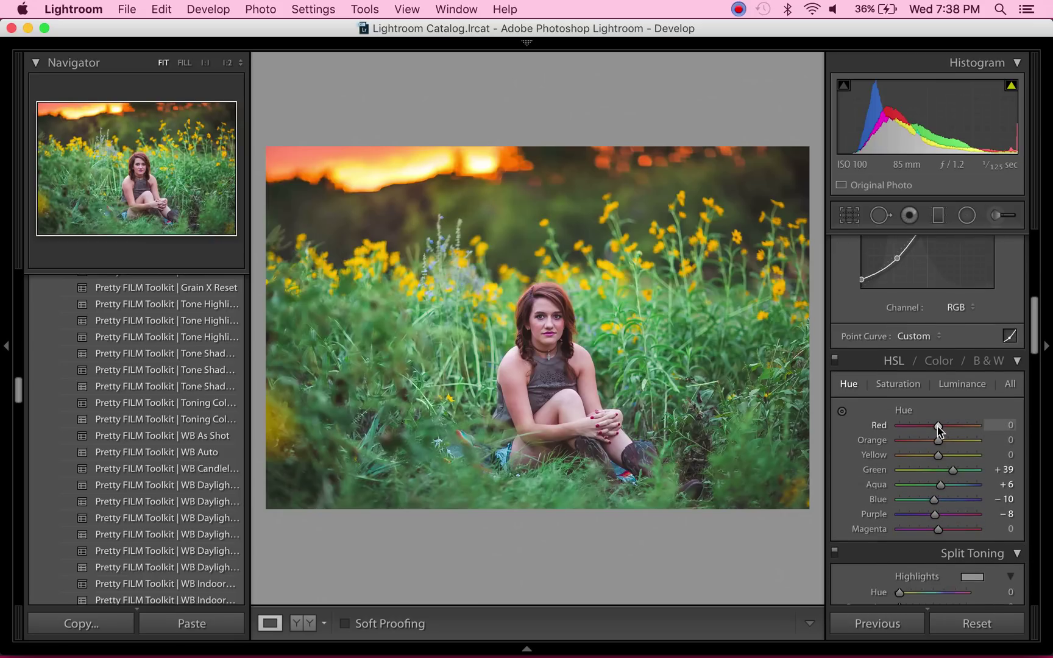
- Shift the Red hue to +9 and the Green hue down to -10
left_click_drag(940, 424, 937, 424)
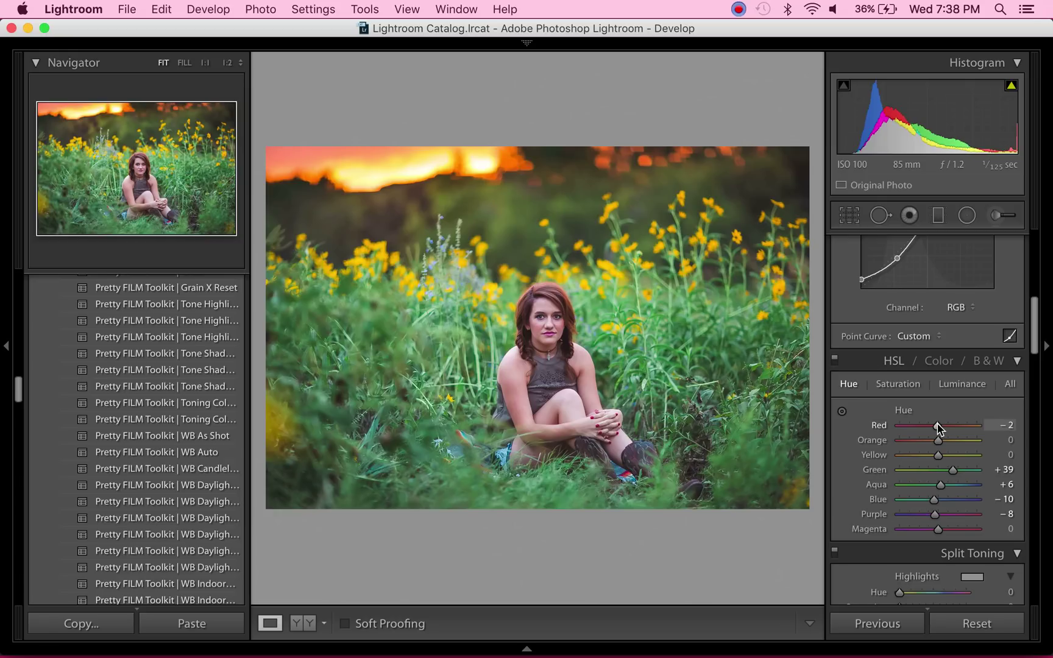
left_click_drag(932, 425, 941, 425)
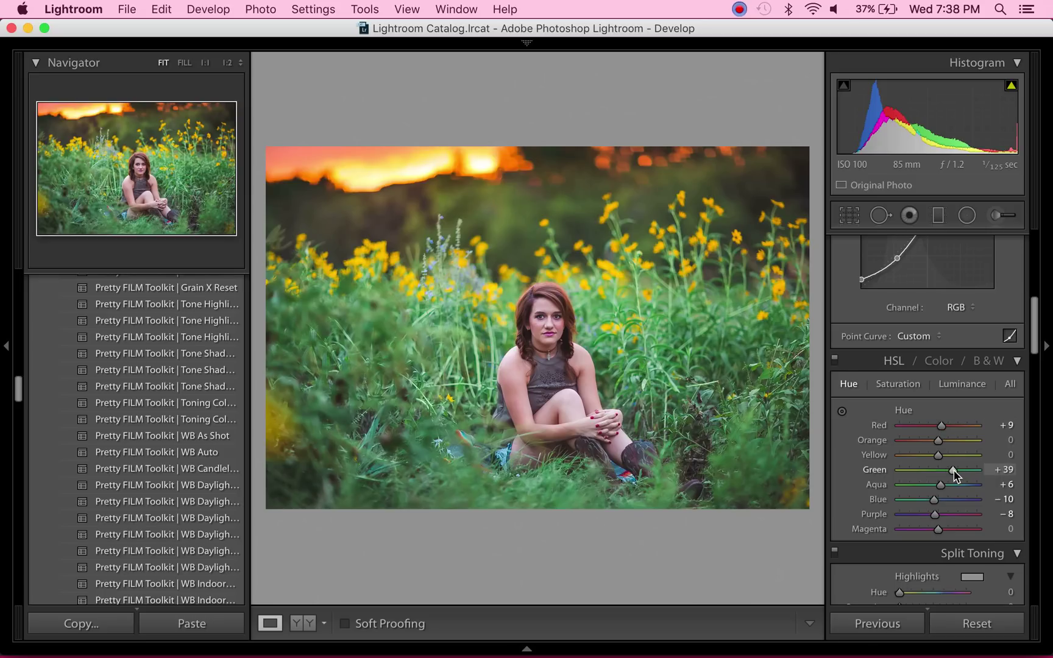
left_click_drag(951, 470, 939, 470)
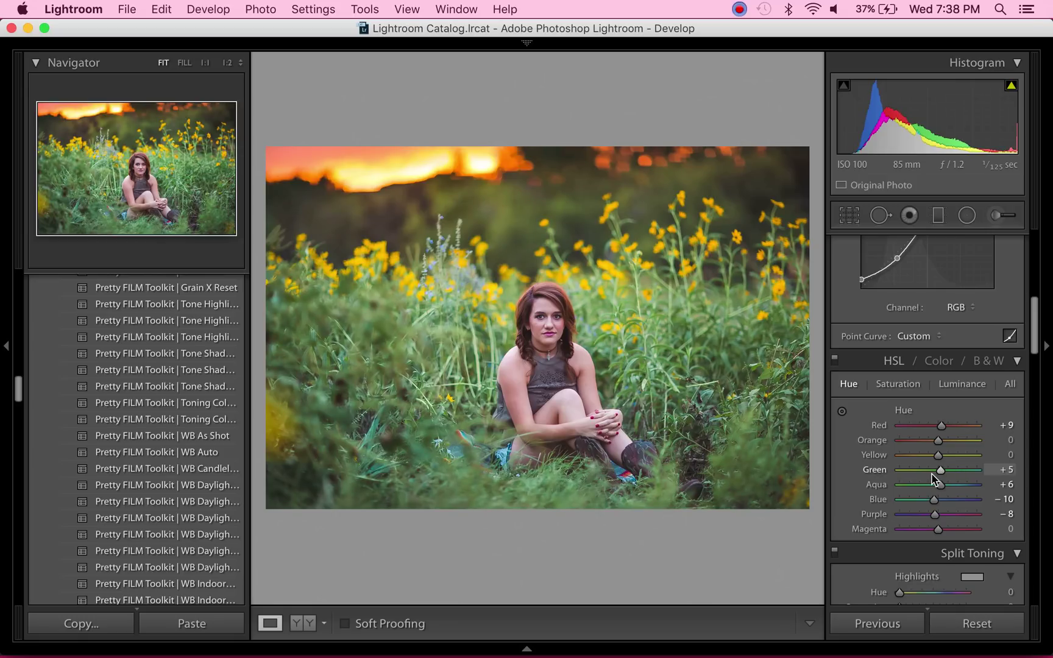
left_click_drag(938, 469, 932, 470)
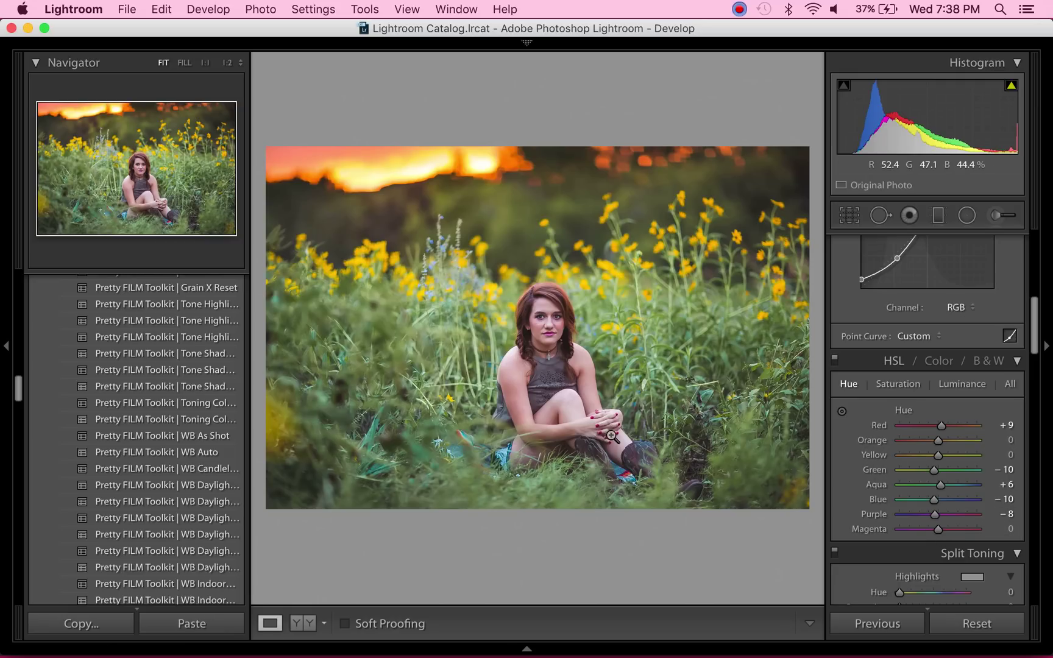
mouse_move(939, 530)
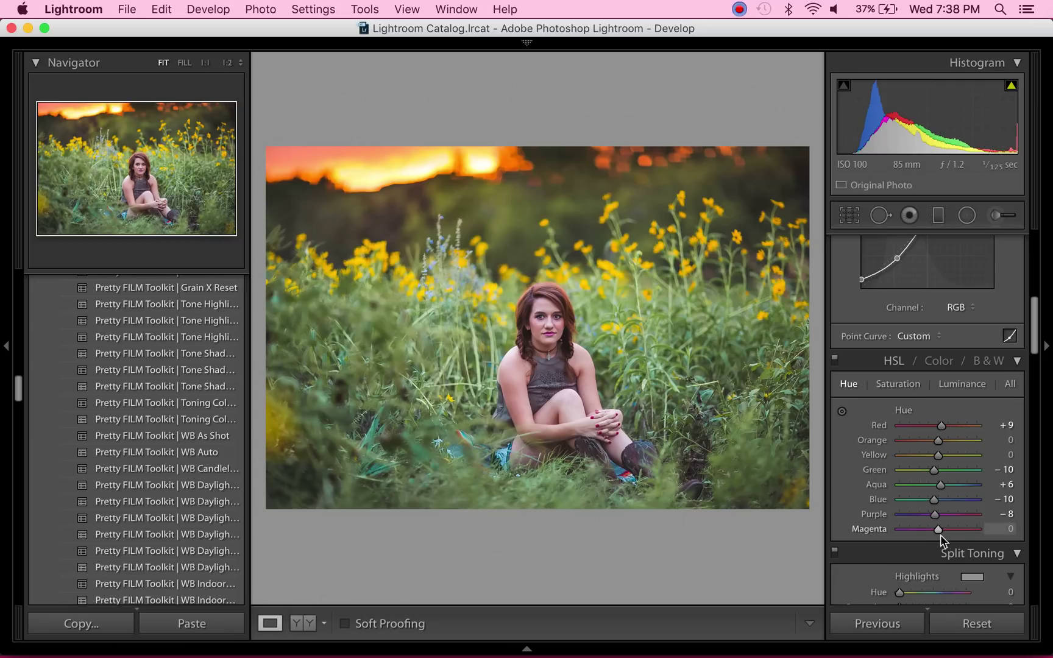
- Shift the Magenta hue to +12, finishing the hue tweaks
left_click_drag(938, 528, 943, 529)
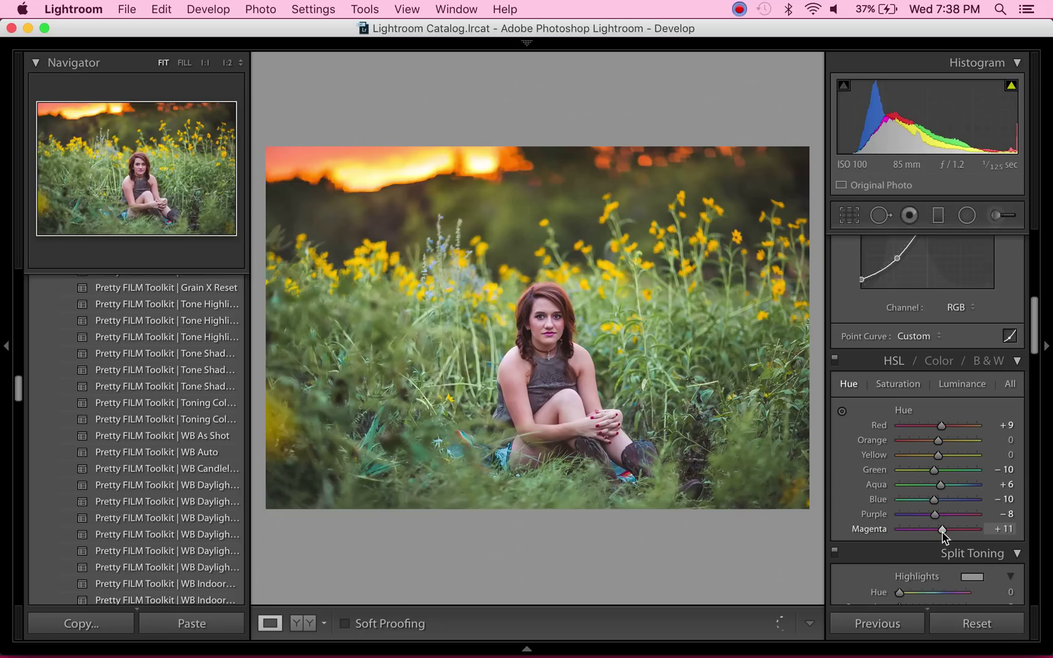
left_click_drag(942, 529, 943, 528)
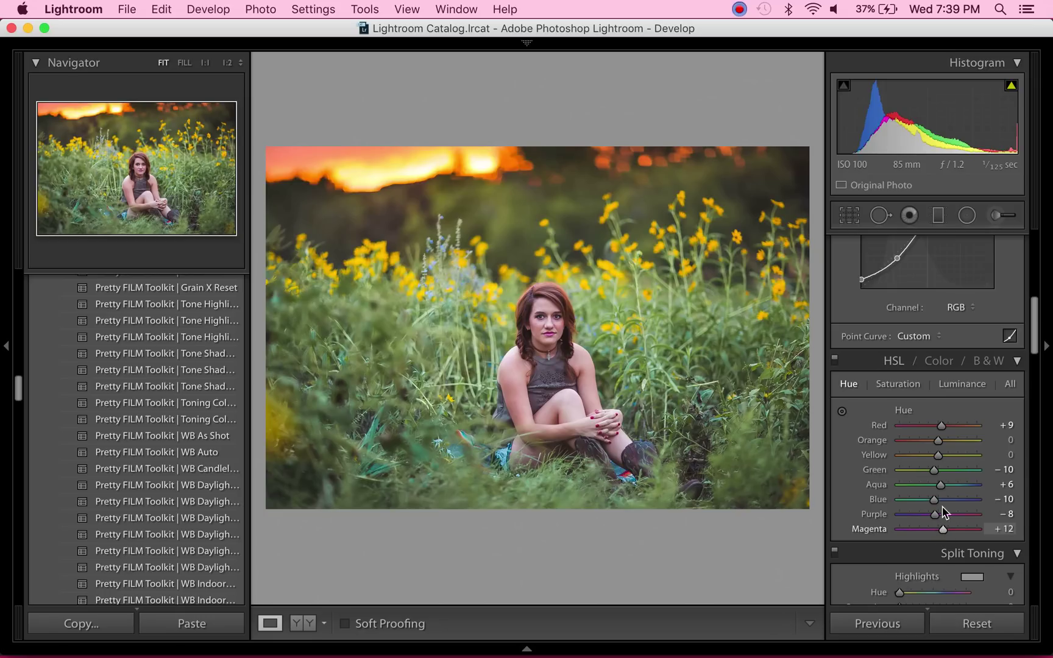
left_click(898, 384)
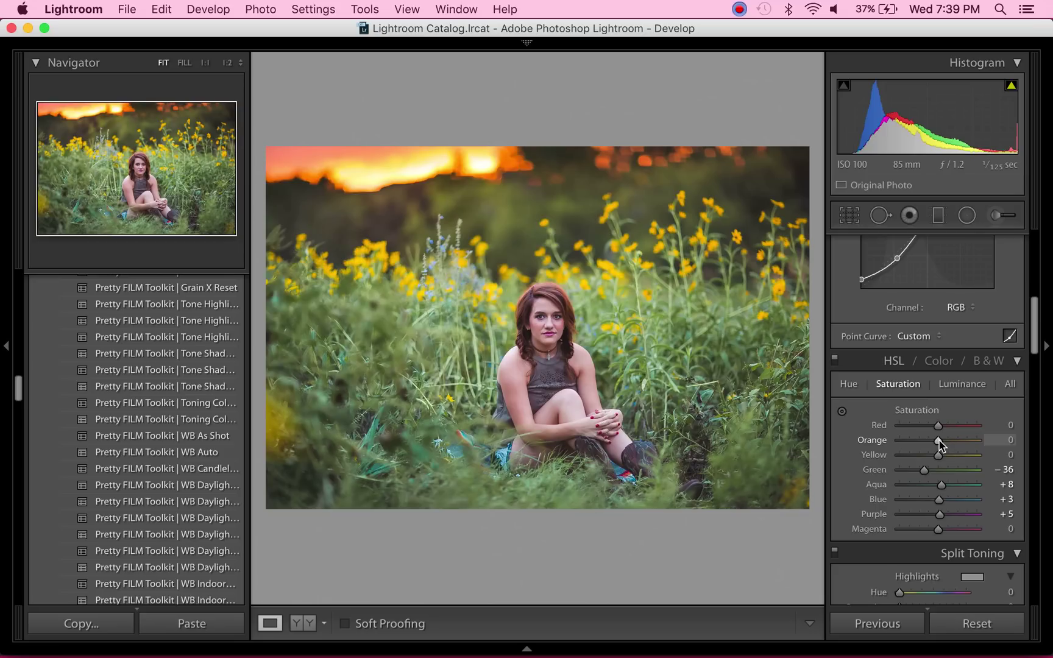
- Set Orange saturation to +11 and bring Green saturation up from -36 to -11
left_click_drag(934, 440, 940, 440)
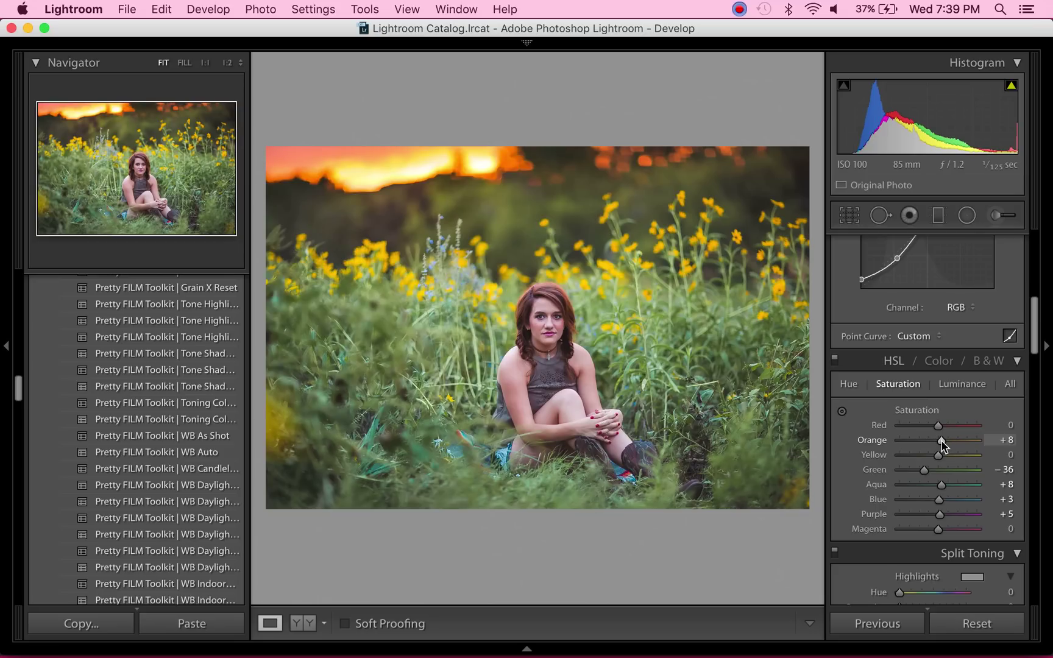
left_click_drag(934, 440, 939, 440)
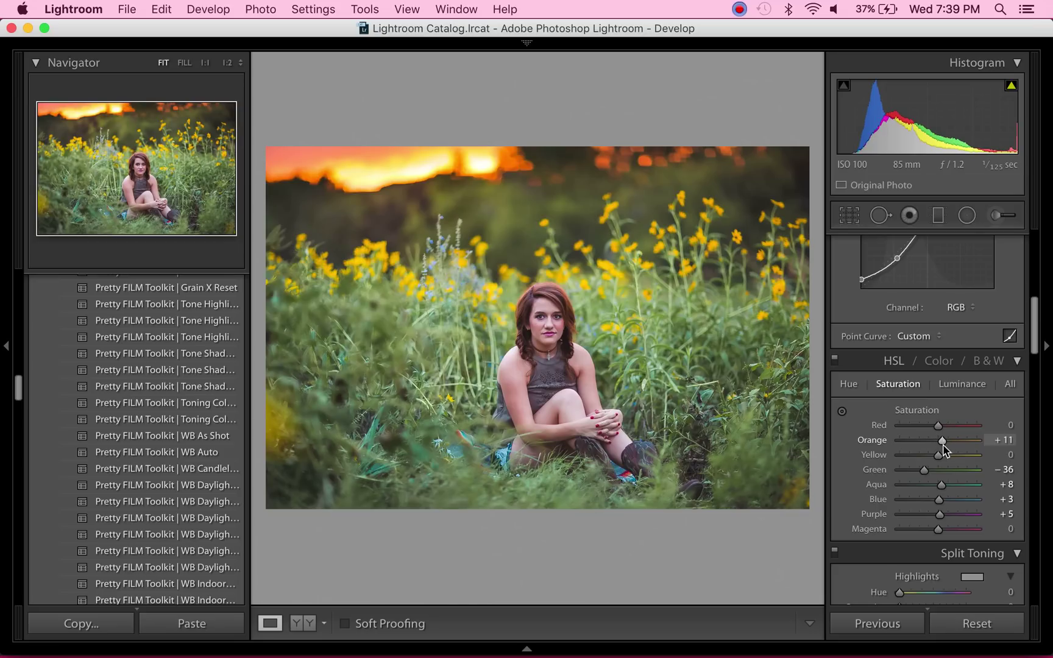
left_click_drag(930, 470, 944, 469)
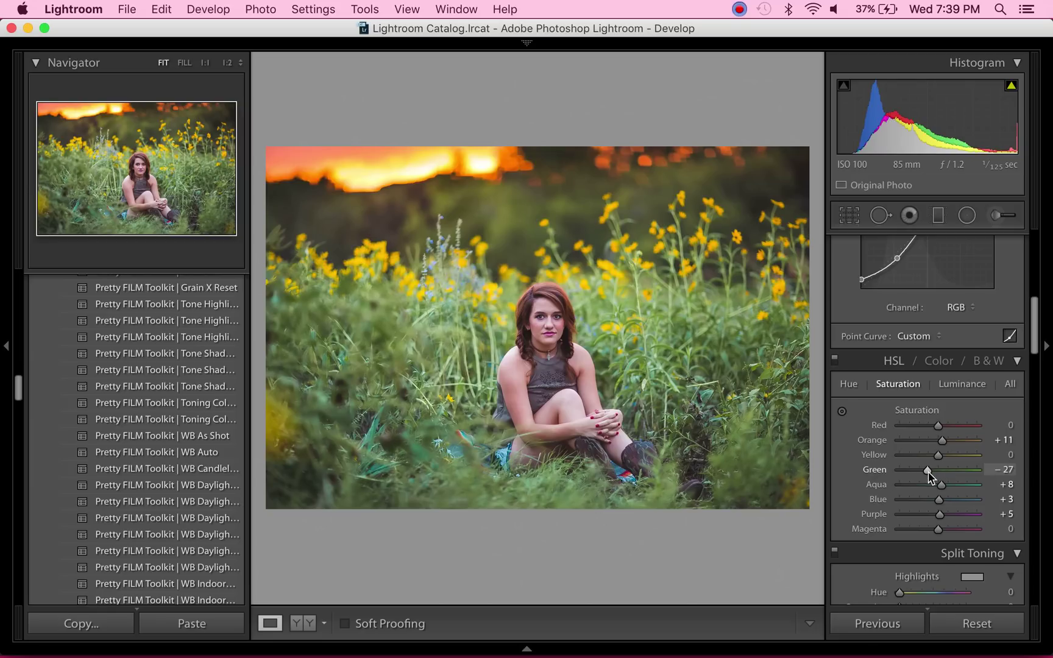
left_click_drag(926, 469, 933, 469)
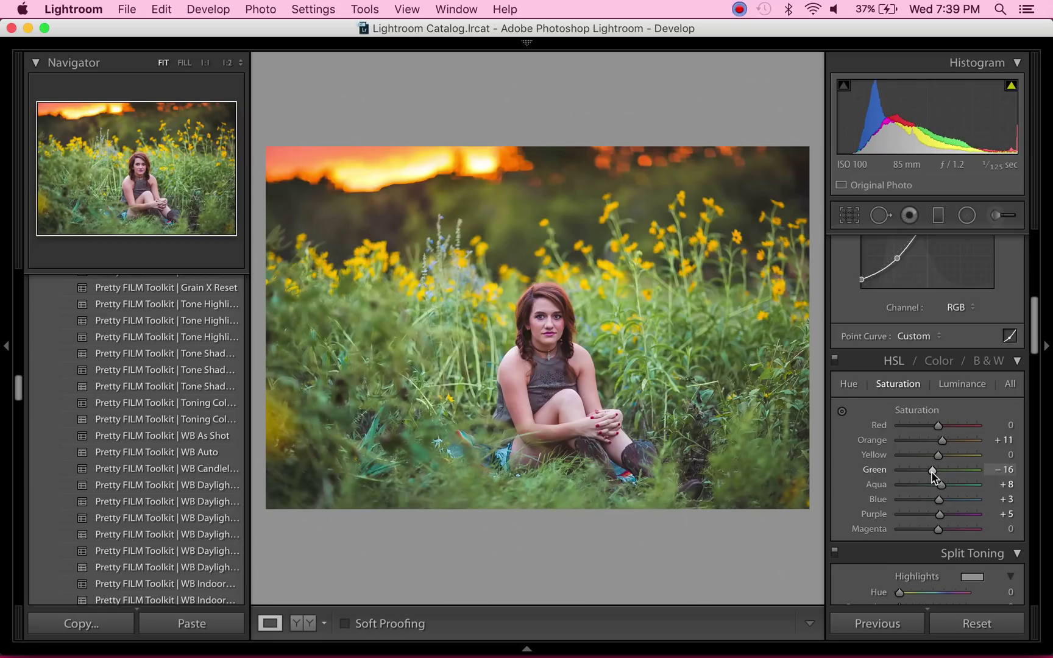
left_click_drag(932, 470, 936, 471)
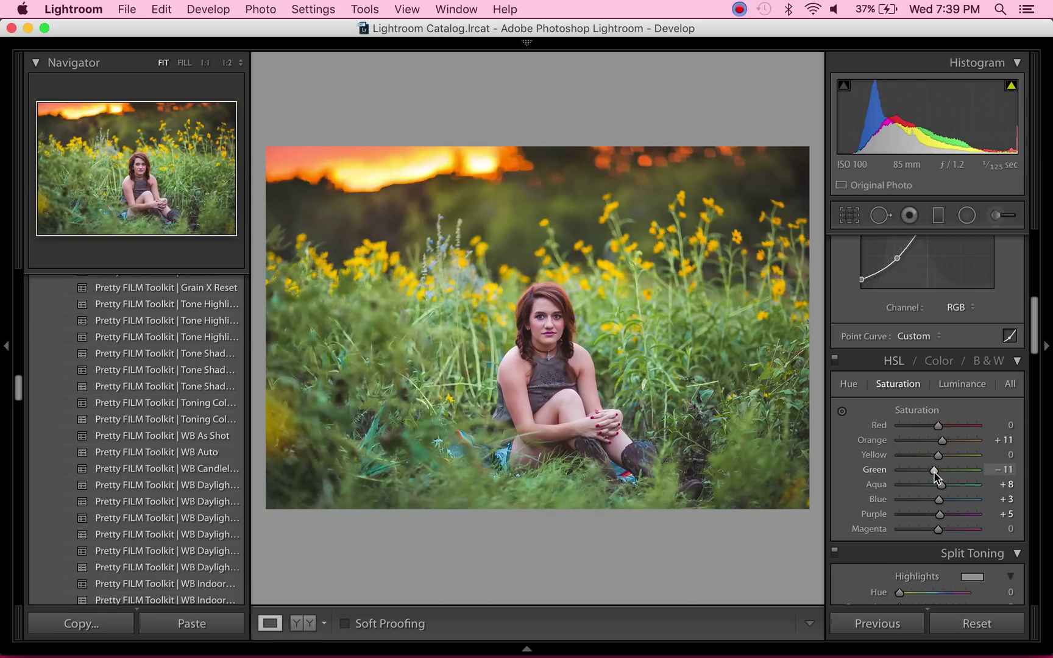
left_click(961, 384)
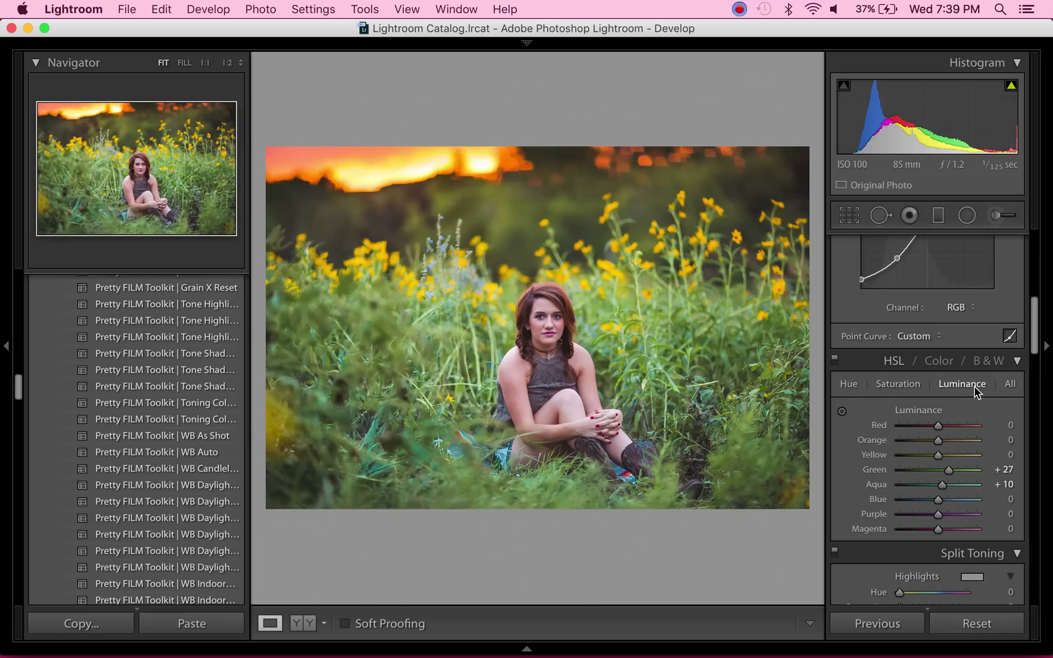
- Lower the Green luminance slider from +27 down to +6
left_click_drag(948, 470, 940, 471)
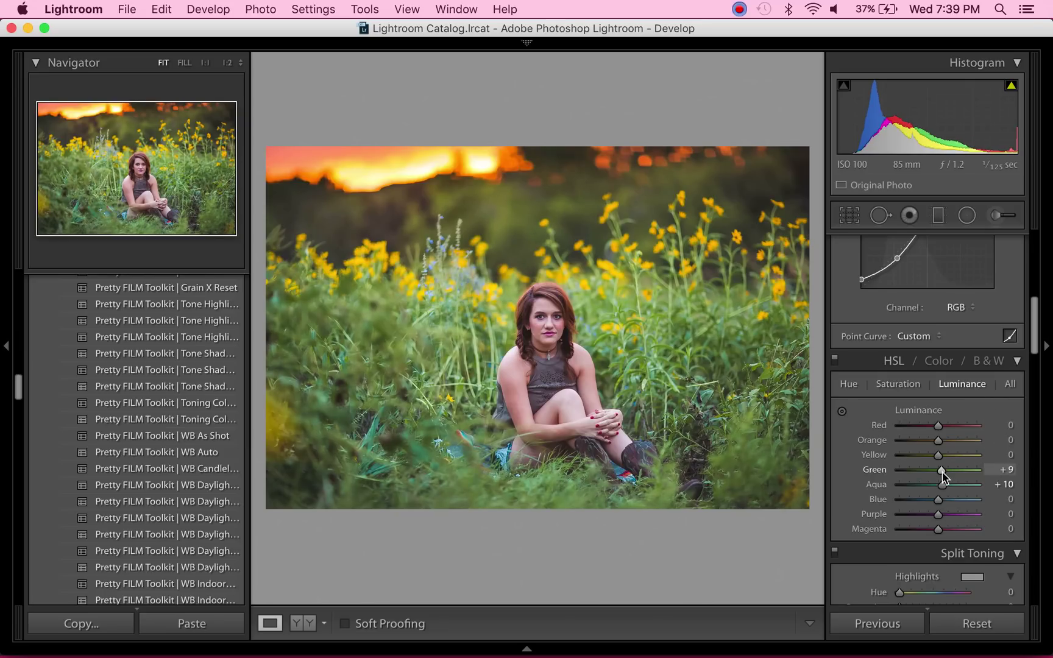
left_click_drag(942, 470, 933, 470)
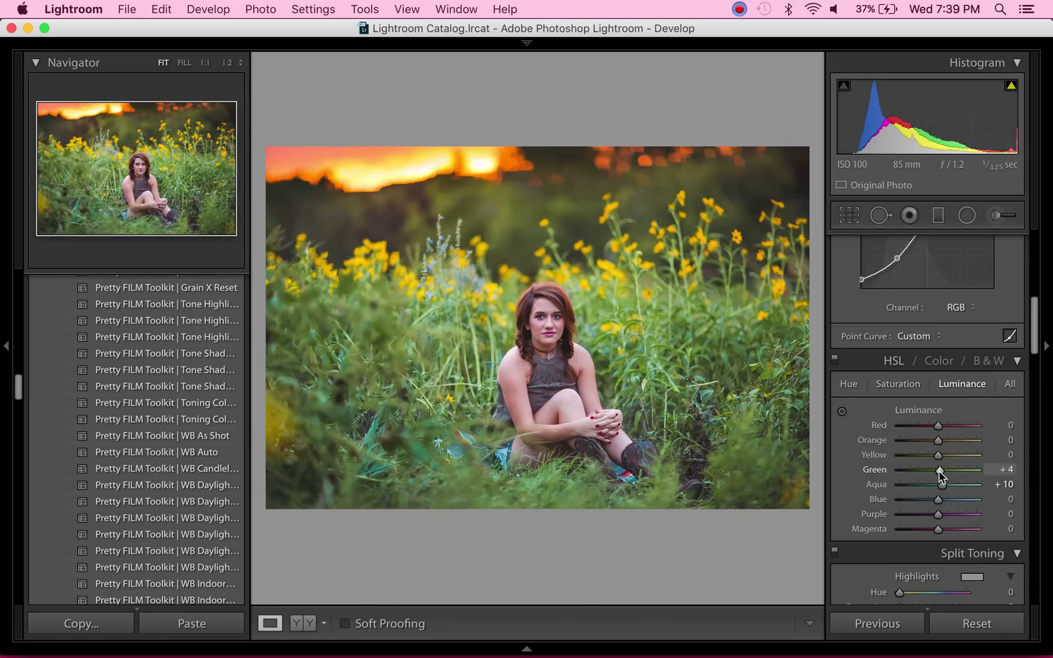
left_click_drag(940, 469, 943, 469)
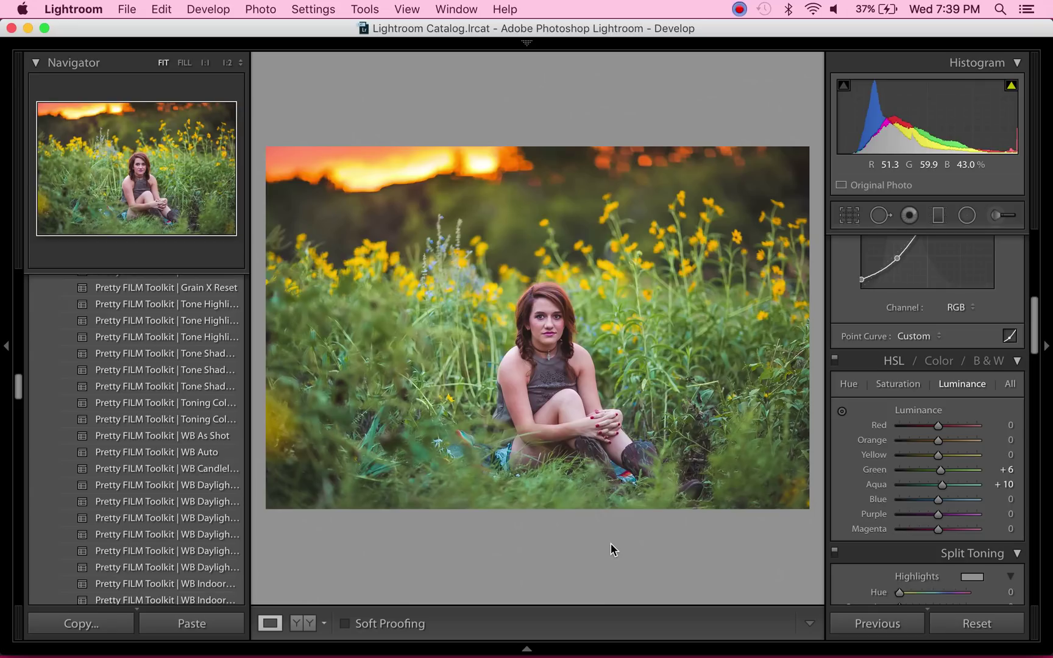
mouse_move(849, 451)
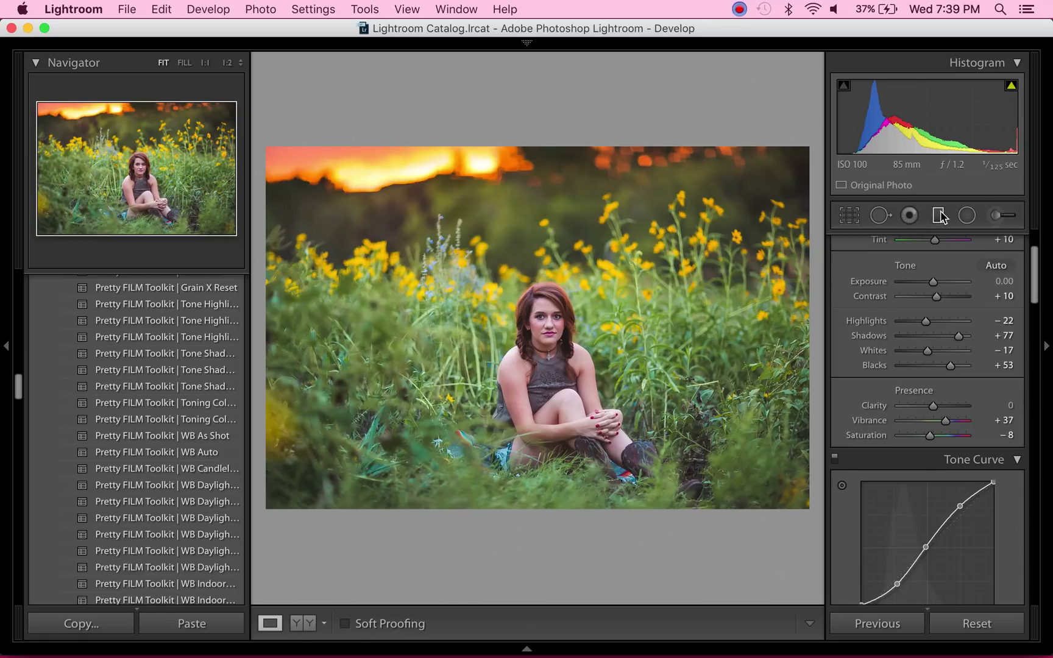
- Apply a graduated filter over the top-left corner with Exposure 0.16 and finish editing
left_click(939, 214)
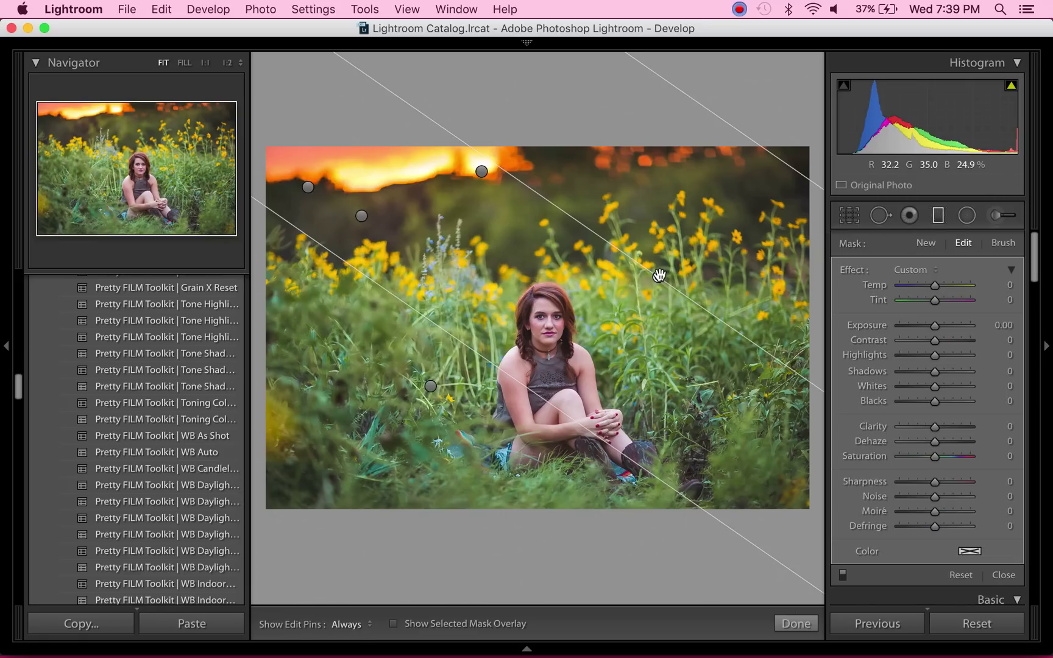
left_click_drag(934, 326, 937, 325)
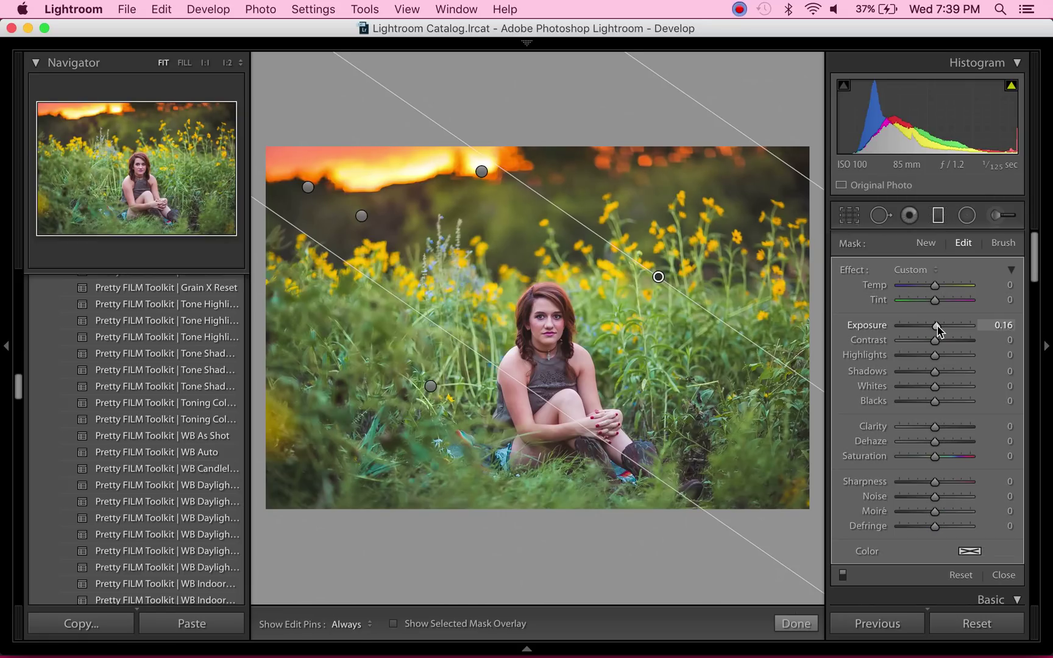
left_click(794, 623)
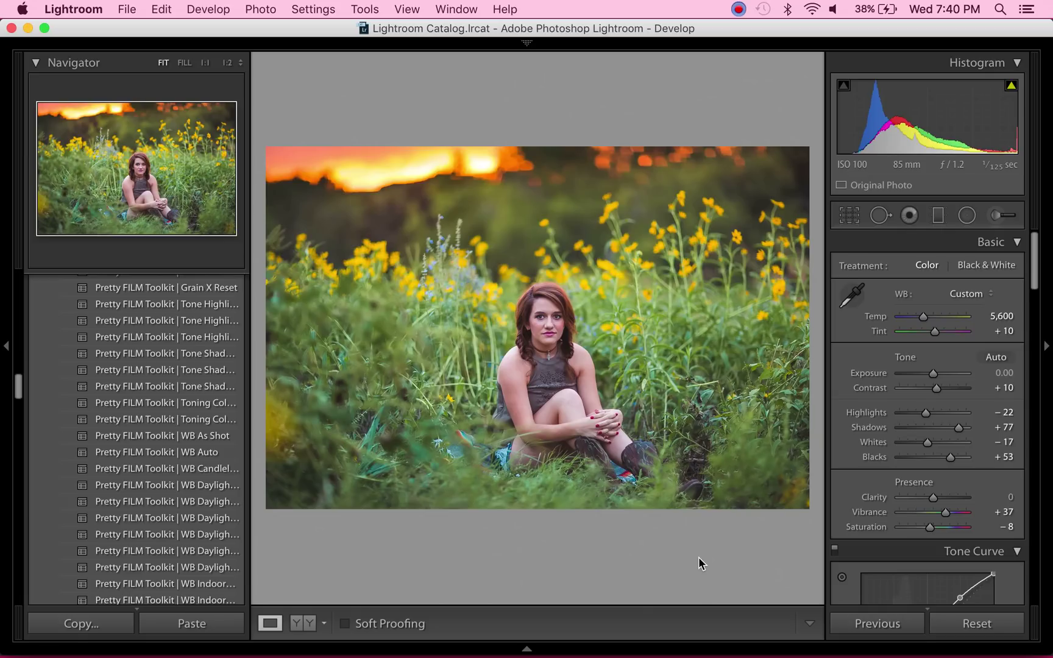
mouse_move(740, 54)
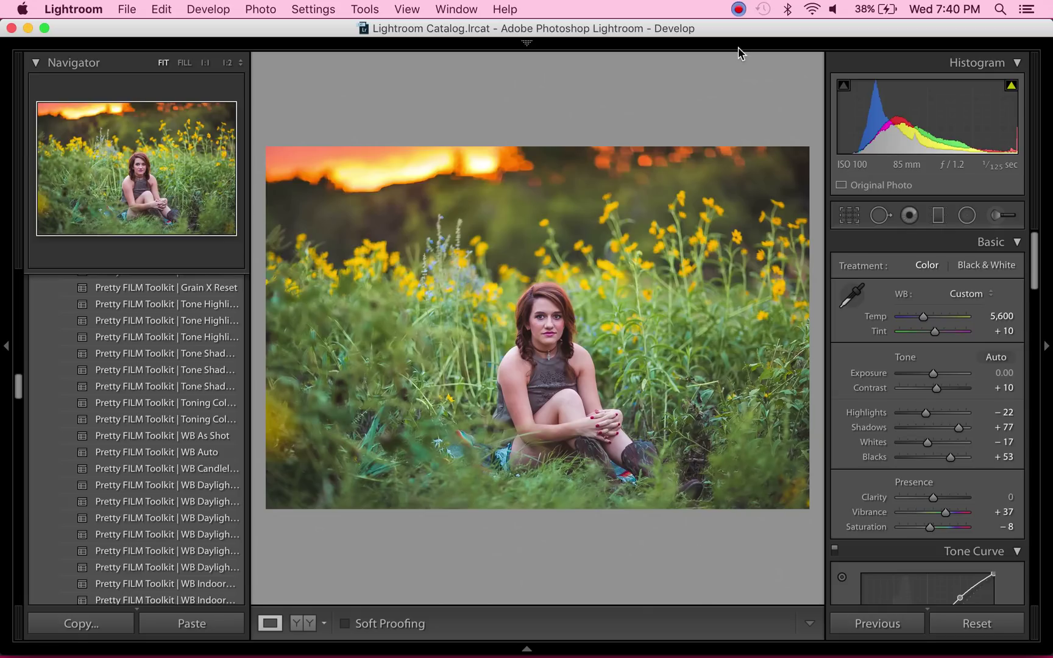